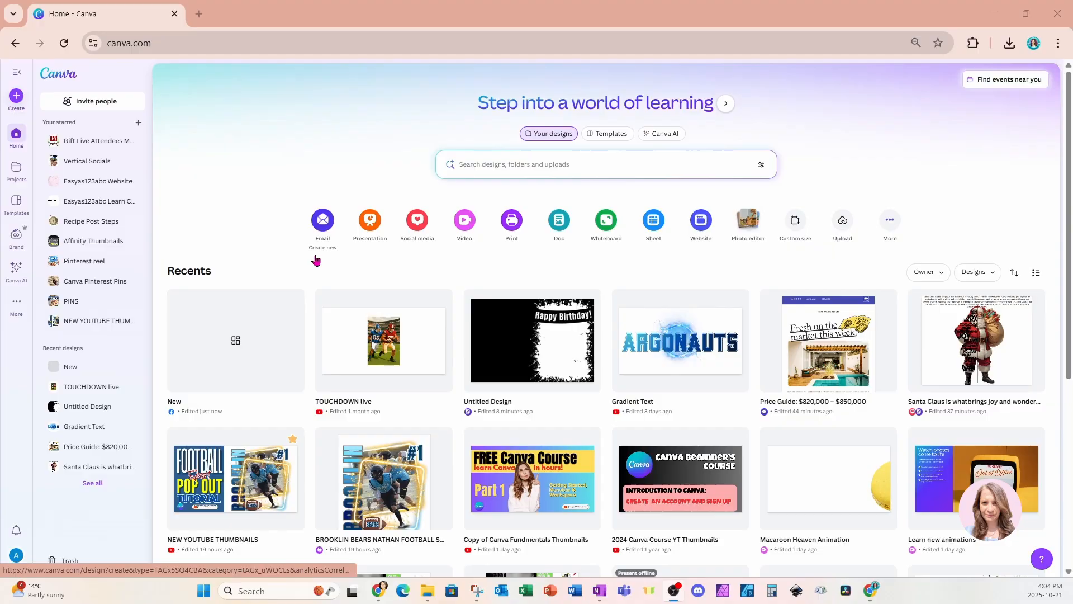
mouse_move(510, 268)
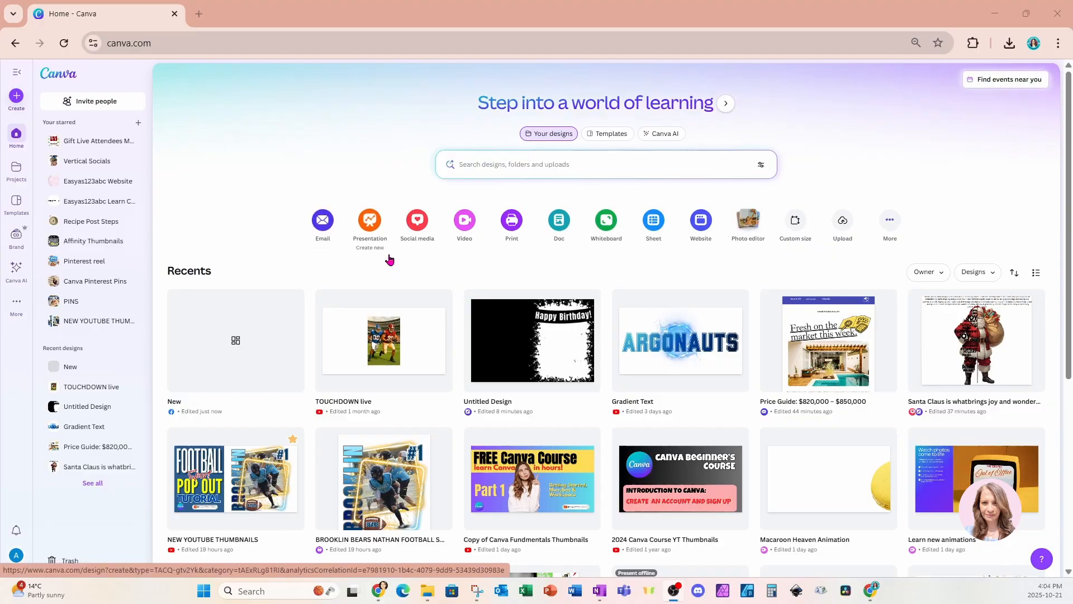
mouse_move(428, 275)
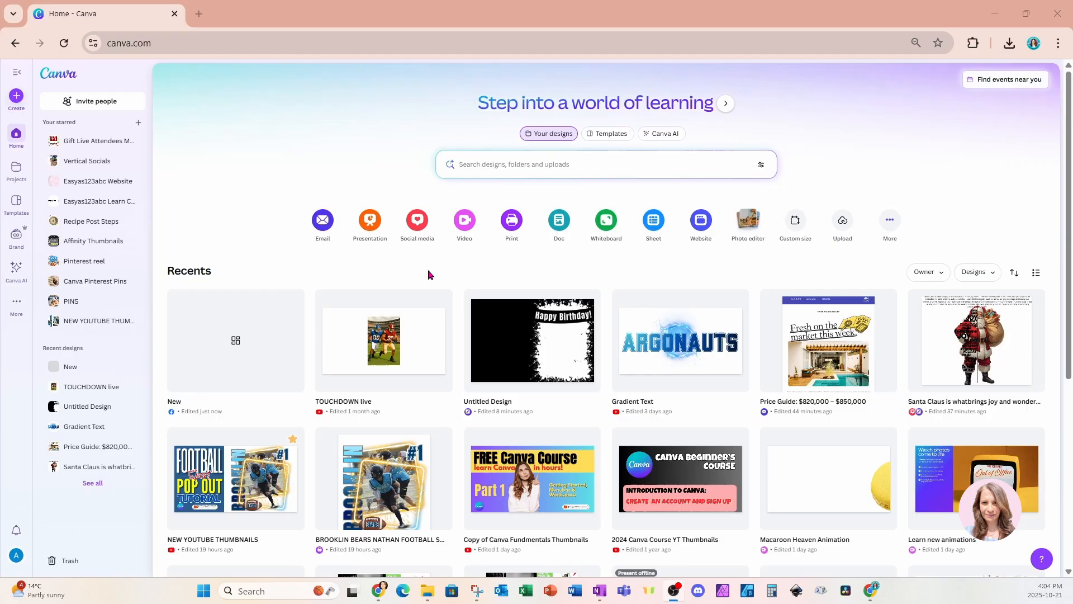
mouse_move(415, 277)
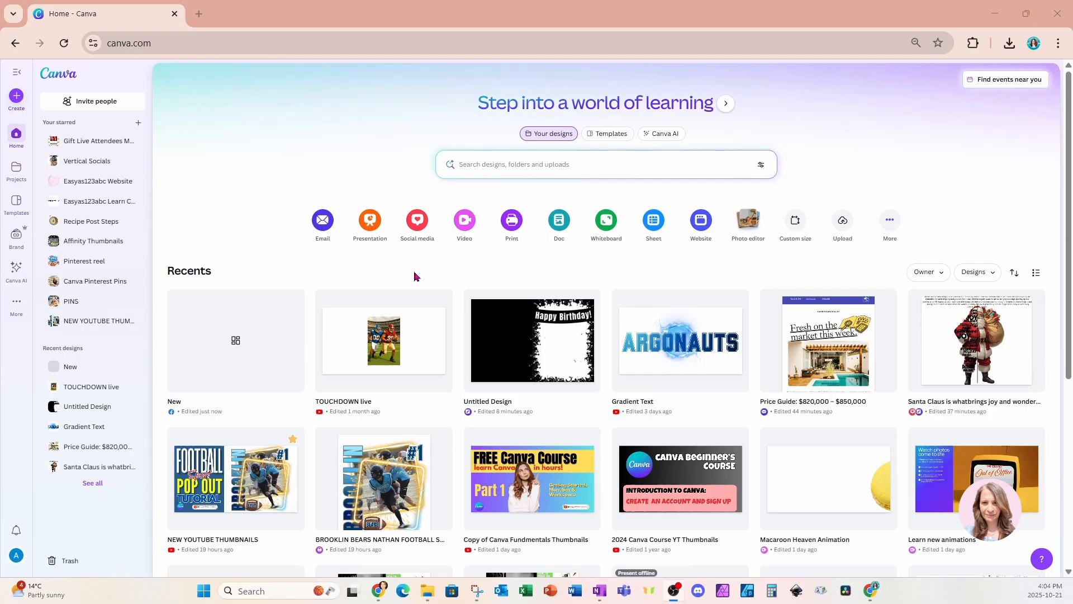
mouse_move(345, 267)
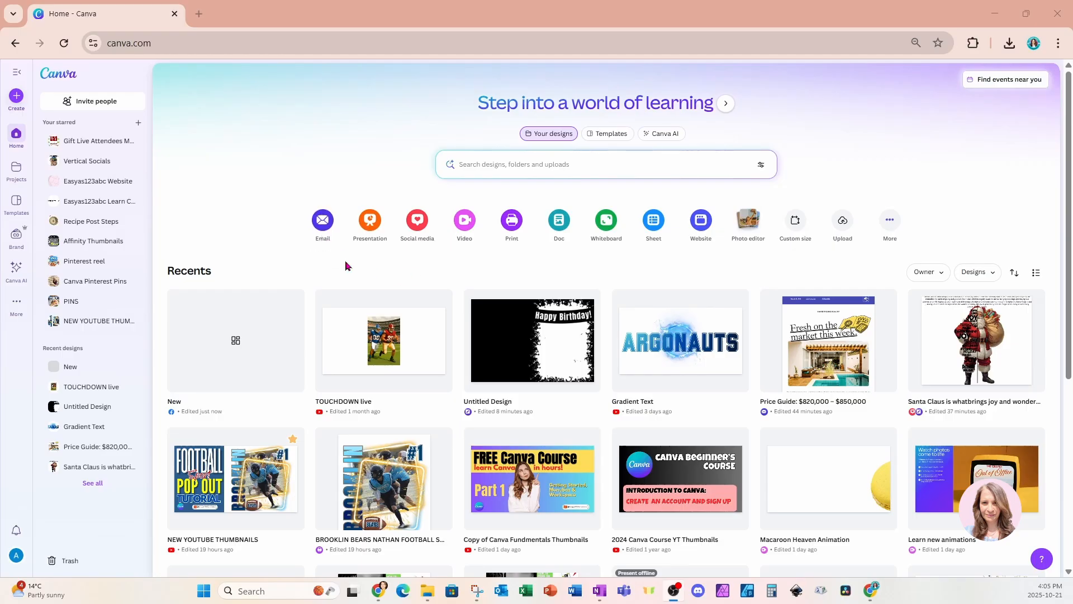
mouse_move(370, 220)
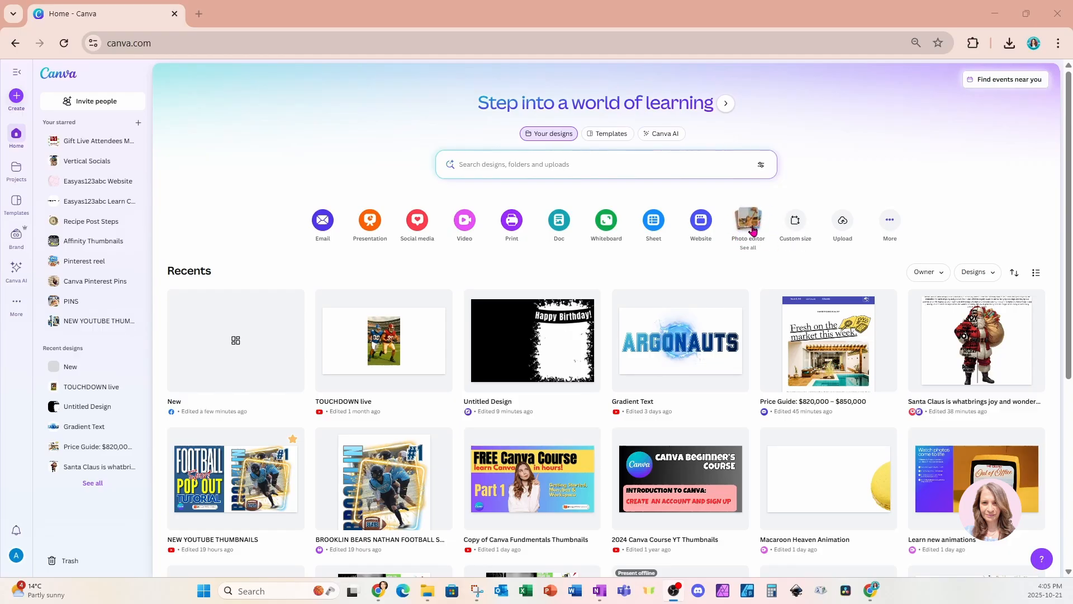
mouse_move(321, 220)
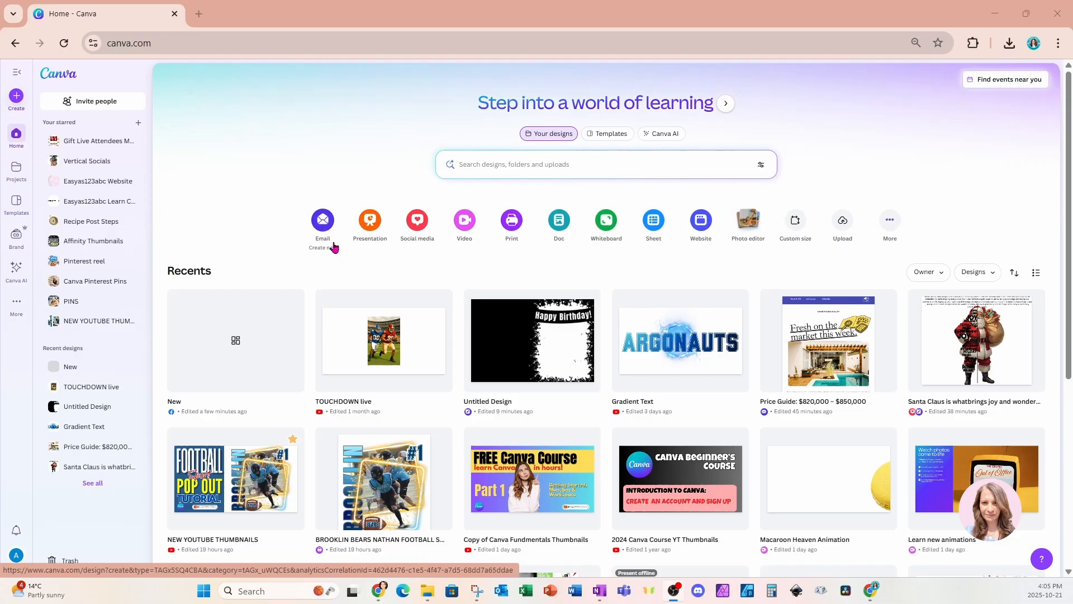
mouse_move(370, 221)
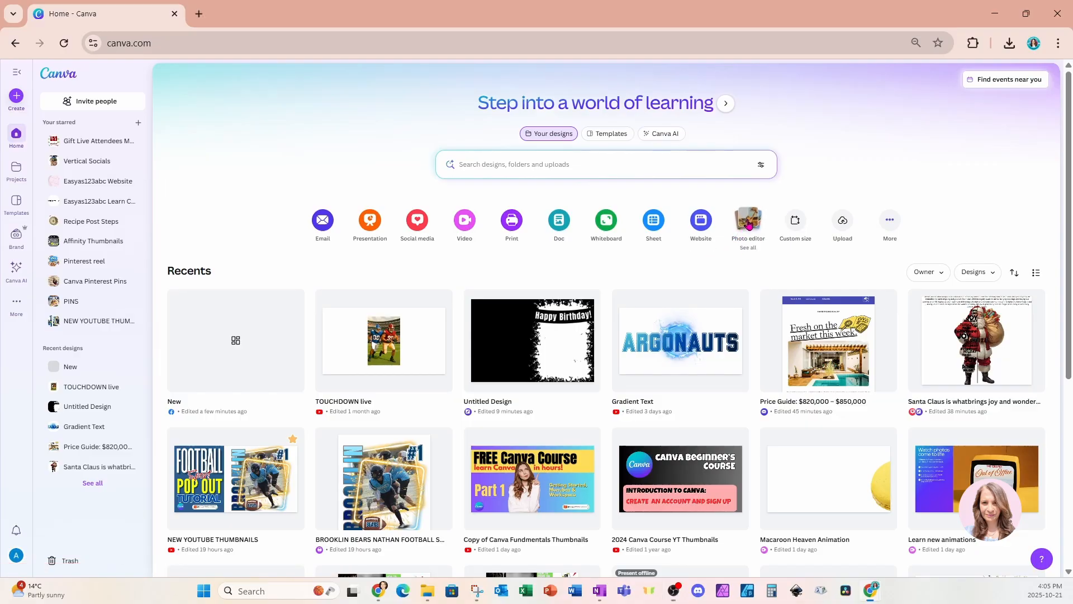
Choose Photo editor from Create and load the stacked NEW lettering image
click(747, 220)
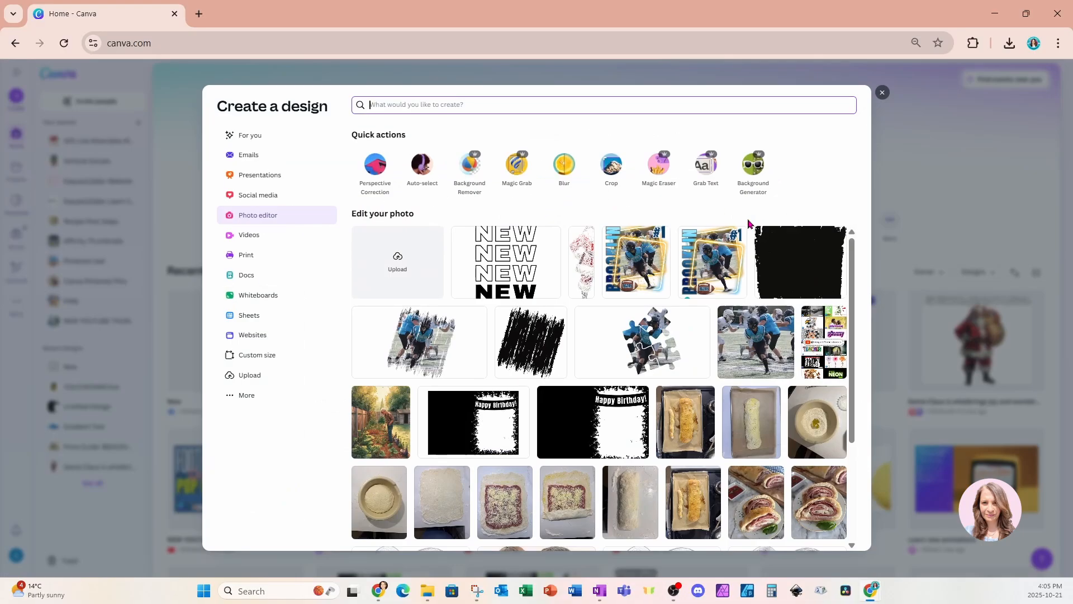
mouse_move(744, 219)
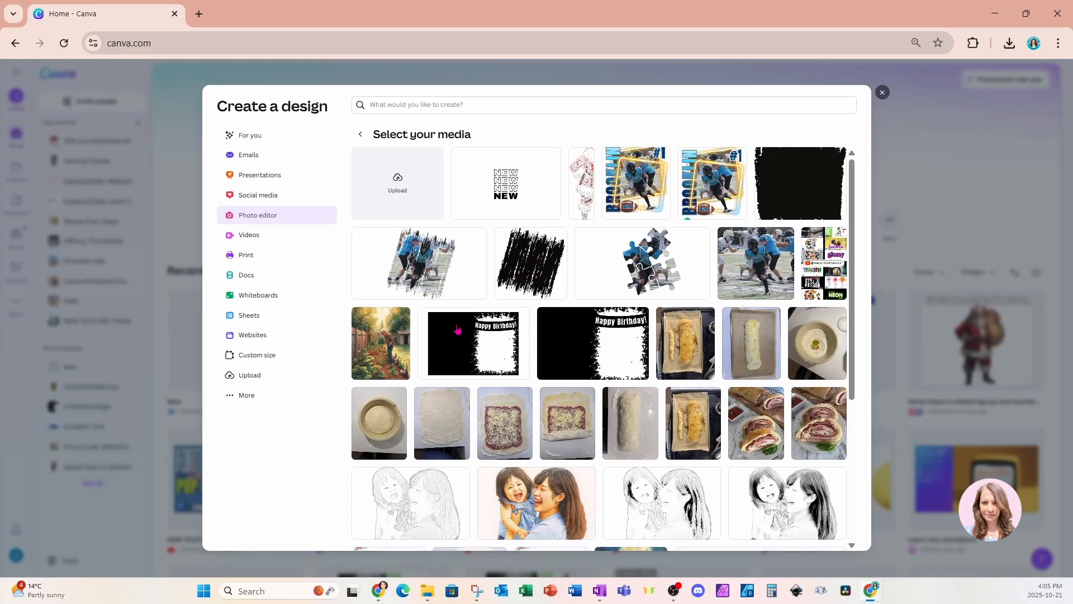
click(505, 182)
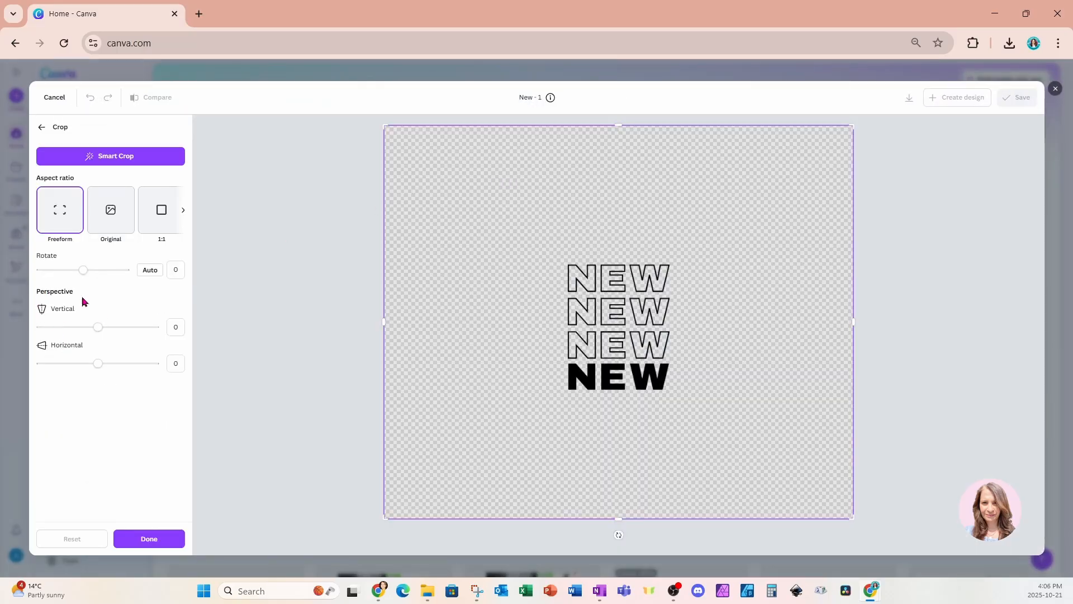
mouse_move(67, 333)
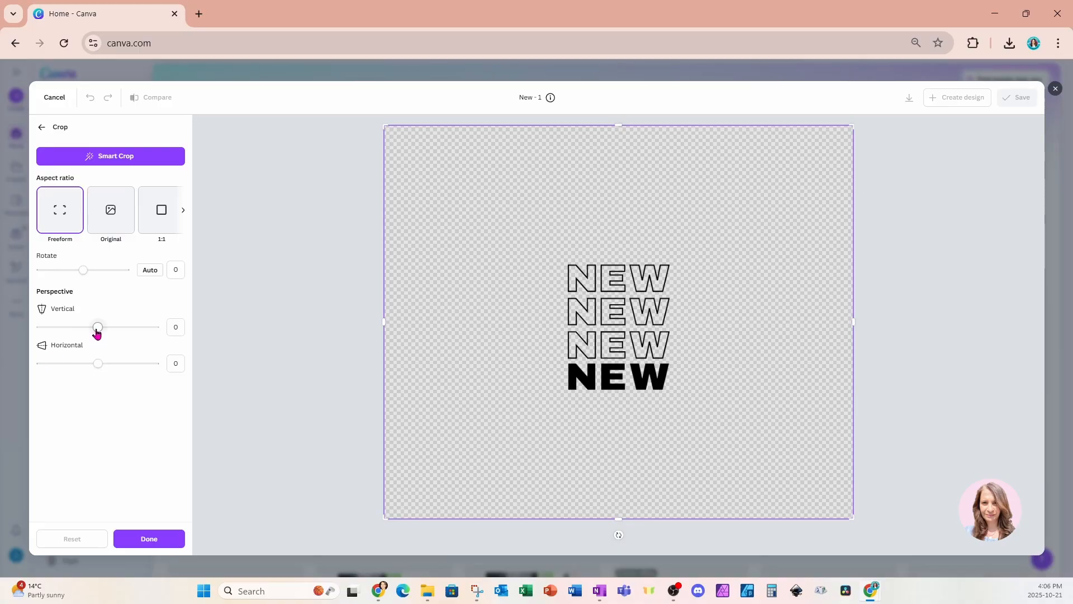
Try vertical perspective both ways on the NEW lettering, ending near neutral
drag(99, 327, 96, 327)
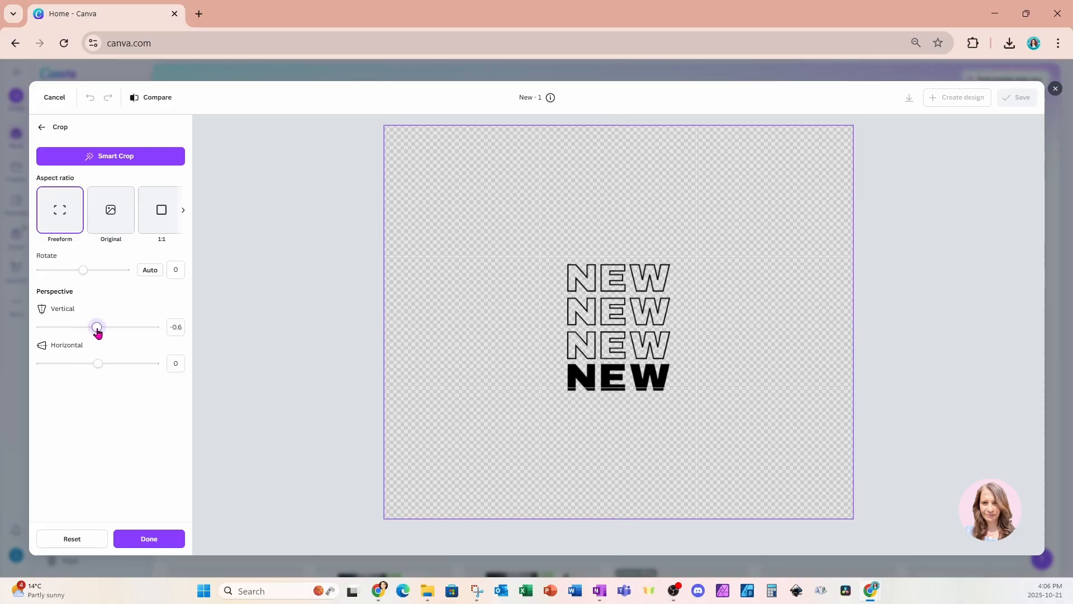
drag(97, 326, 146, 326)
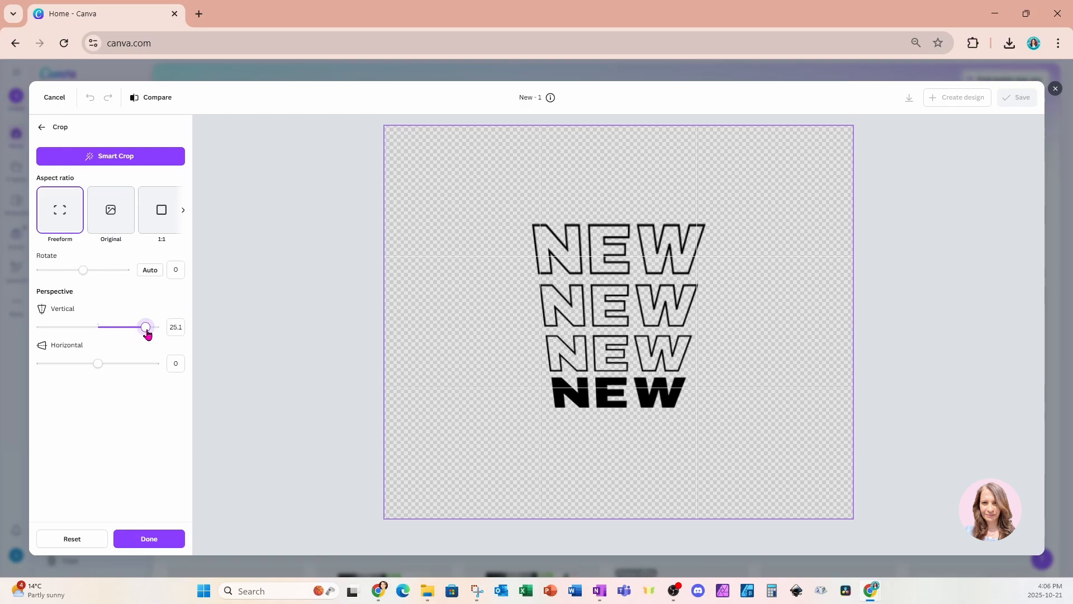
drag(145, 326, 53, 326)
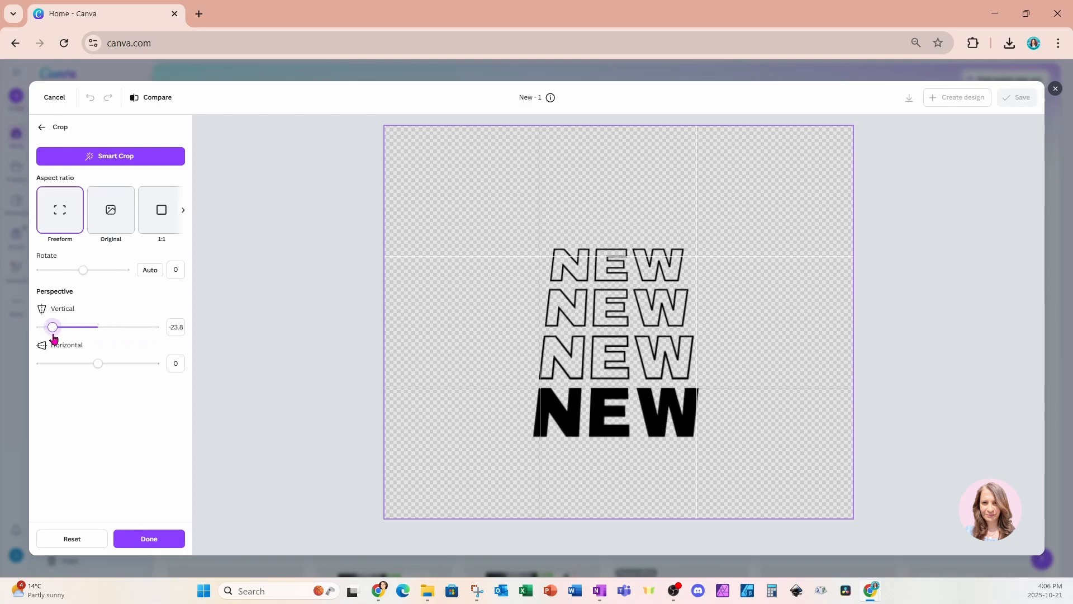
drag(53, 327, 94, 326)
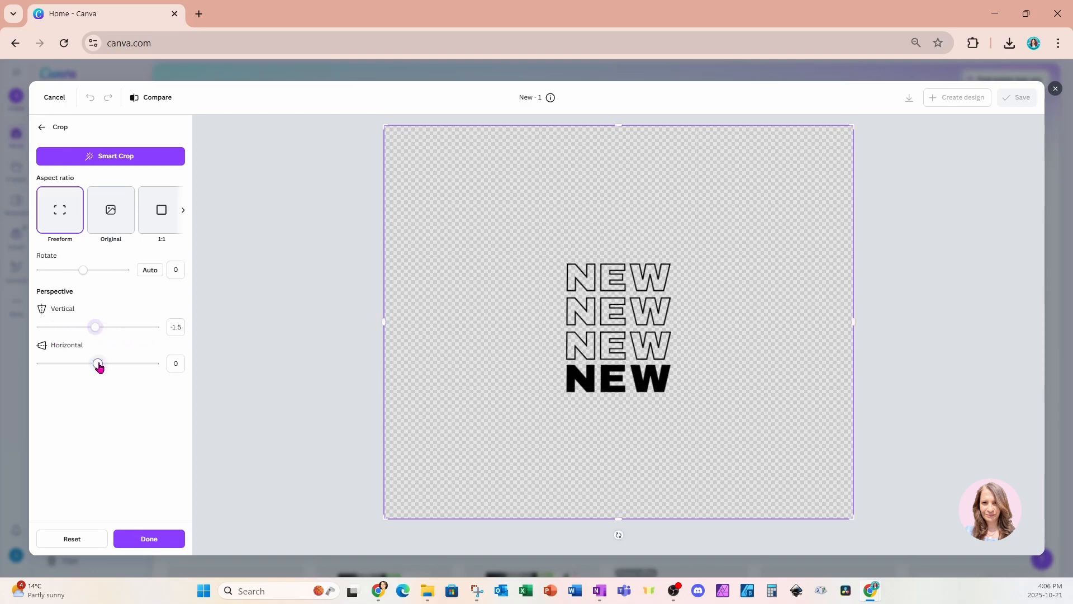
Try a strong then slight horizontal skew, and cancel out of the photo editor
drag(99, 363, 60, 362)
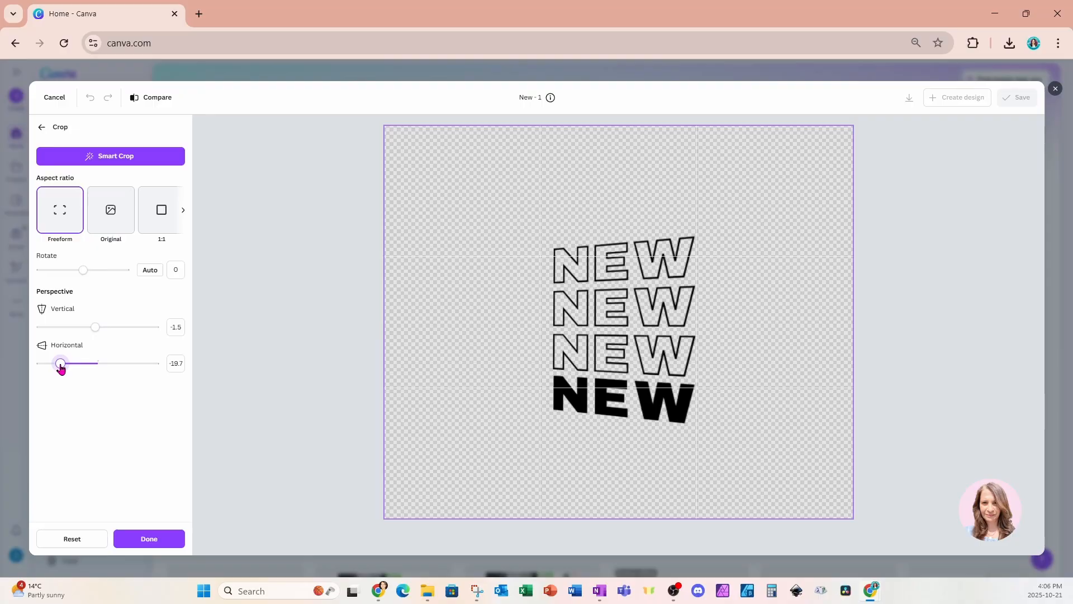
drag(60, 363, 87, 364)
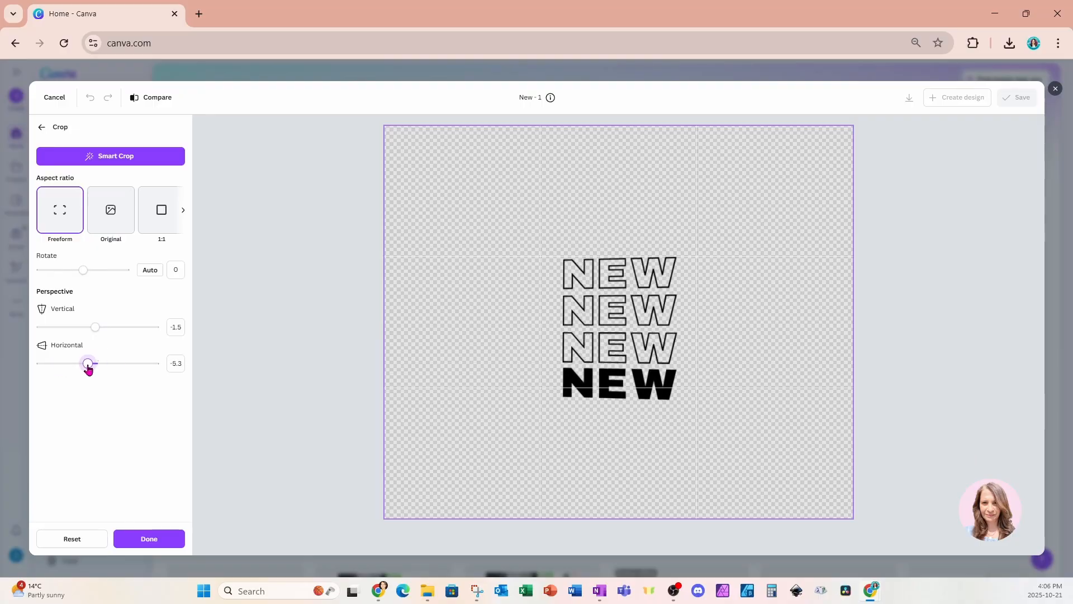
drag(90, 363, 87, 362)
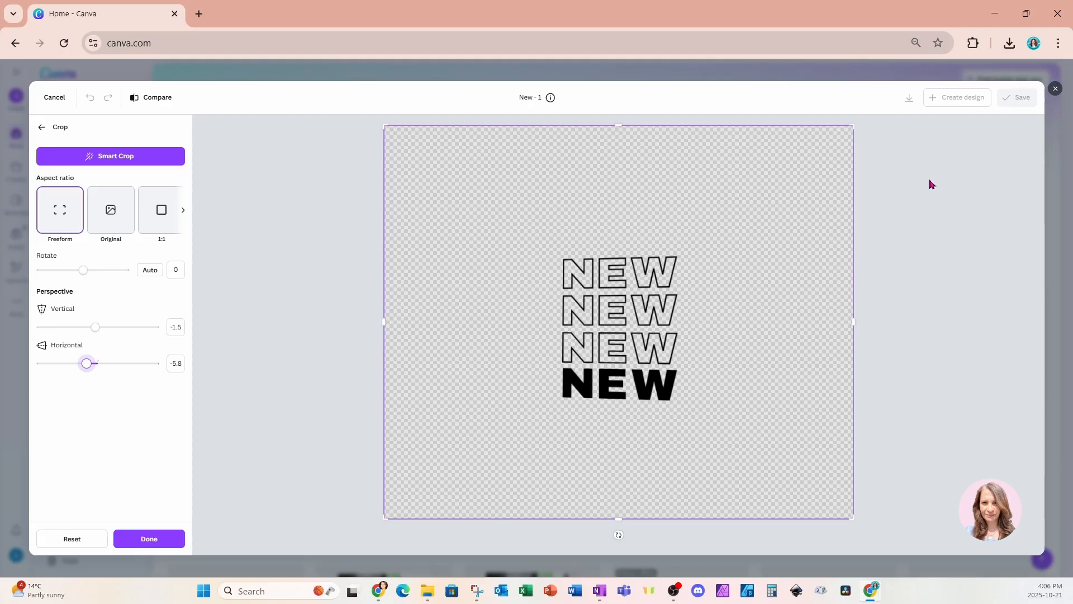
click(53, 97)
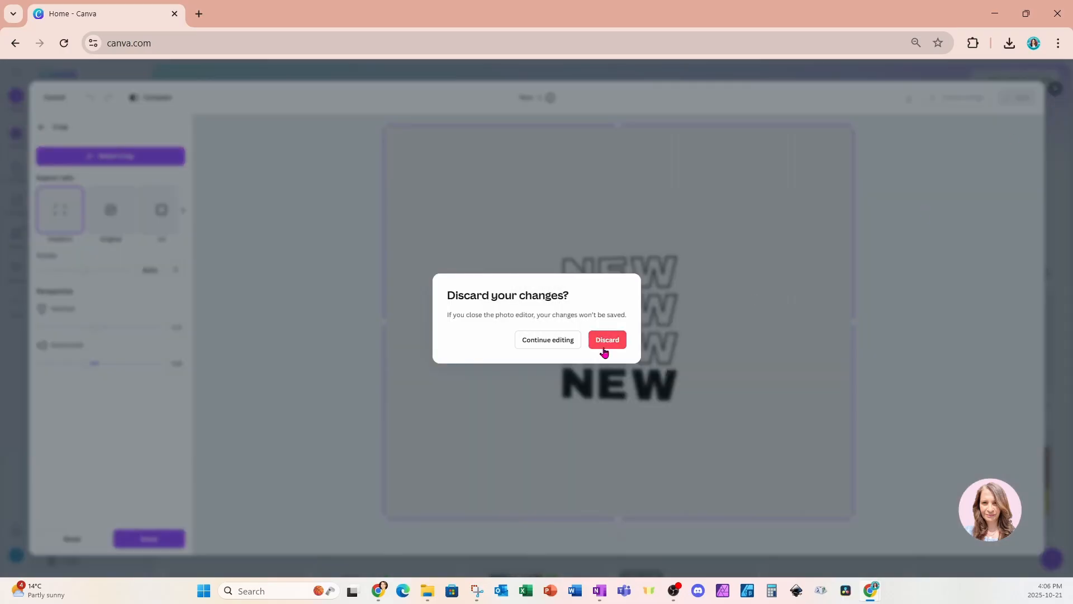
Discard the photo edits and start a blank Facebook Post design with the Elements library showing
click(605, 340)
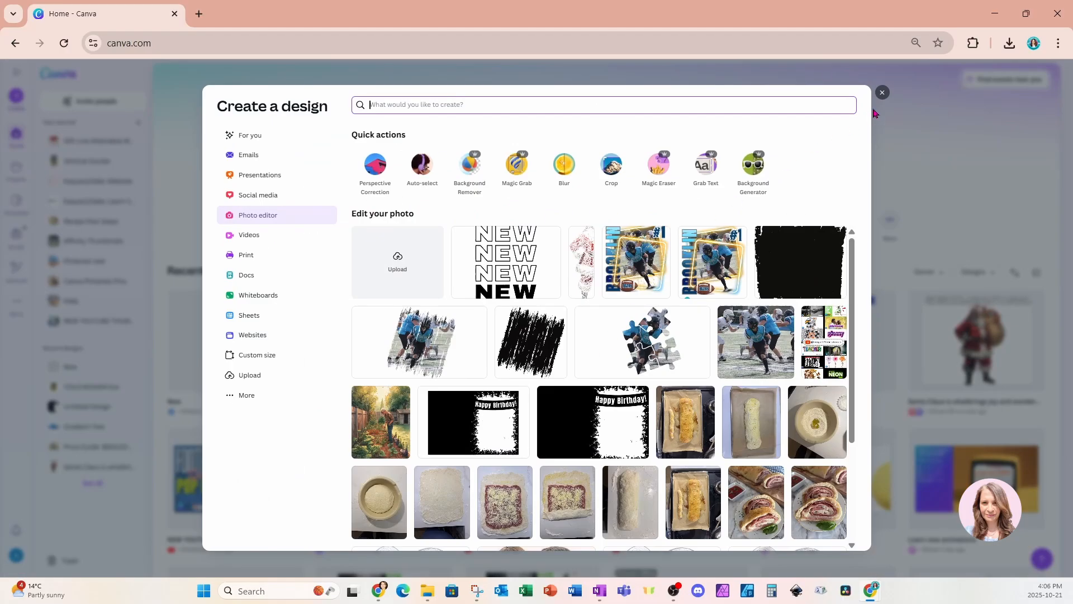
click(258, 194)
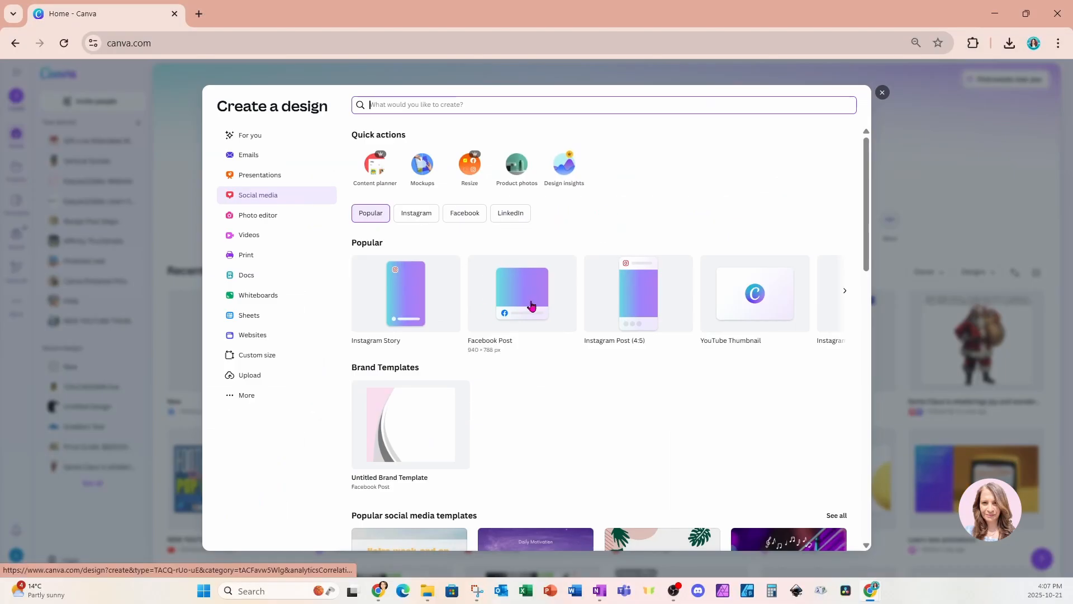
click(522, 294)
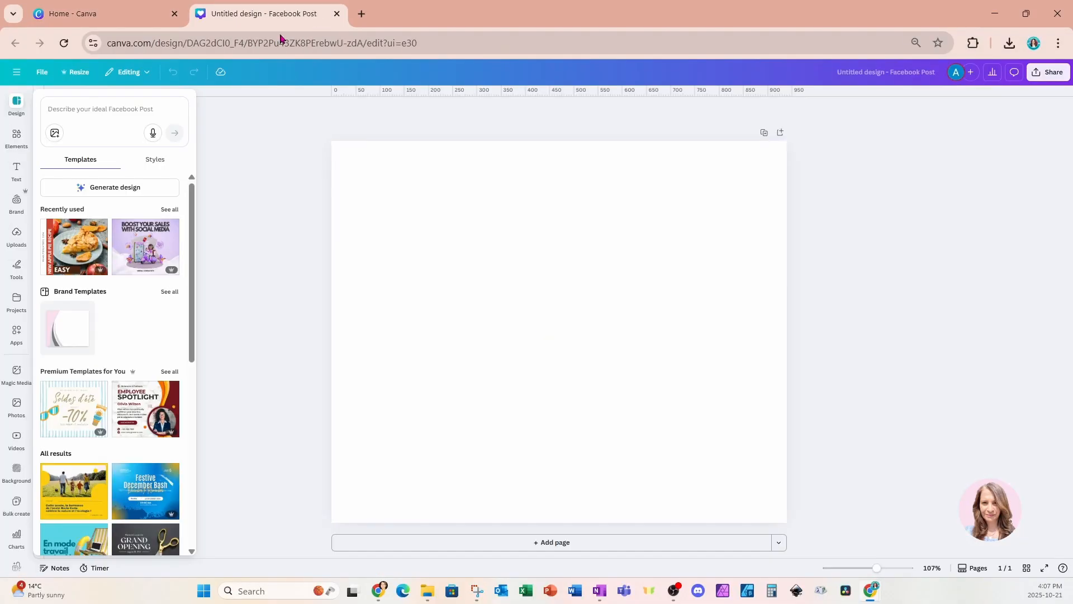
click(16, 138)
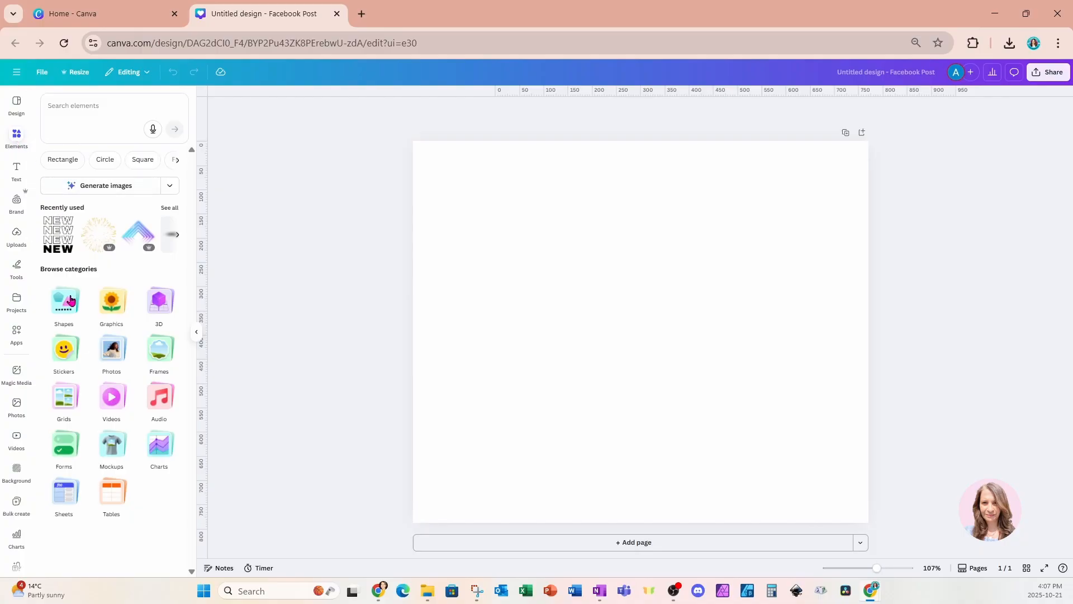
Browse the Shapes categories, view all cog shapes, and return to the shapes list
click(64, 304)
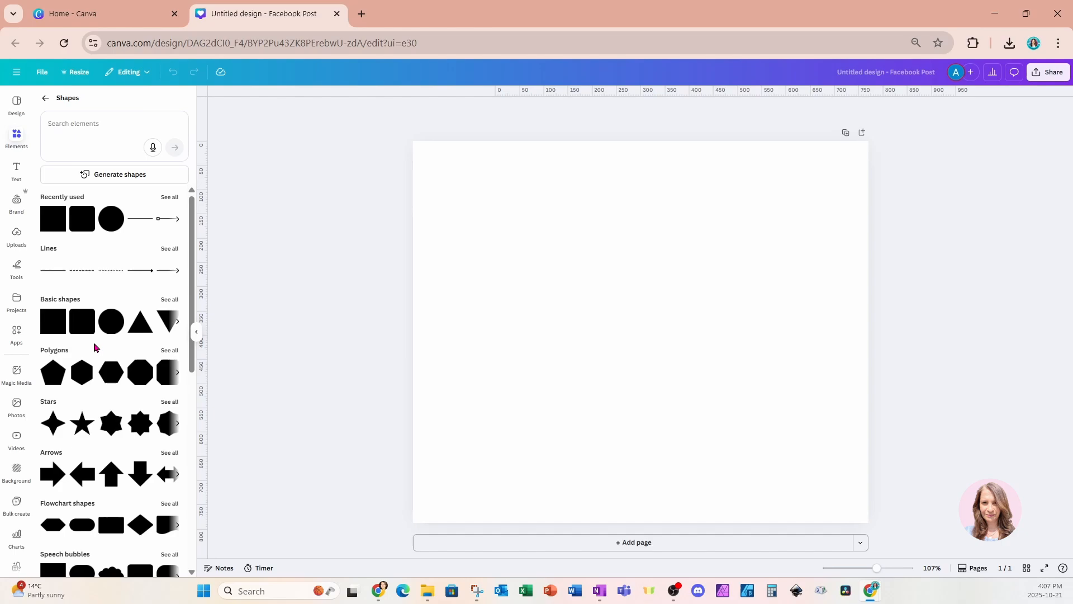
scroll(down, 3)
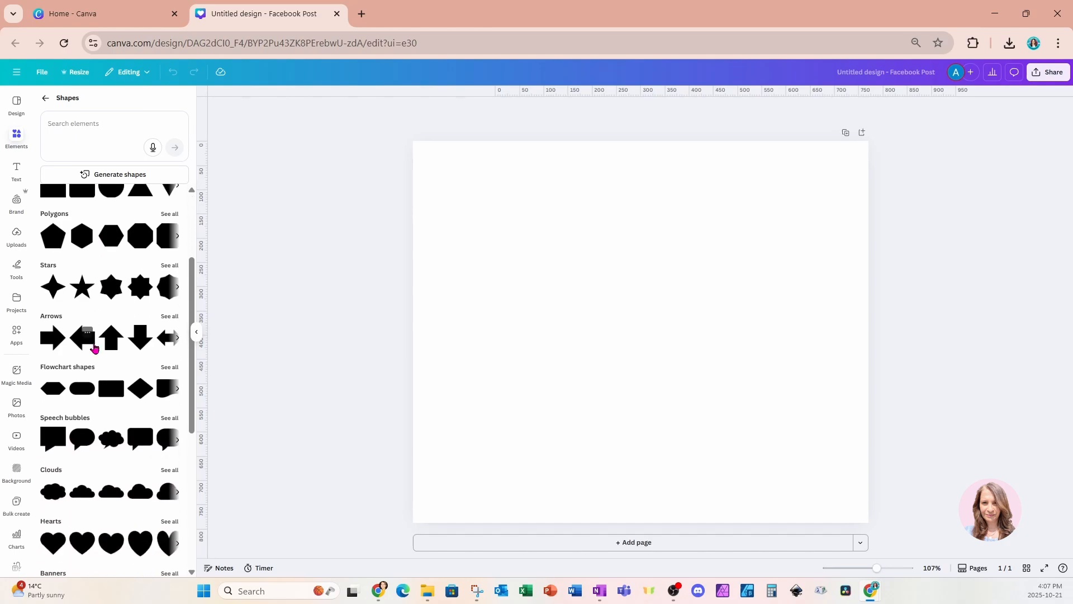
scroll(down, 3)
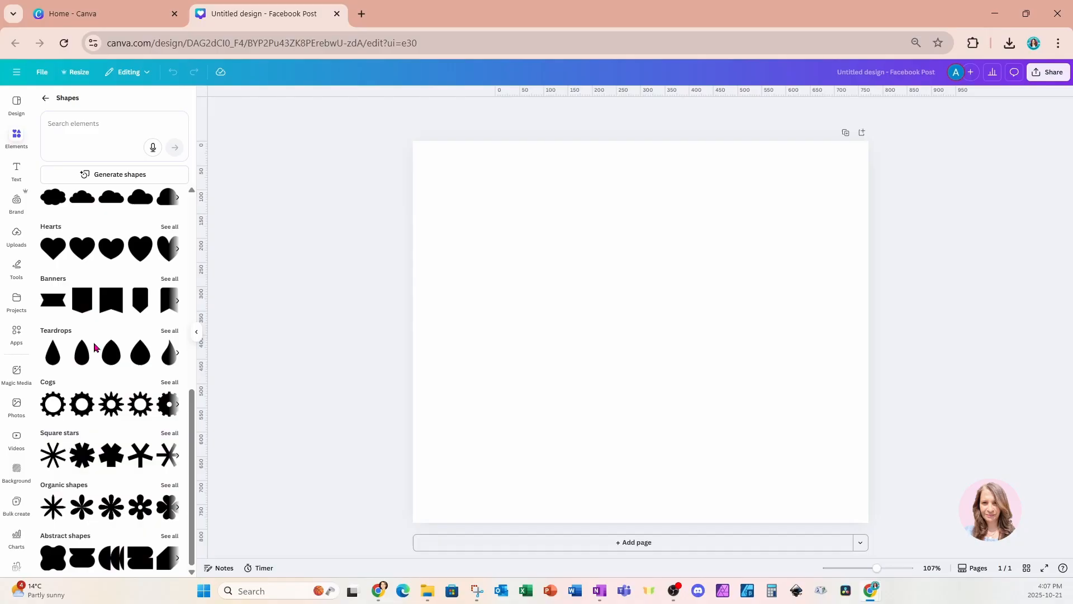
click(169, 382)
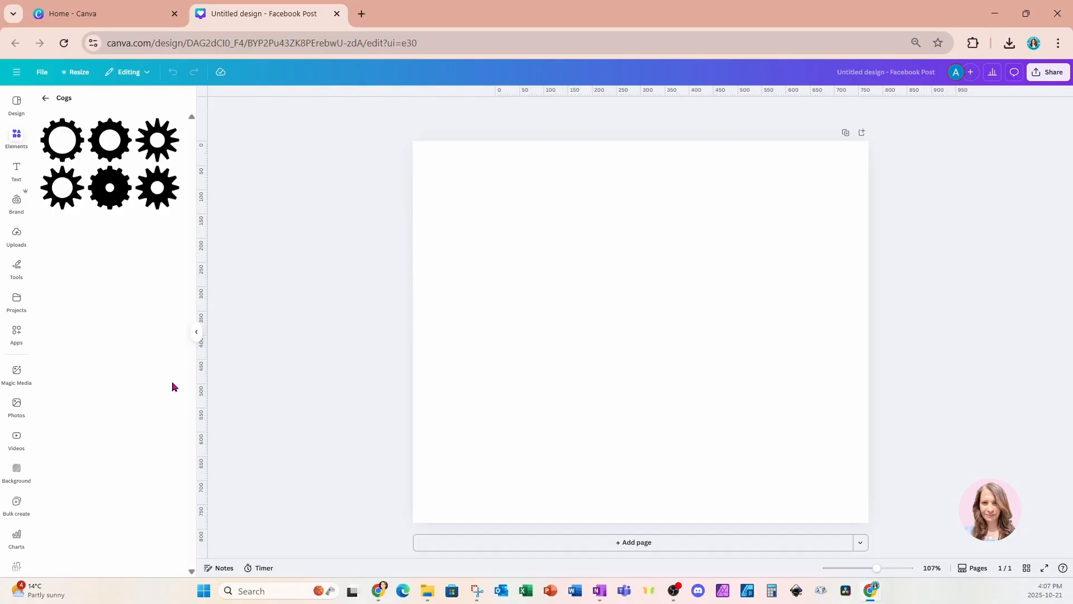
click(44, 98)
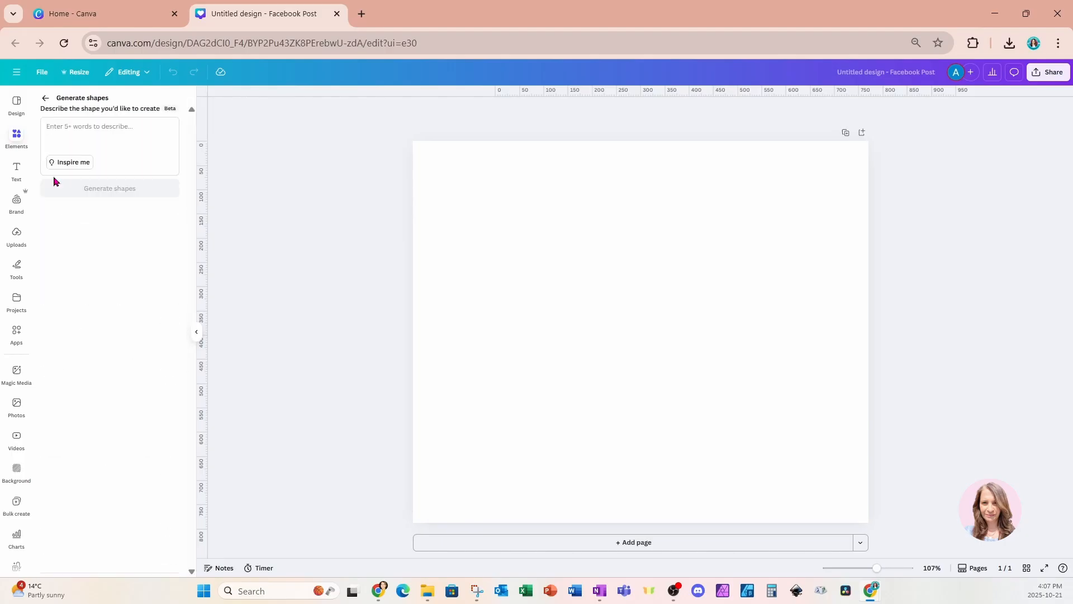
Generate AI shapes from the prompt 'create a tree shape'
click(90, 130)
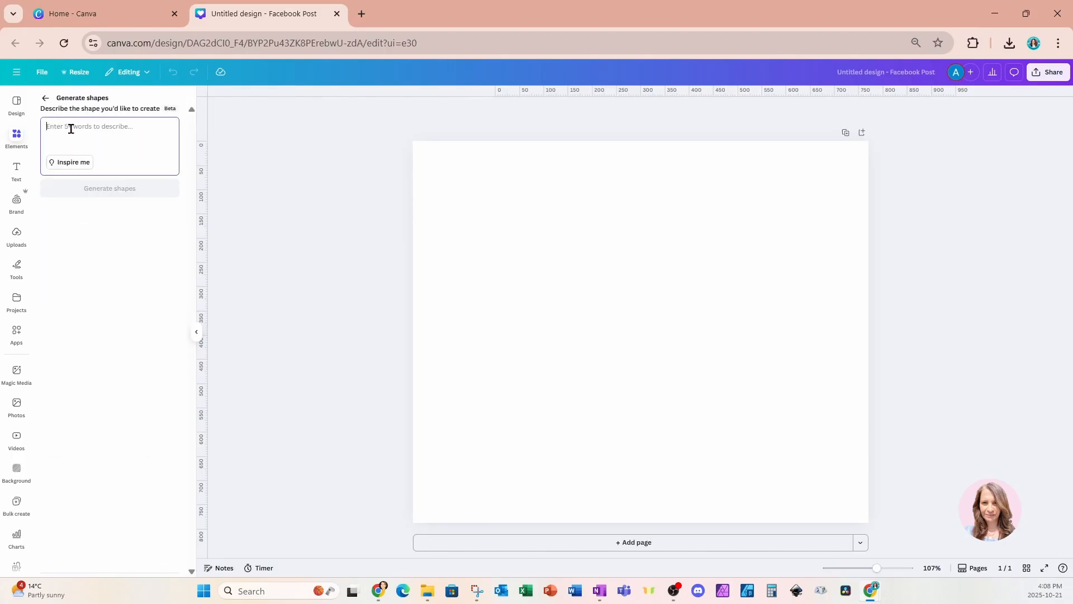
text(create a)
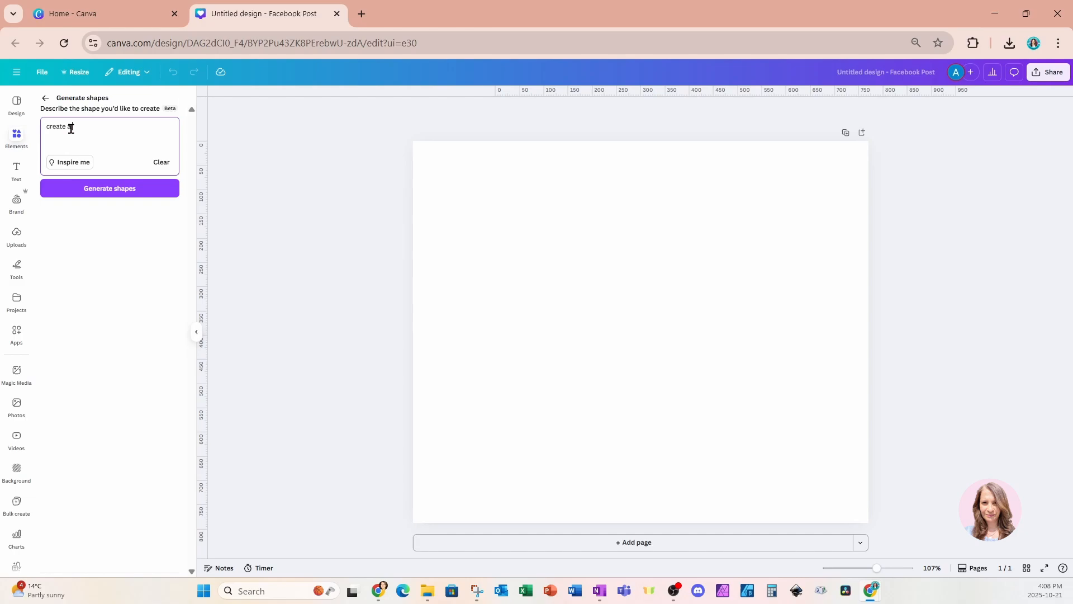
text(tree shape)
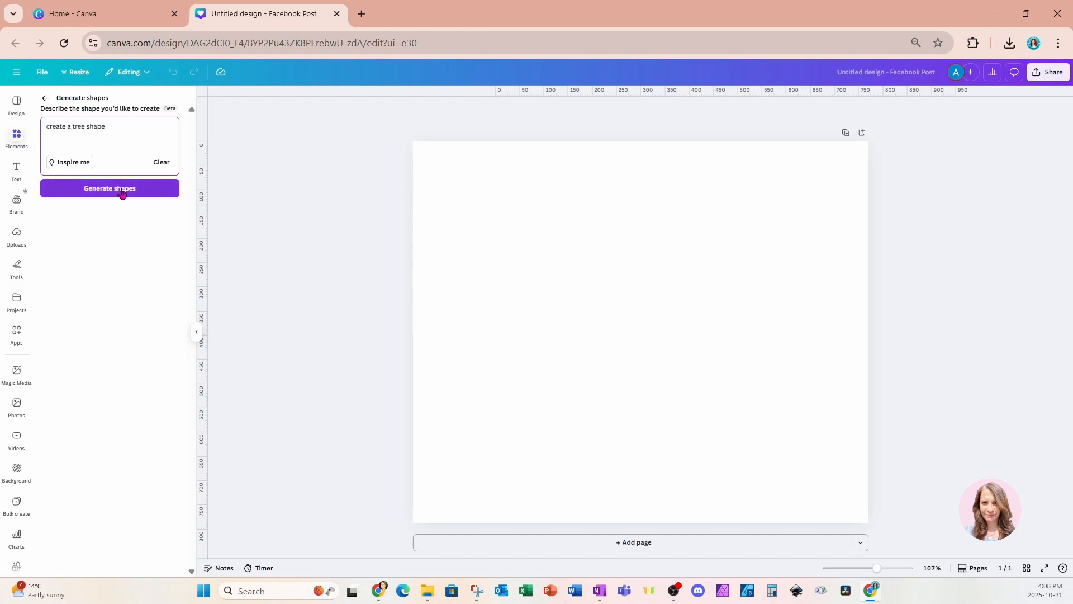
click(108, 188)
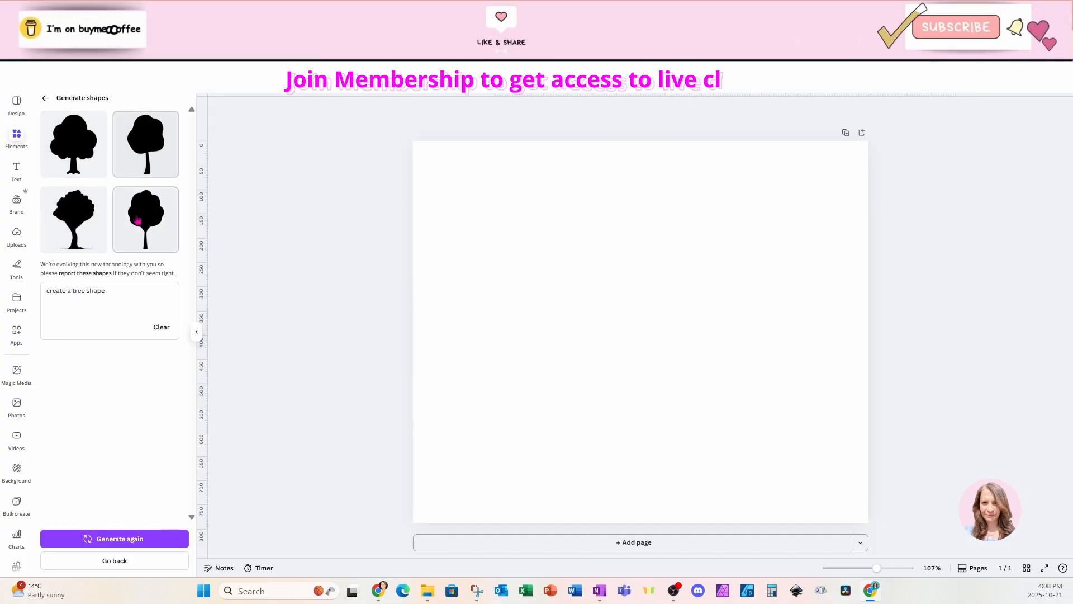
Insert a generated tree, enlarge it to fill the page, and bring up its colour choices
click(74, 143)
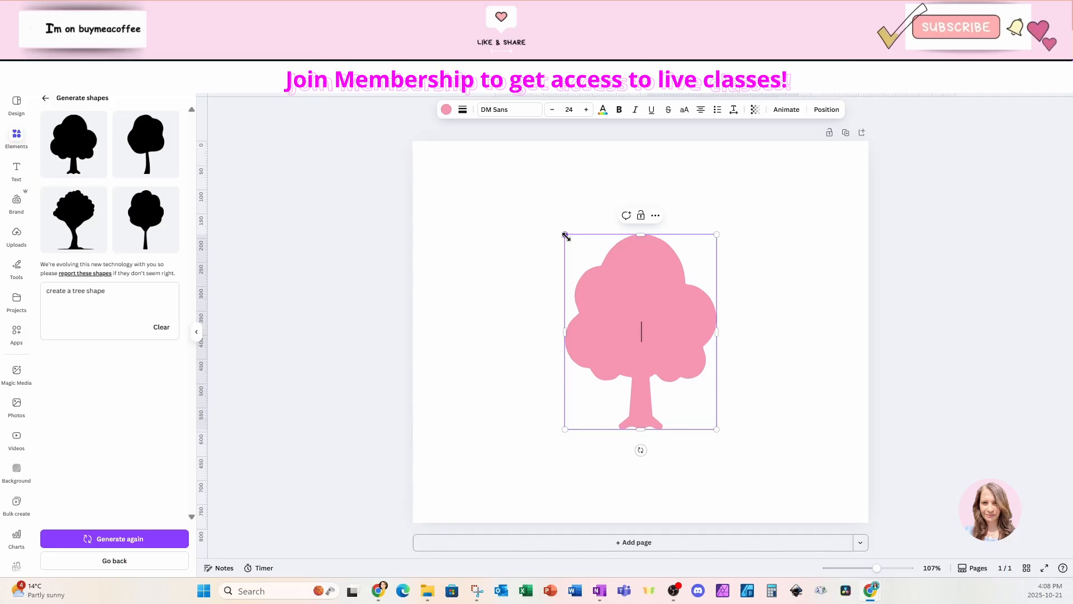
drag(717, 429, 773, 502)
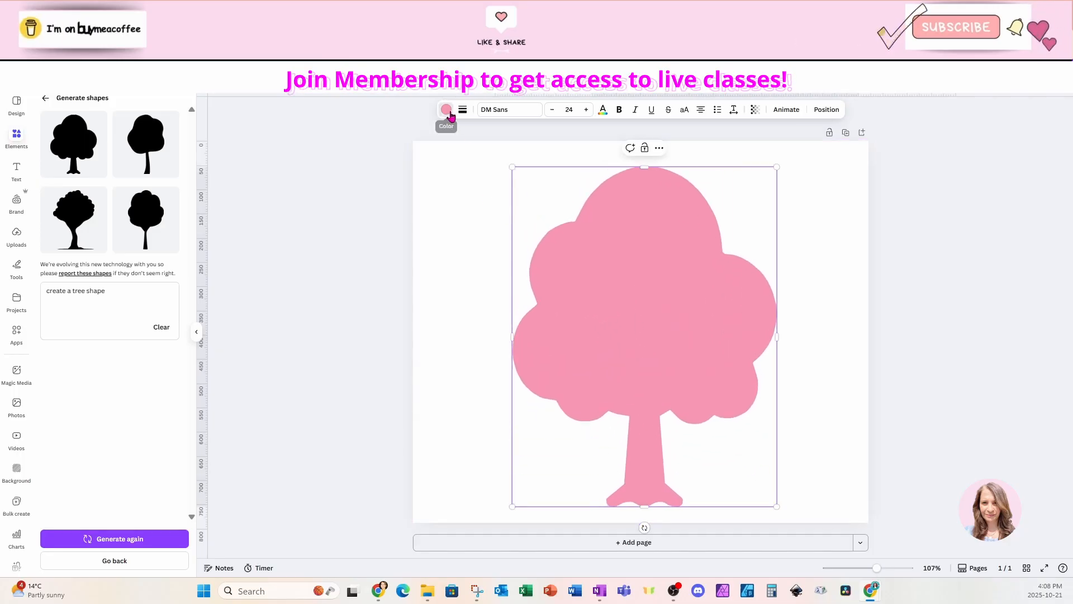
click(446, 109)
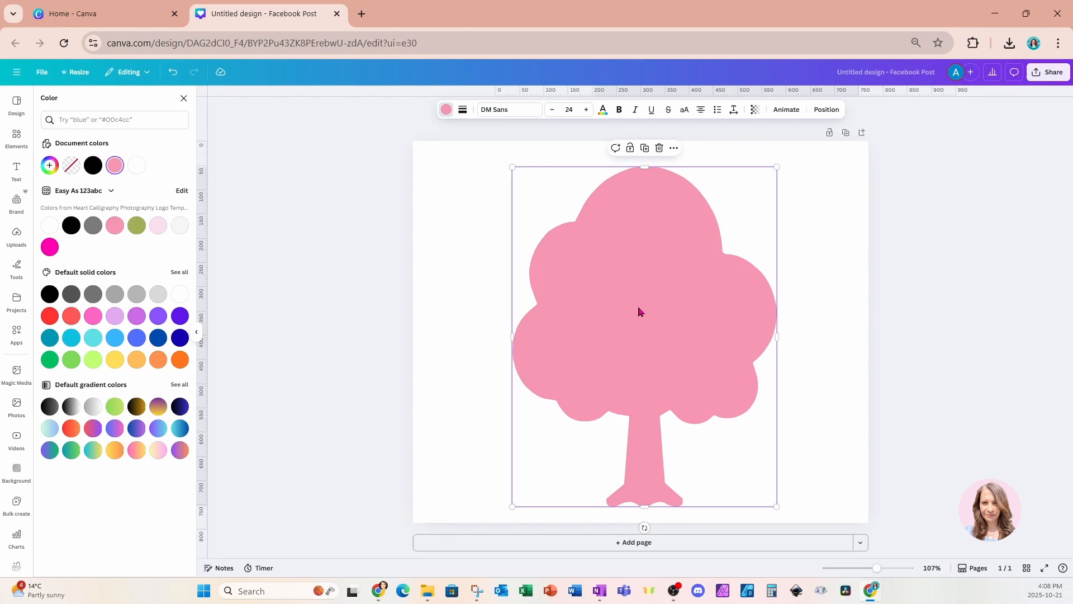
mouse_move(596, 322)
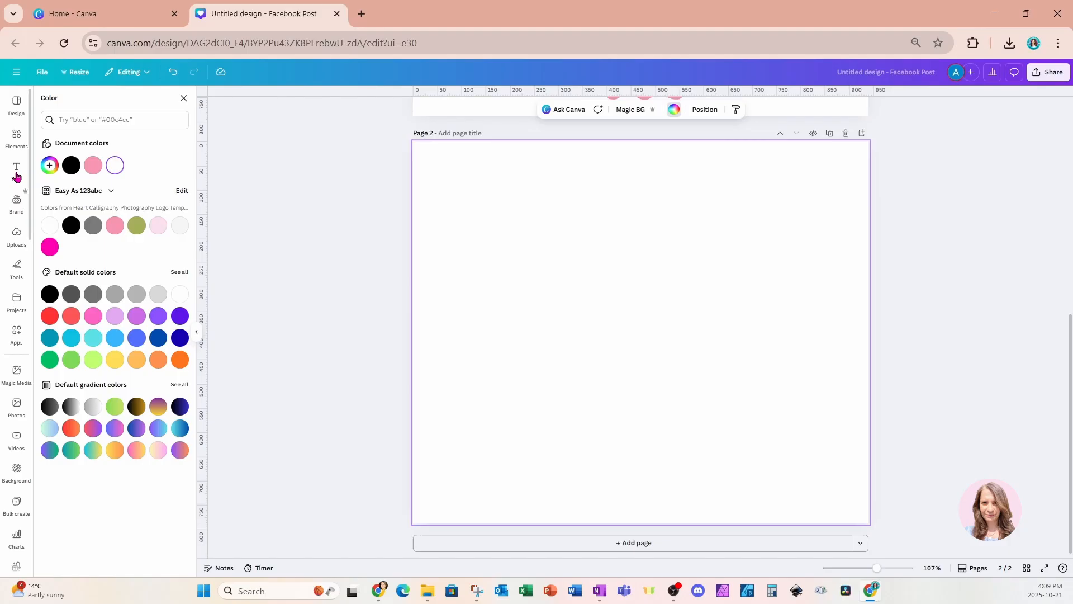
Add a Heading text box and fill it with a brown metallic gradient from the full gradient list
click(16, 171)
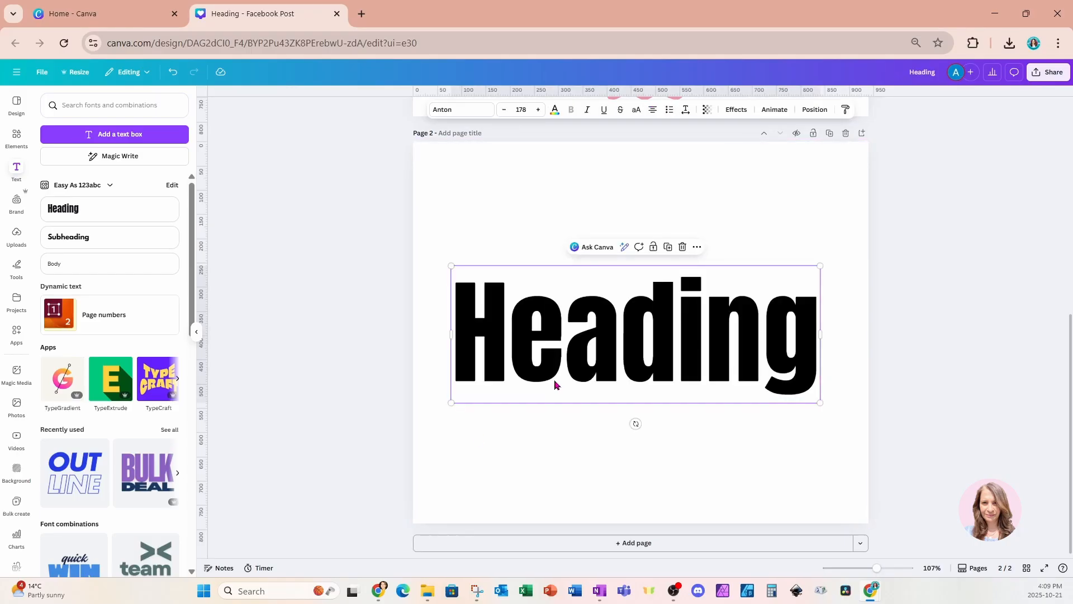
mouse_move(555, 110)
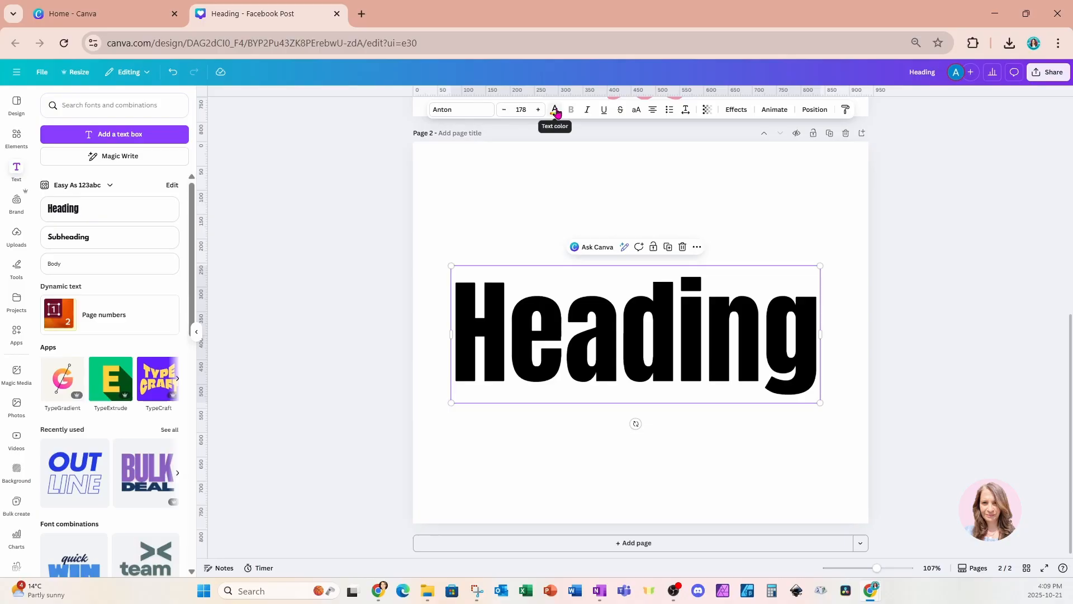
click(554, 109)
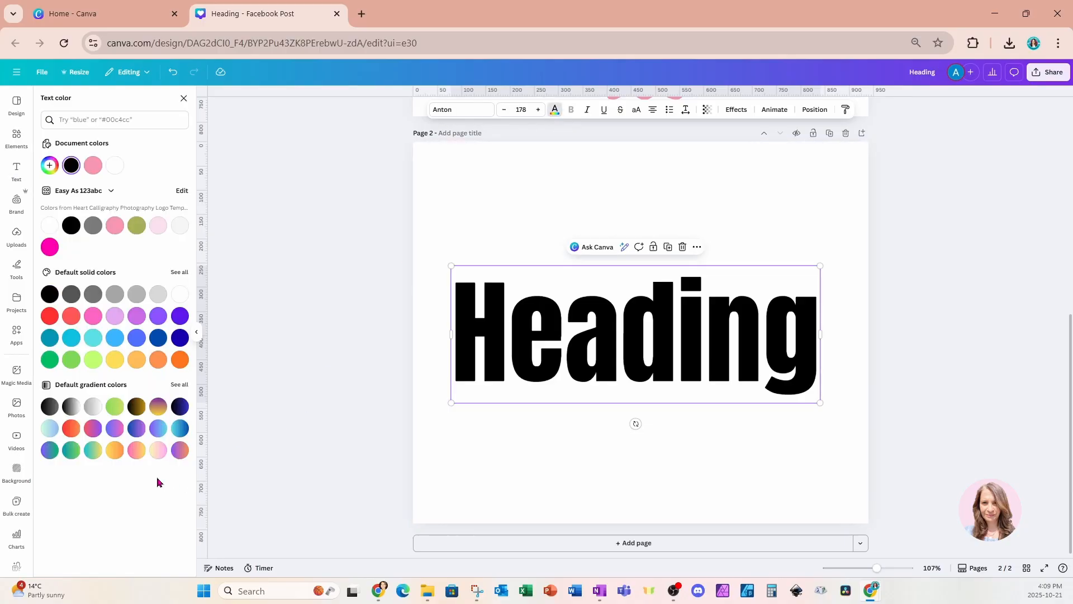
mouse_move(136, 449)
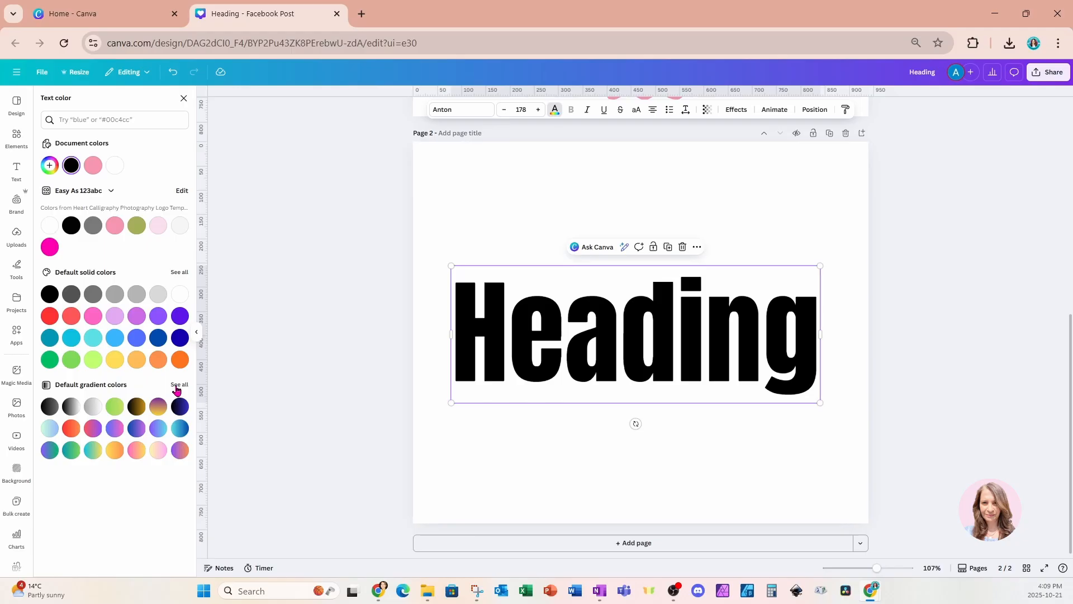
click(179, 383)
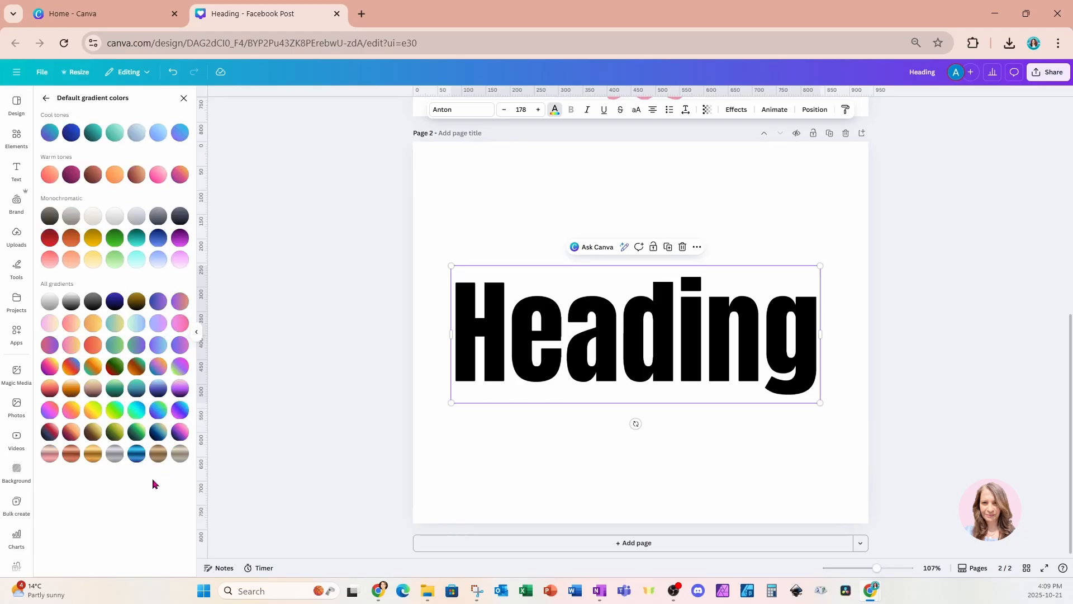
click(158, 454)
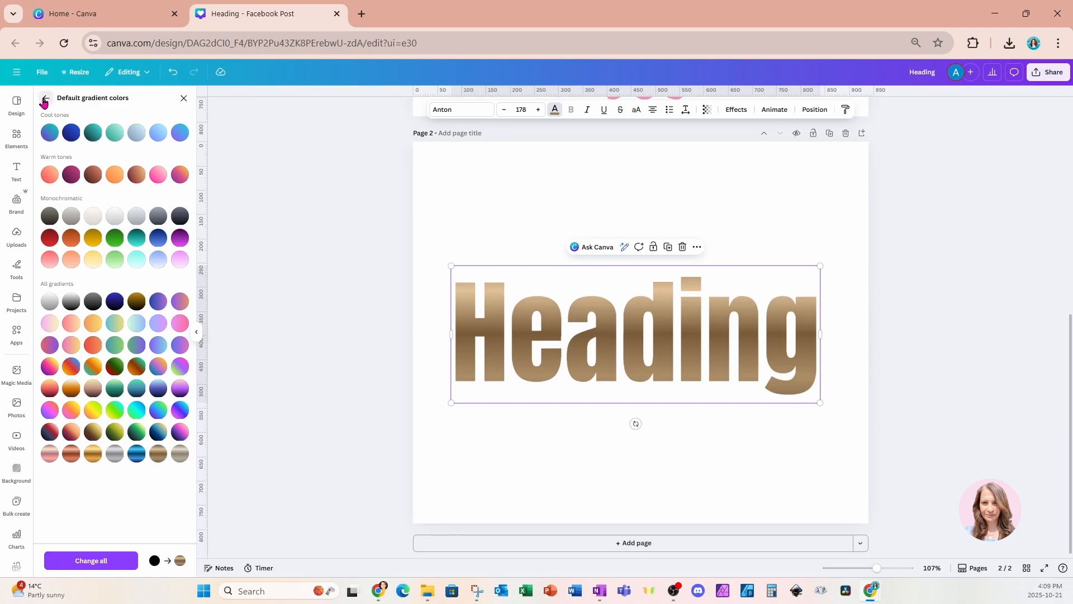
click(44, 102)
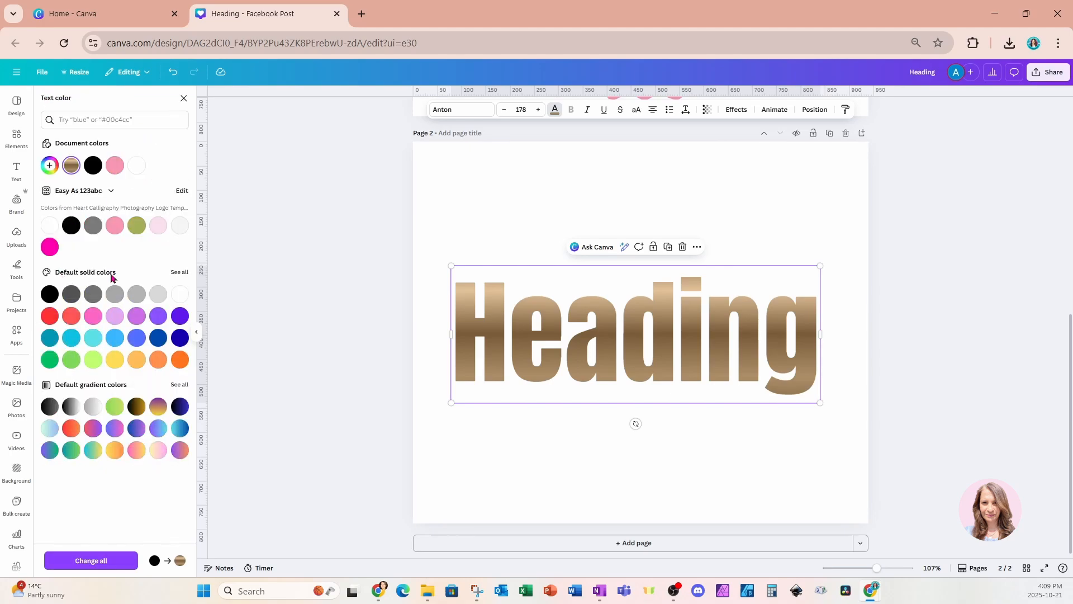
click(179, 272)
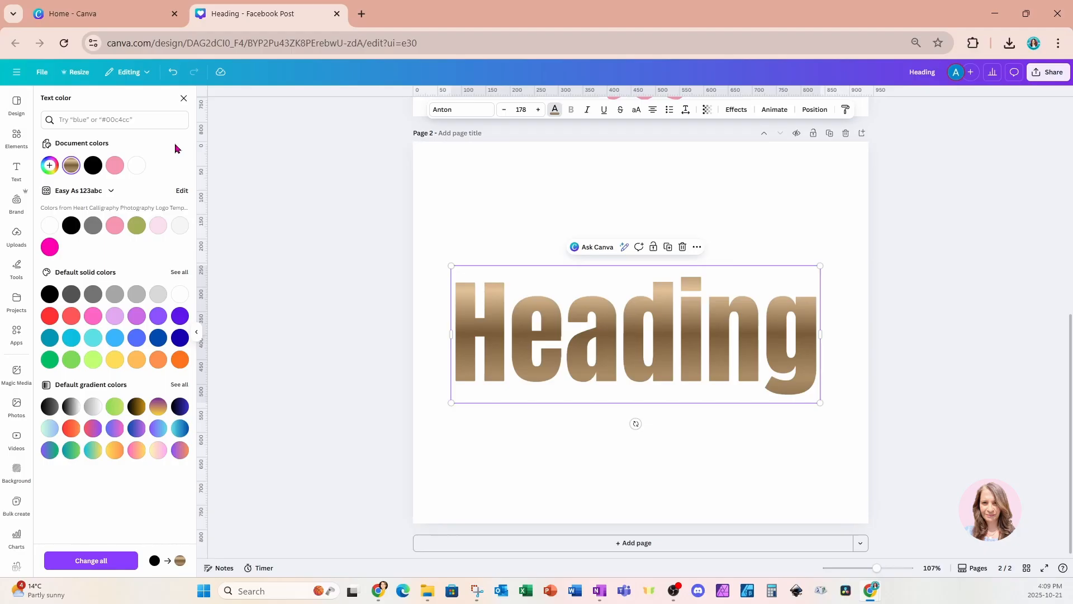
Edit the gradient: try linear and radial styles, add a black stop, and set it diagonal
click(48, 165)
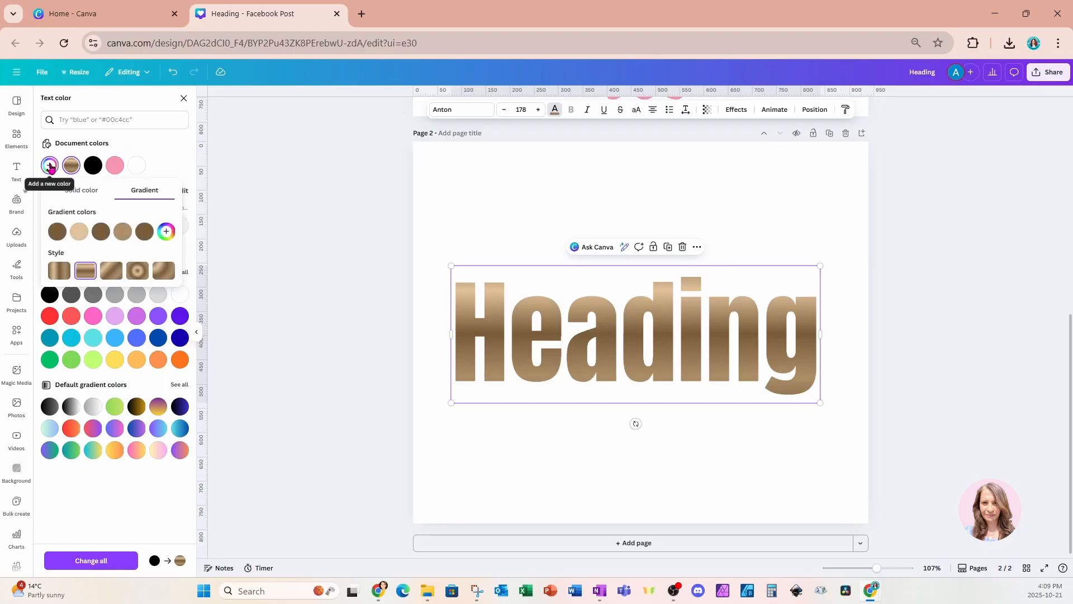
click(59, 270)
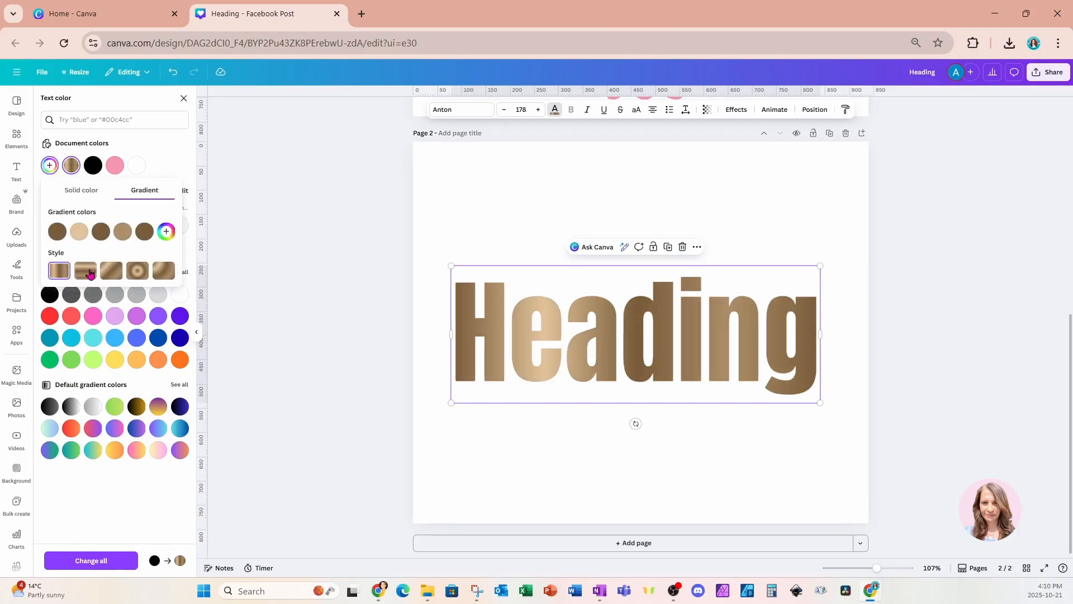
click(137, 270)
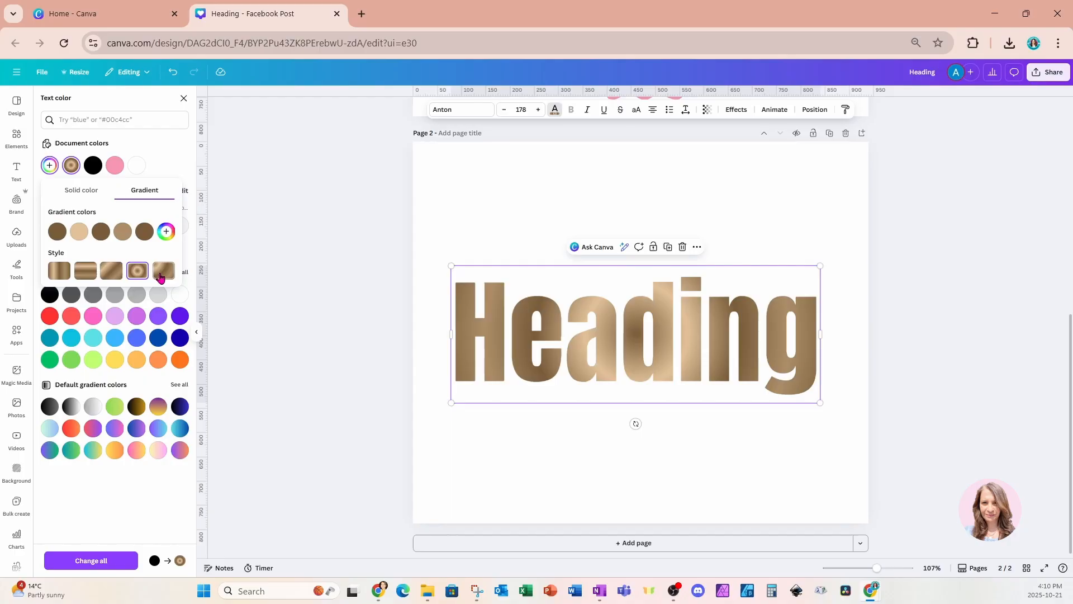
click(144, 232)
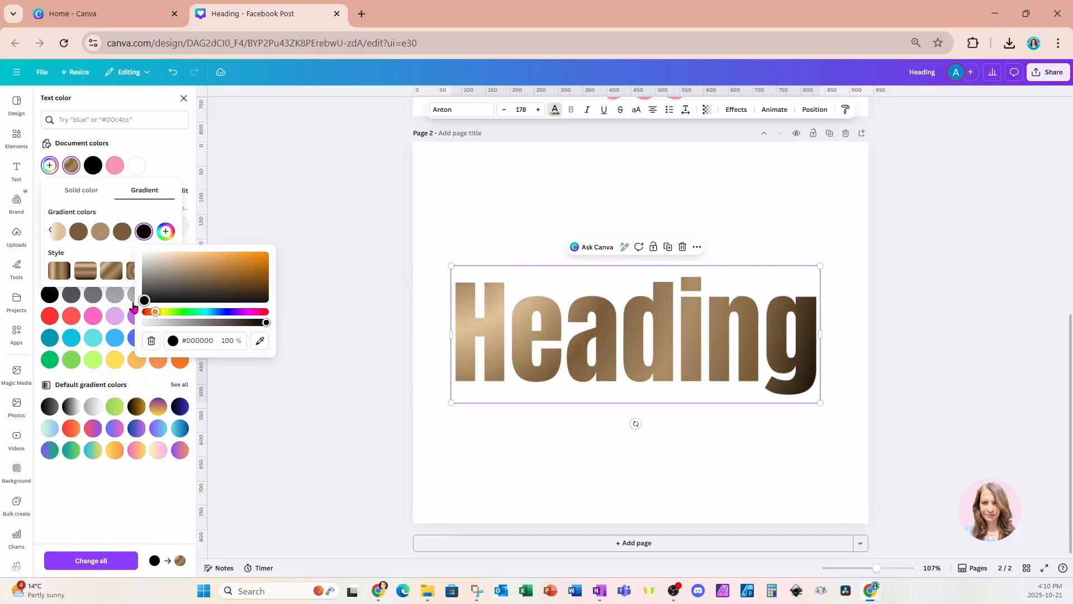
click(163, 269)
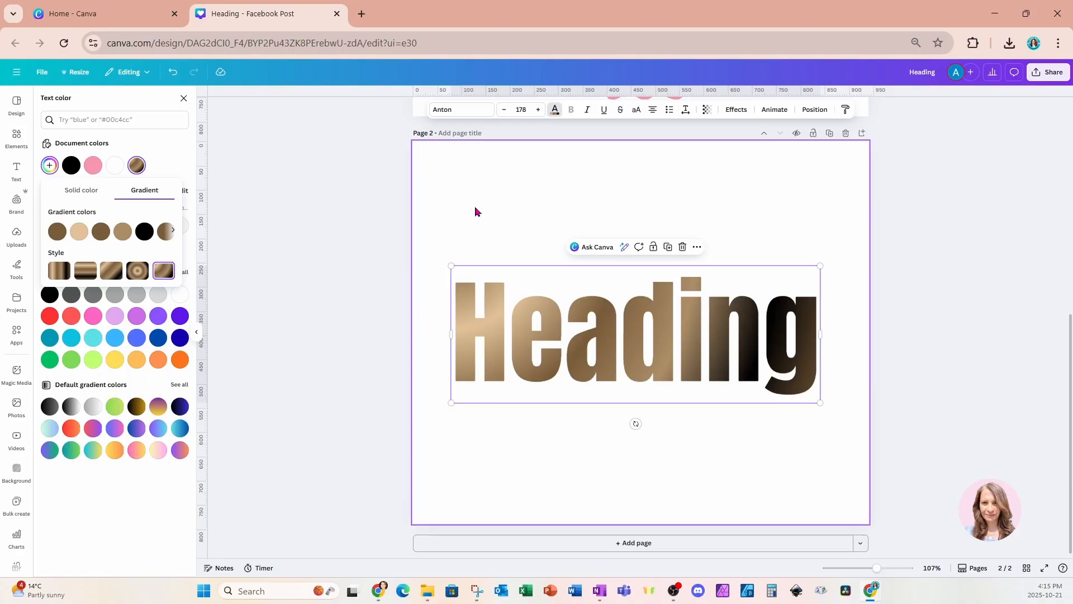
Reselect the heading and star the GRADUATE font in the font list
click(17, 334)
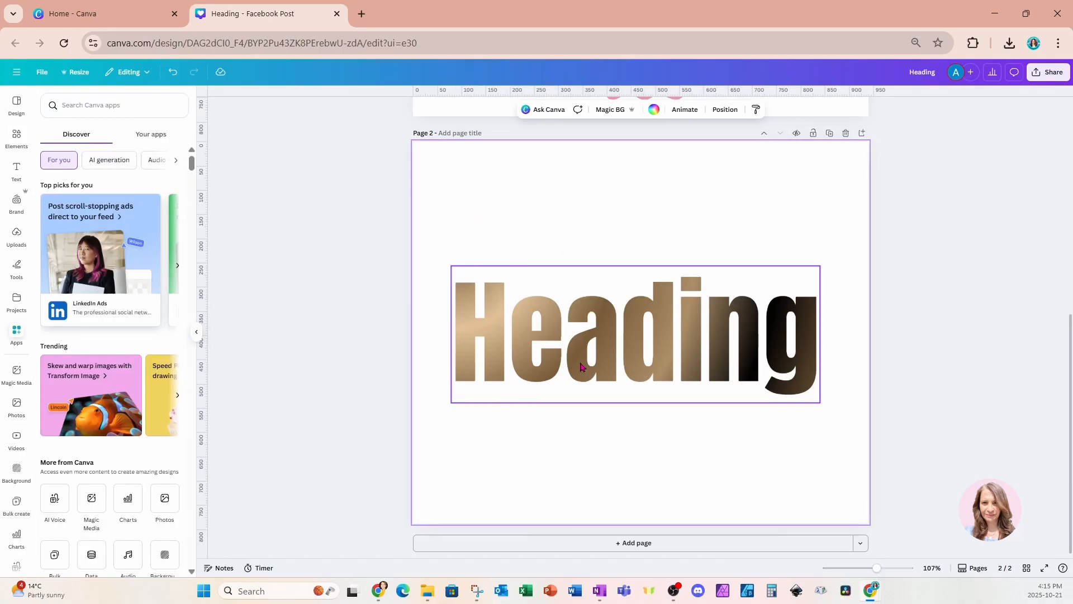
click(632, 335)
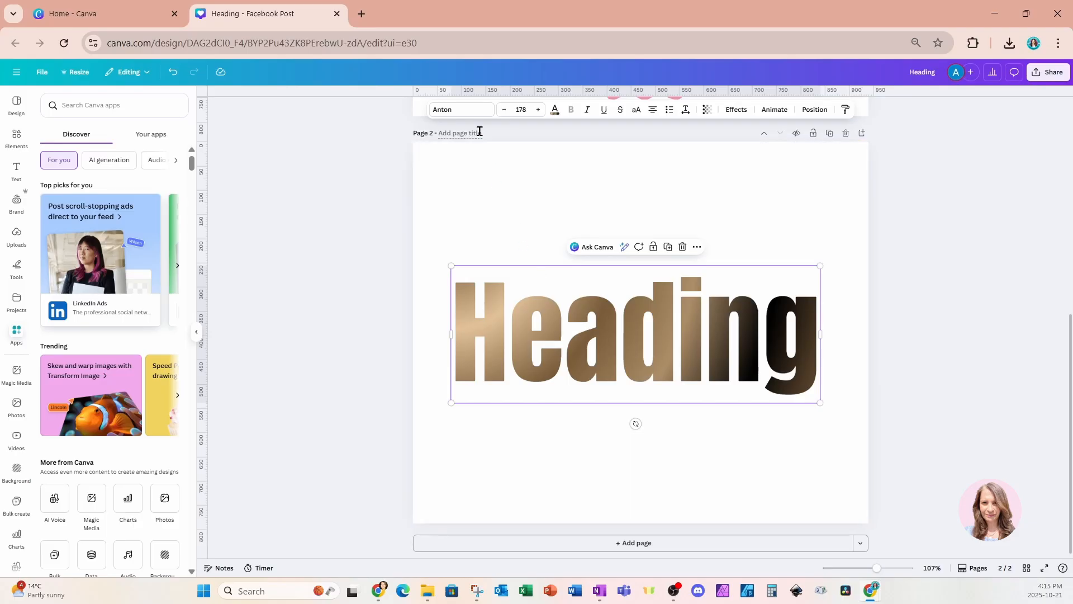
click(460, 108)
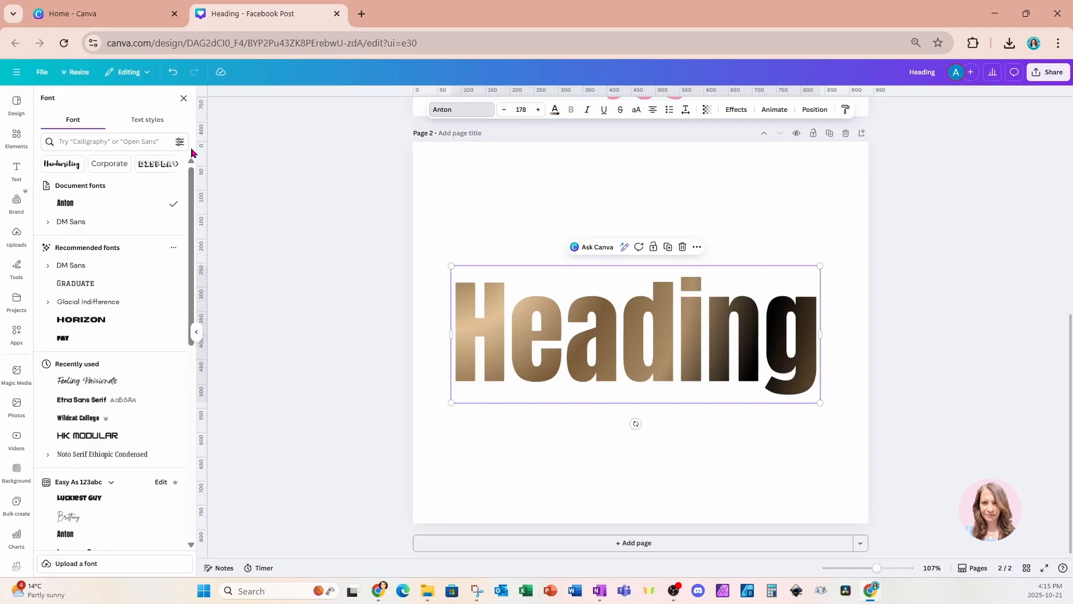
click(106, 142)
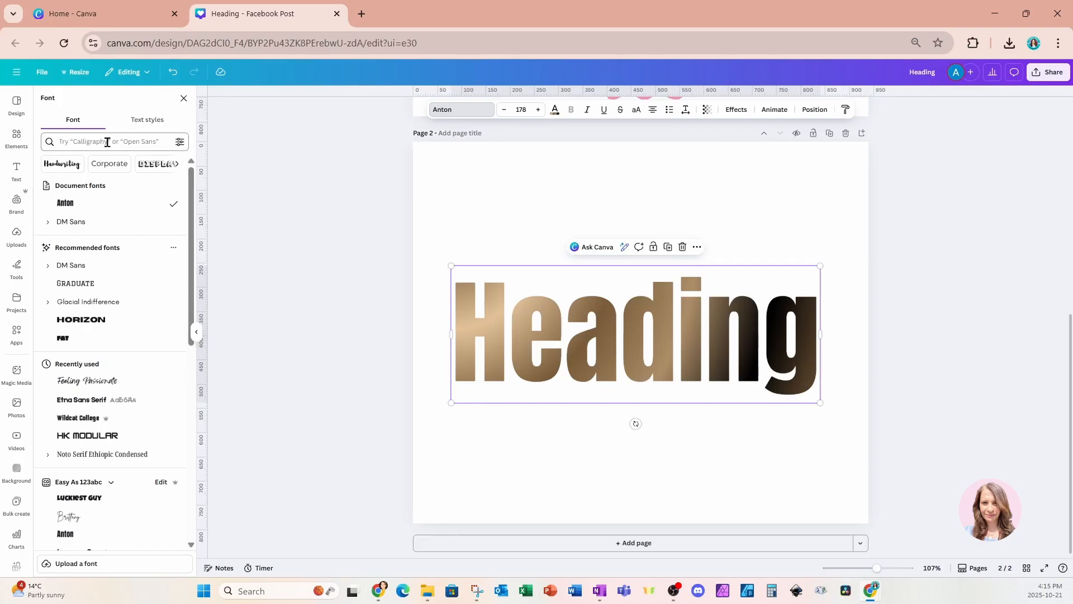
mouse_move(77, 288)
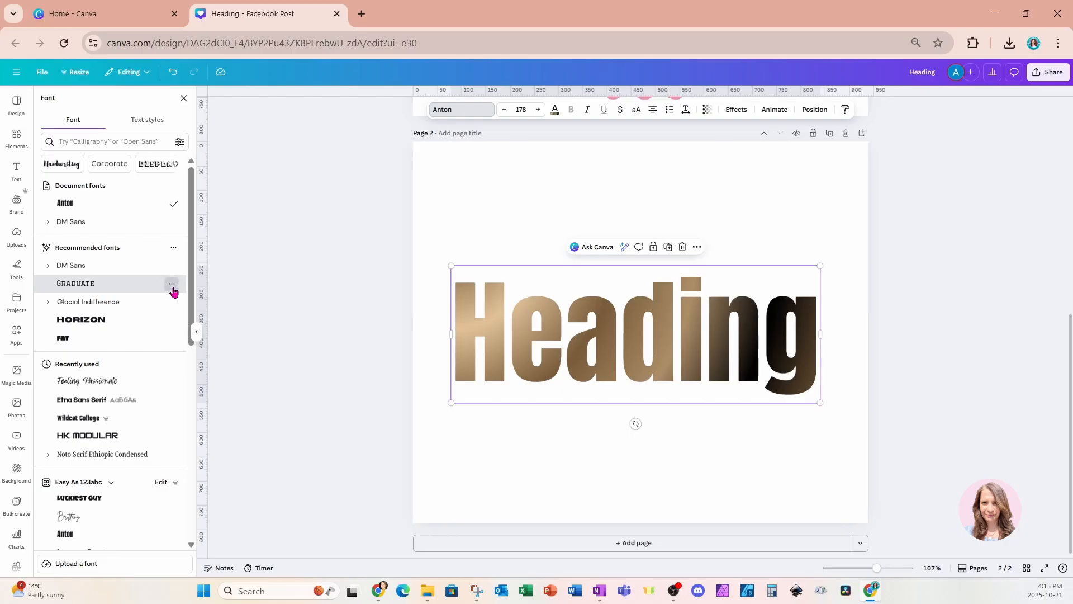
click(171, 284)
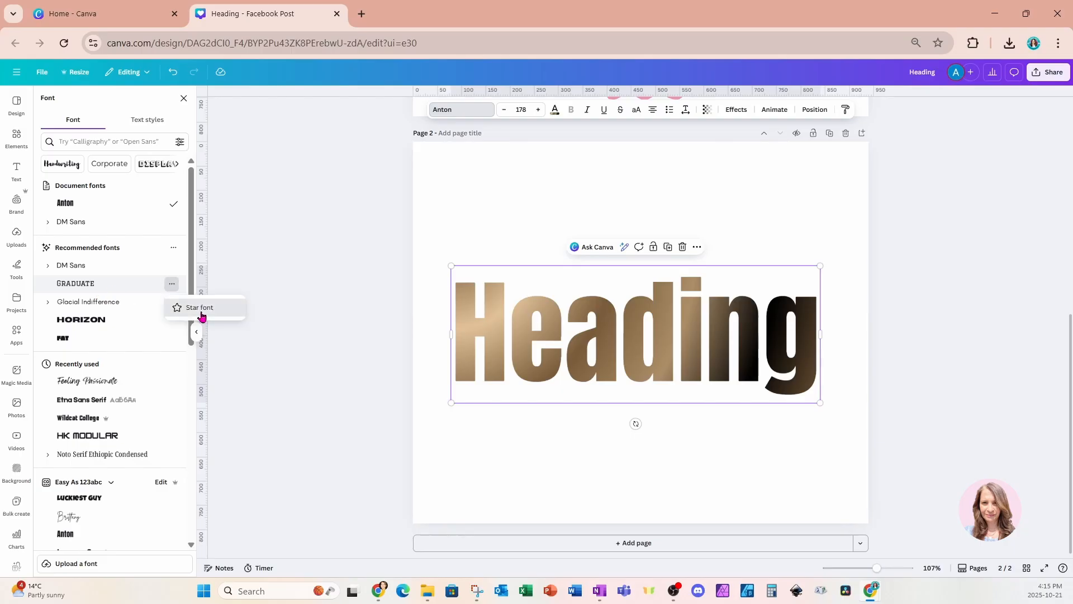
click(199, 308)
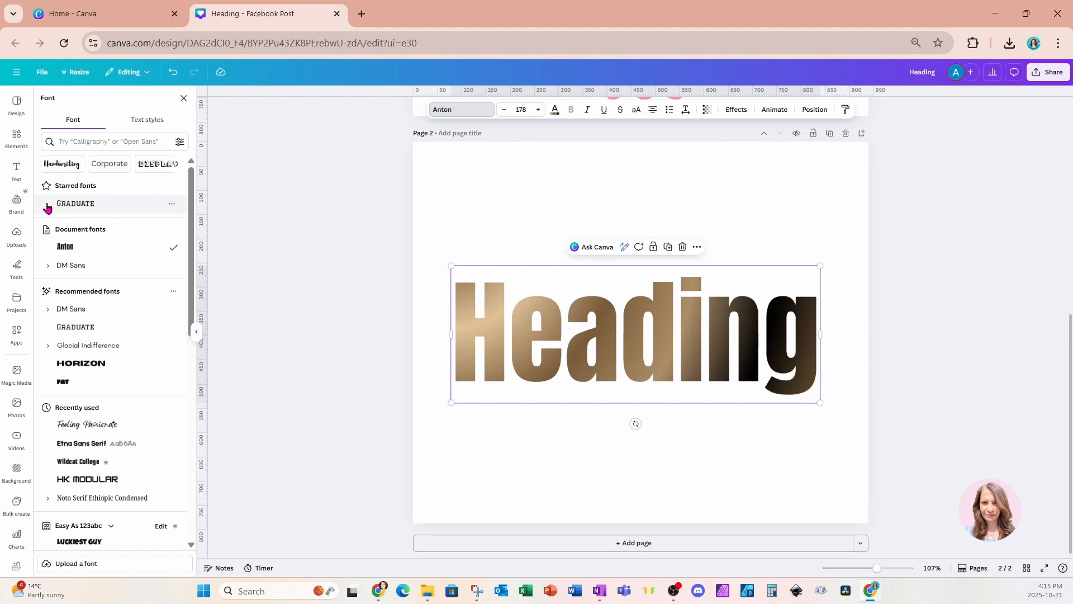
mouse_move(96, 309)
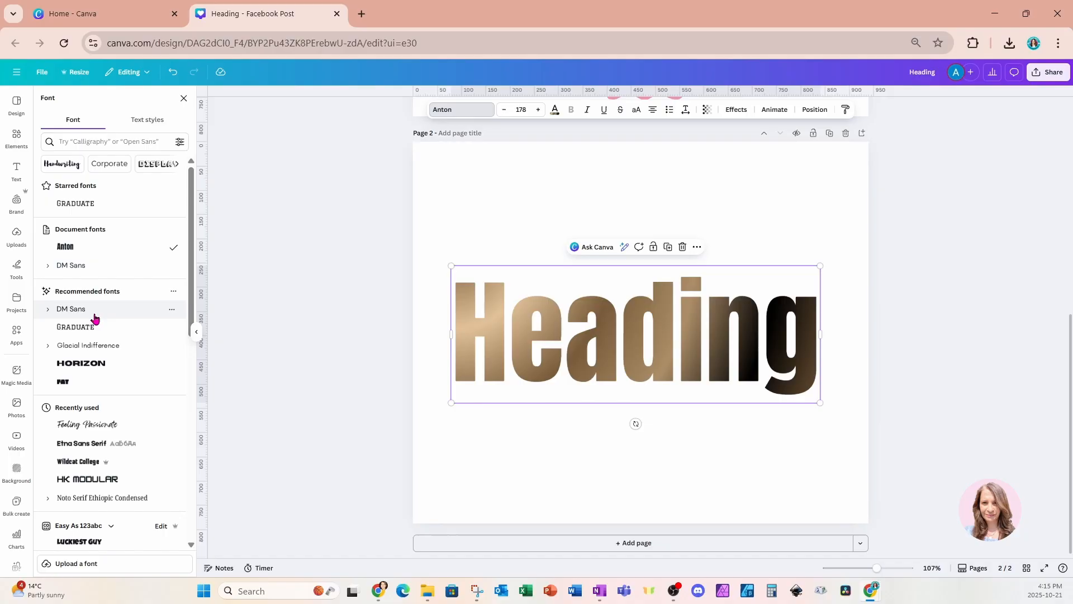
mouse_move(87, 425)
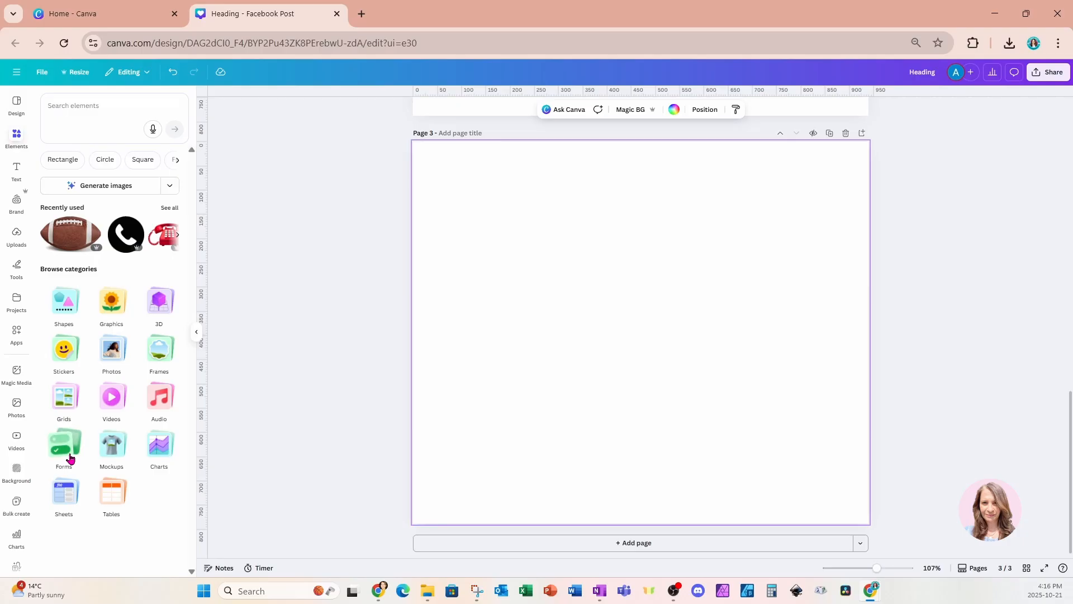
Add the RSVP form and submit a test response for Amy, attending, nominating Living on a prayer
click(62, 445)
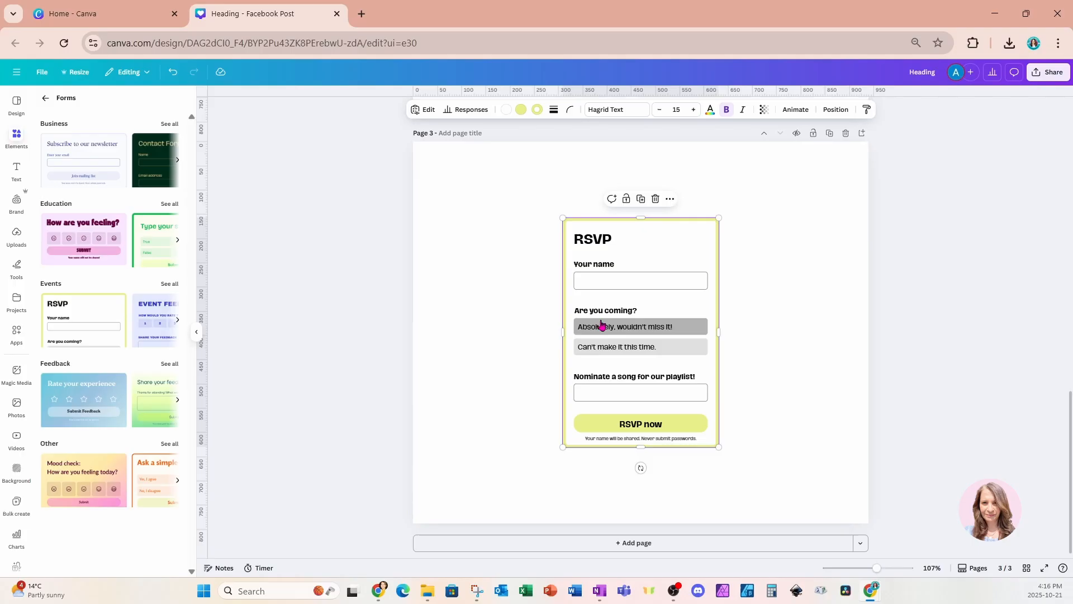
click(639, 279)
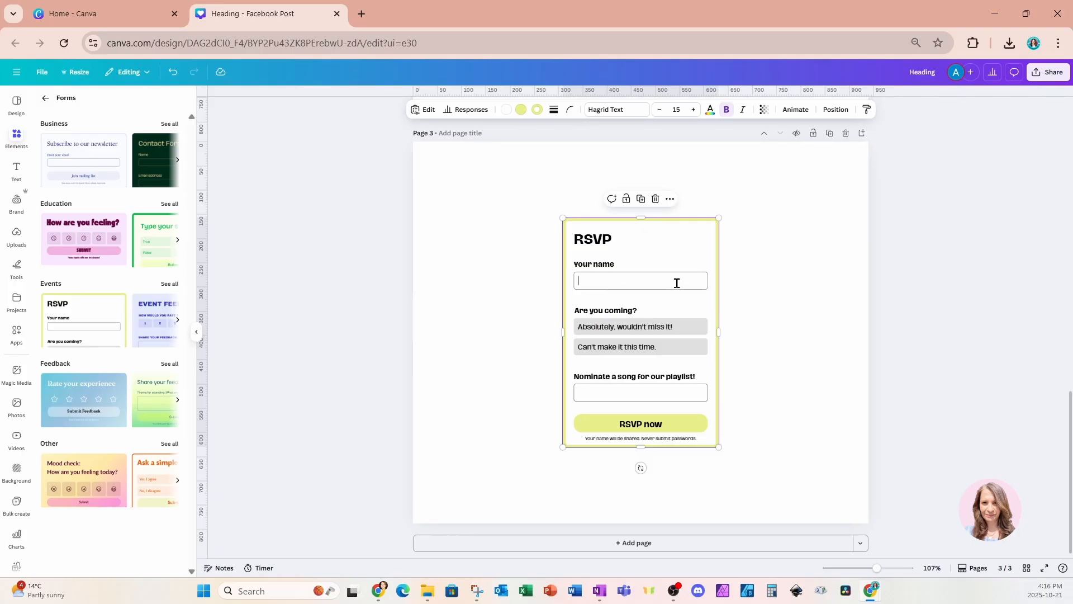
text(Amy)
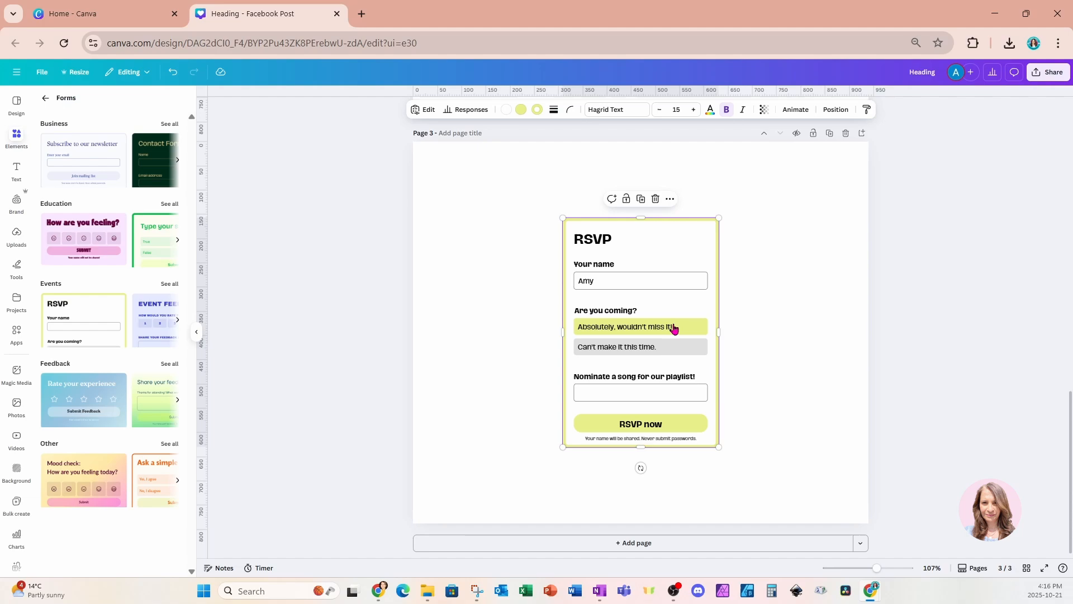
mouse_move(693, 408)
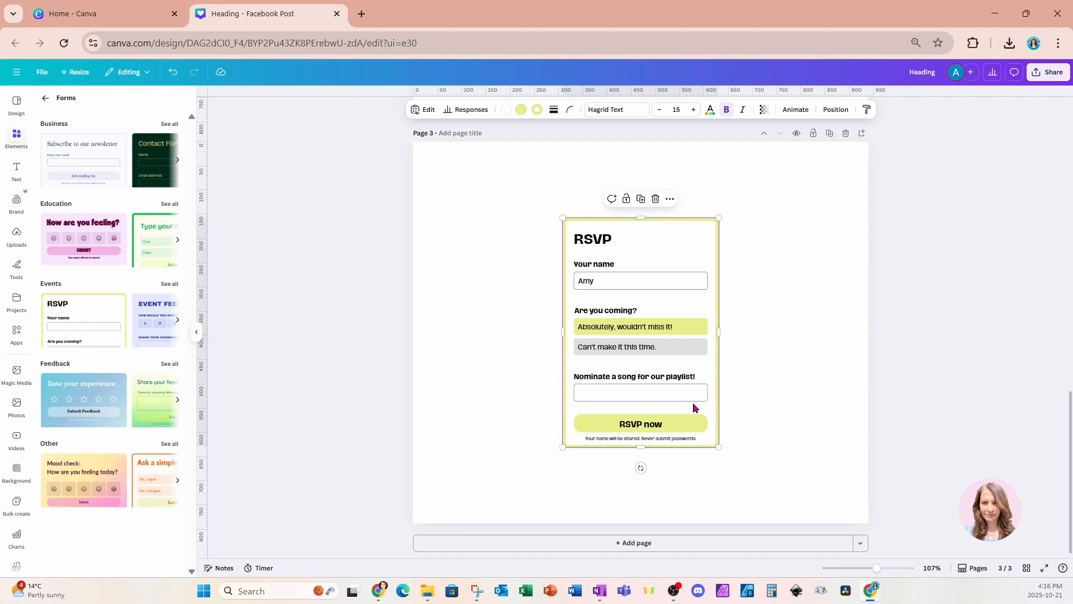
mouse_move(672, 393)
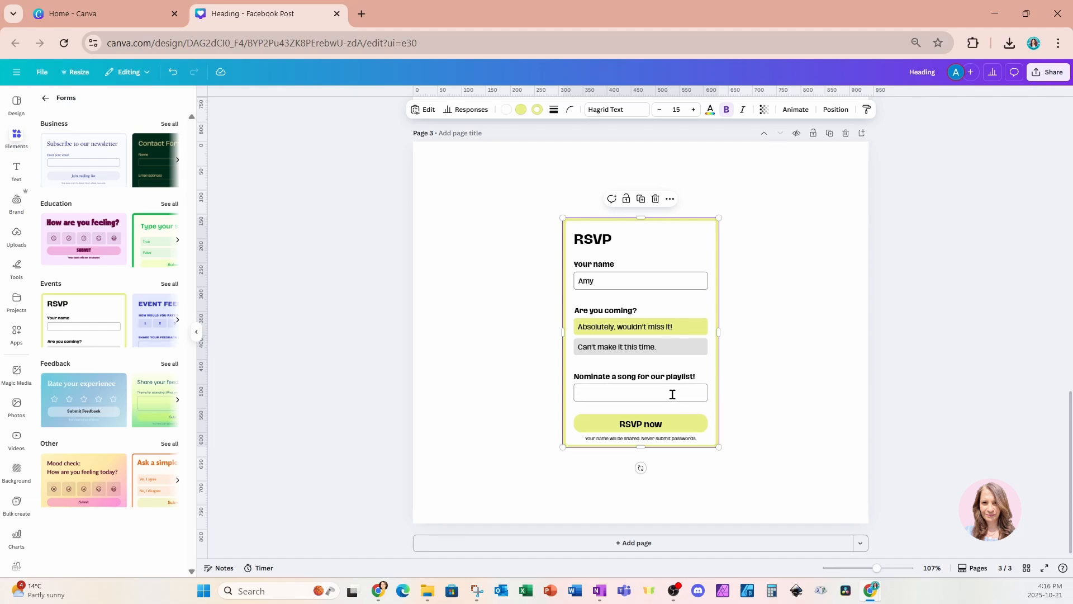
click(641, 393)
text(Living on a prayer)
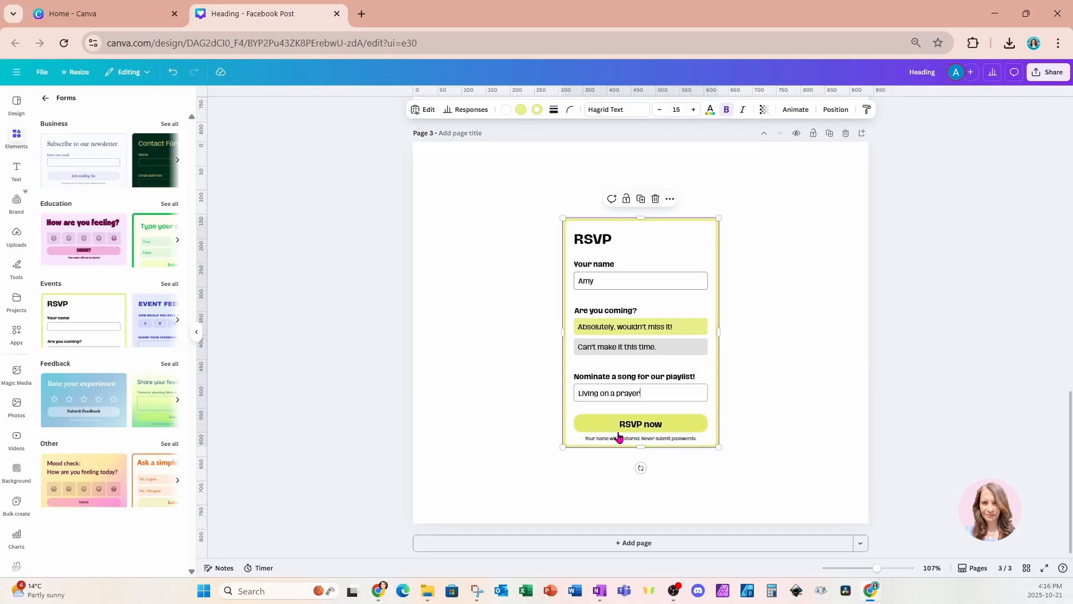
click(640, 423)
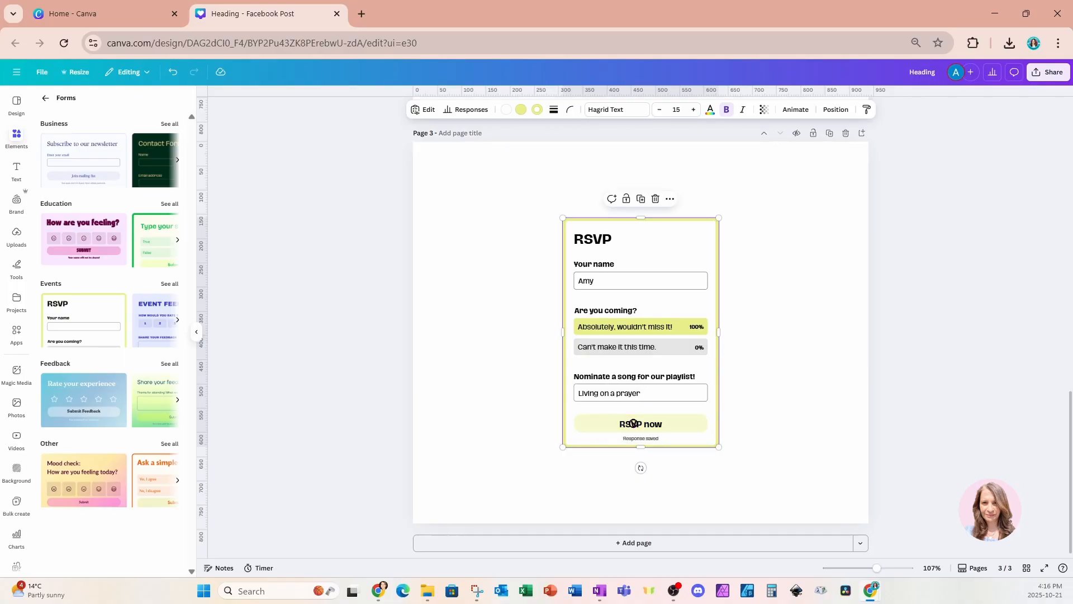
click(614, 140)
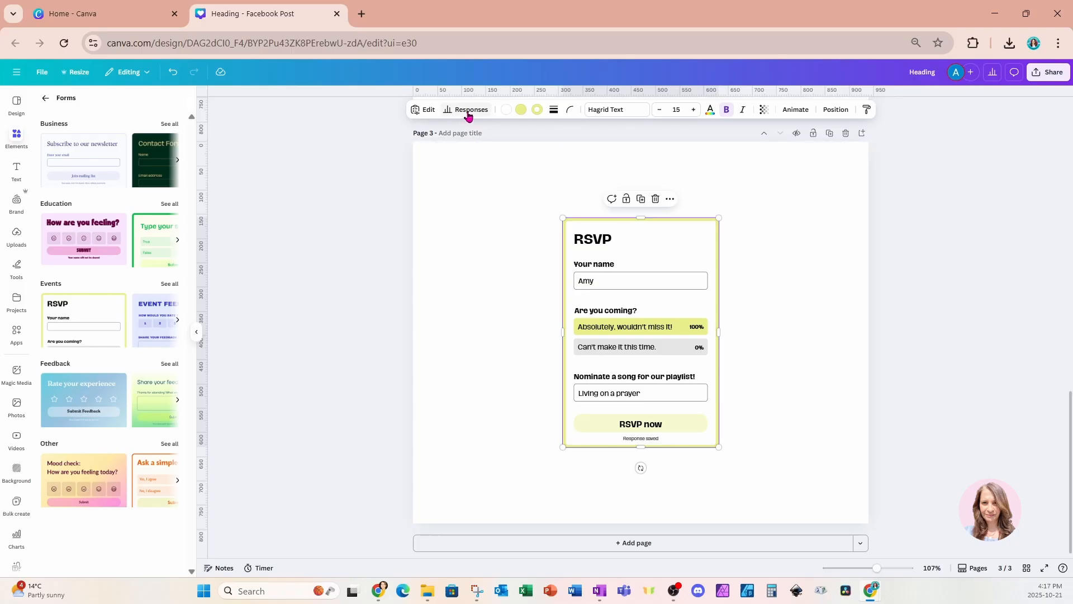
Expand the single RSVP response into a full table and export it to a linked sheet
click(470, 109)
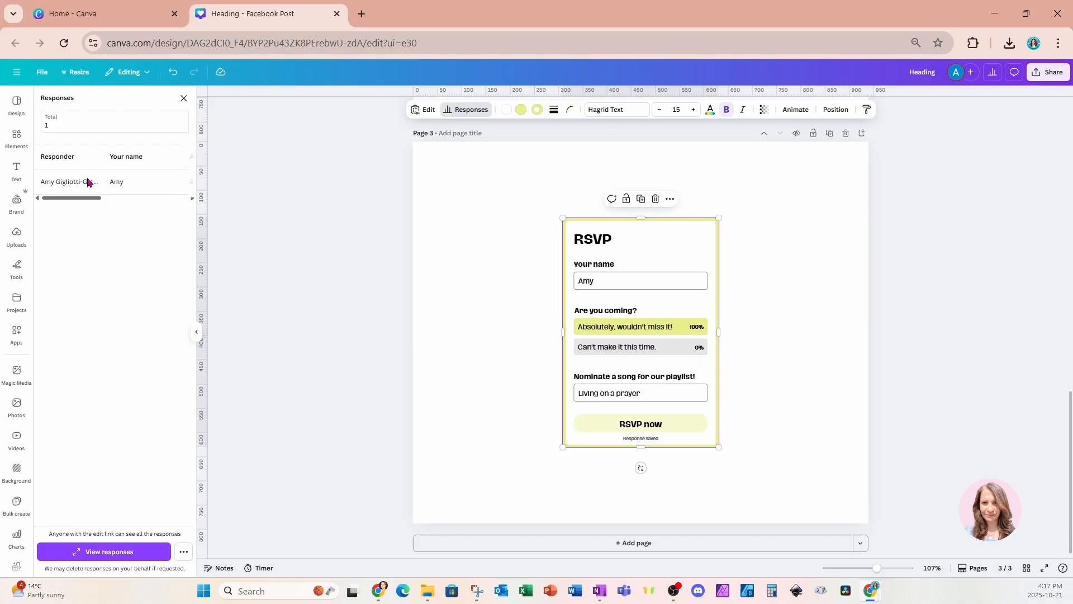
mouse_move(61, 164)
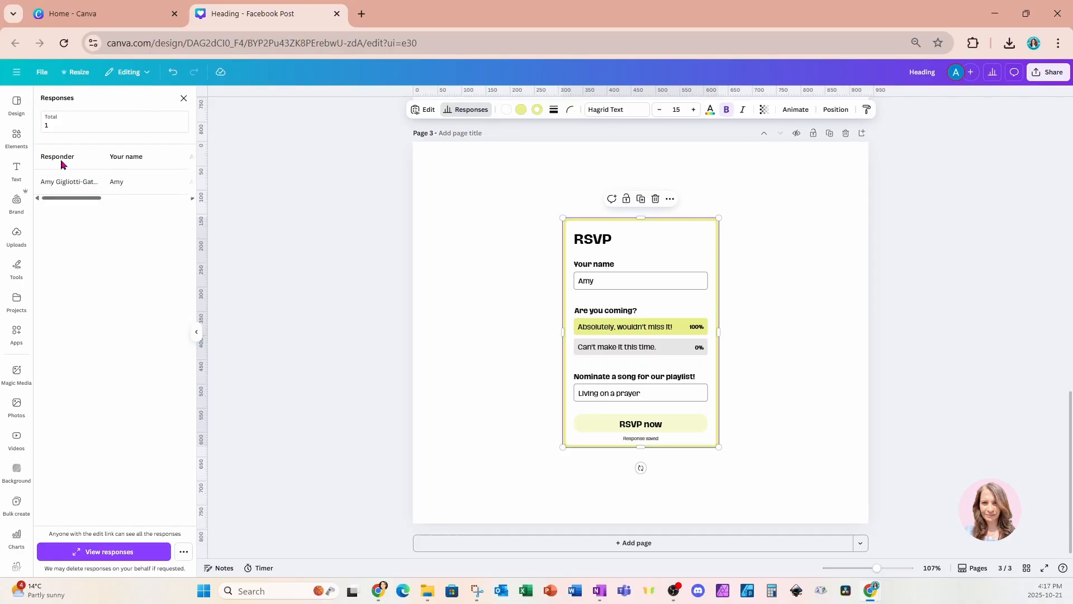
mouse_move(129, 163)
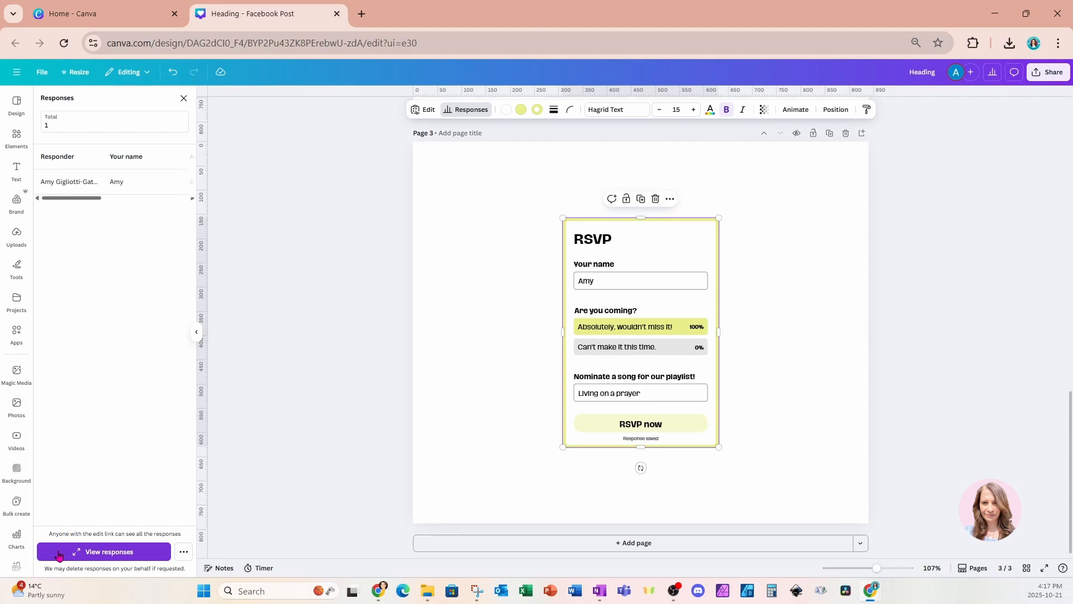
click(109, 551)
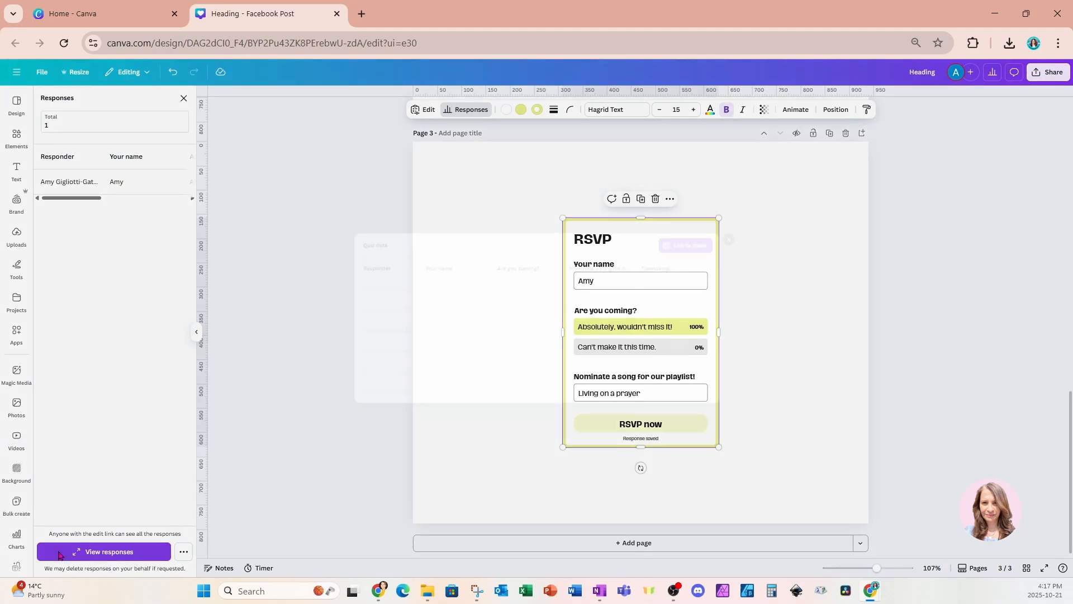
click(108, 552)
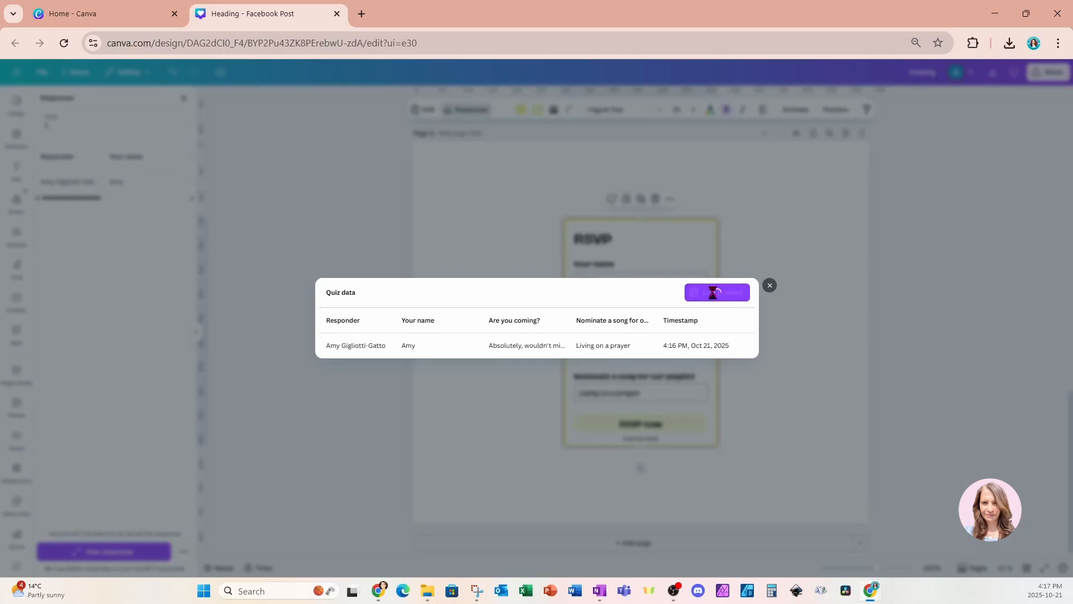
click(716, 292)
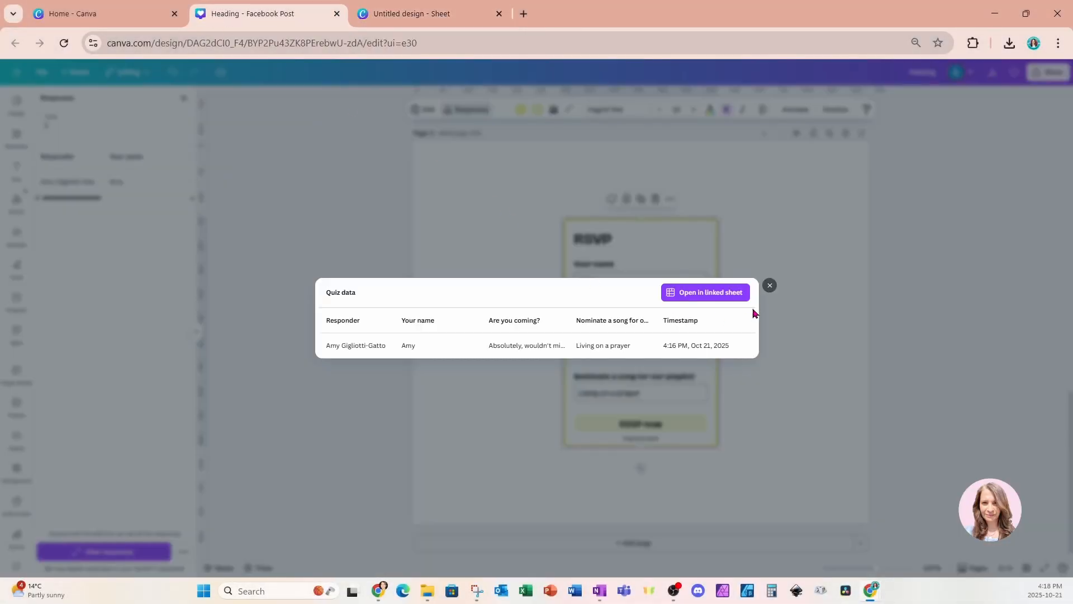
Close the responses table and dismiss Create a design to return to the home page
click(769, 285)
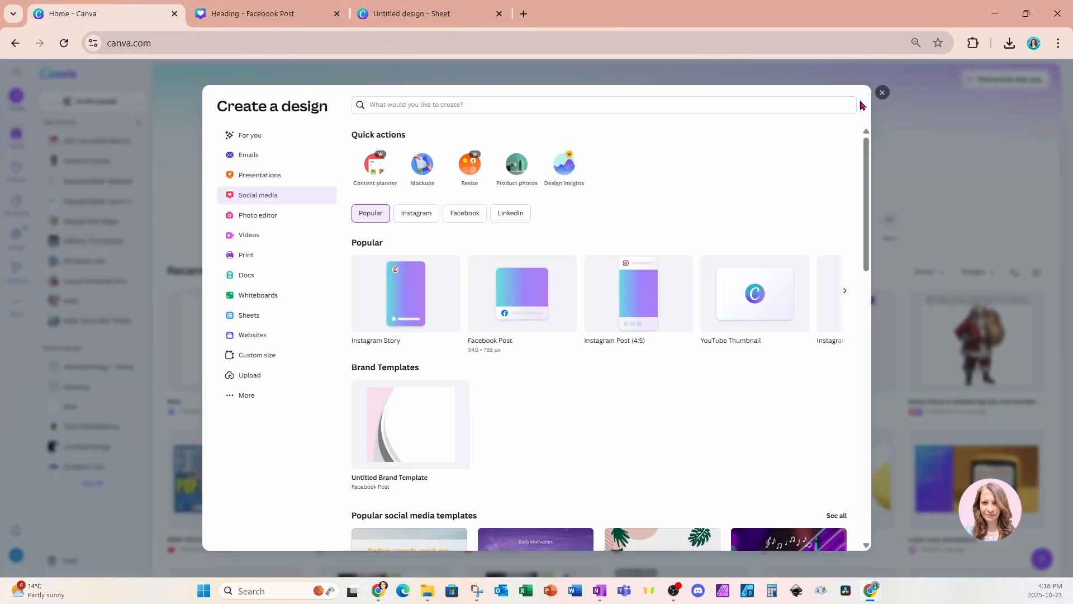
click(882, 93)
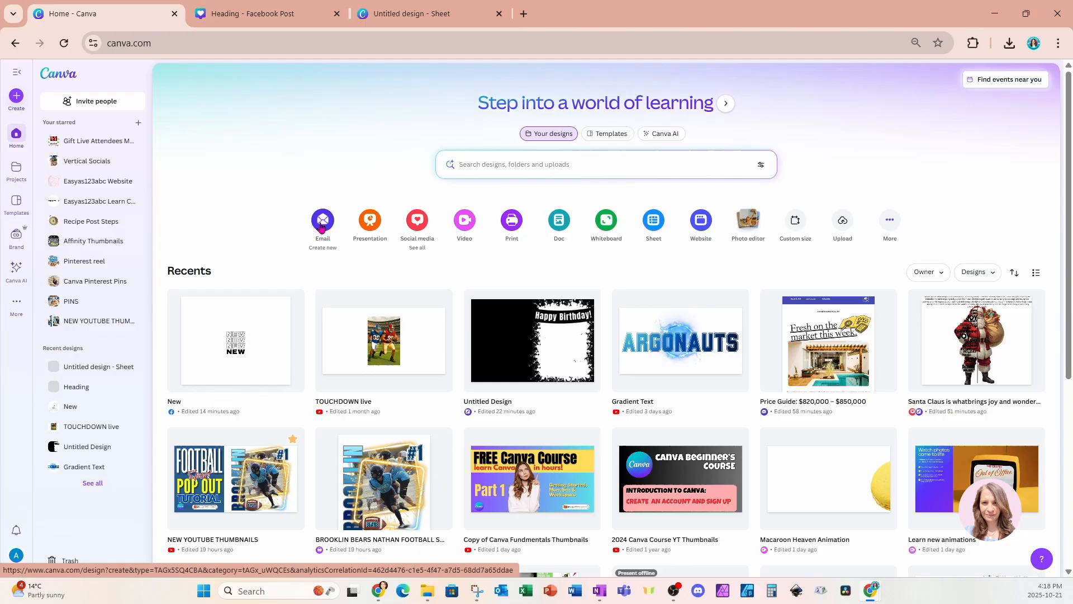
Start a new email design and apply the 'Fresh on the market this week' real estate template
click(322, 221)
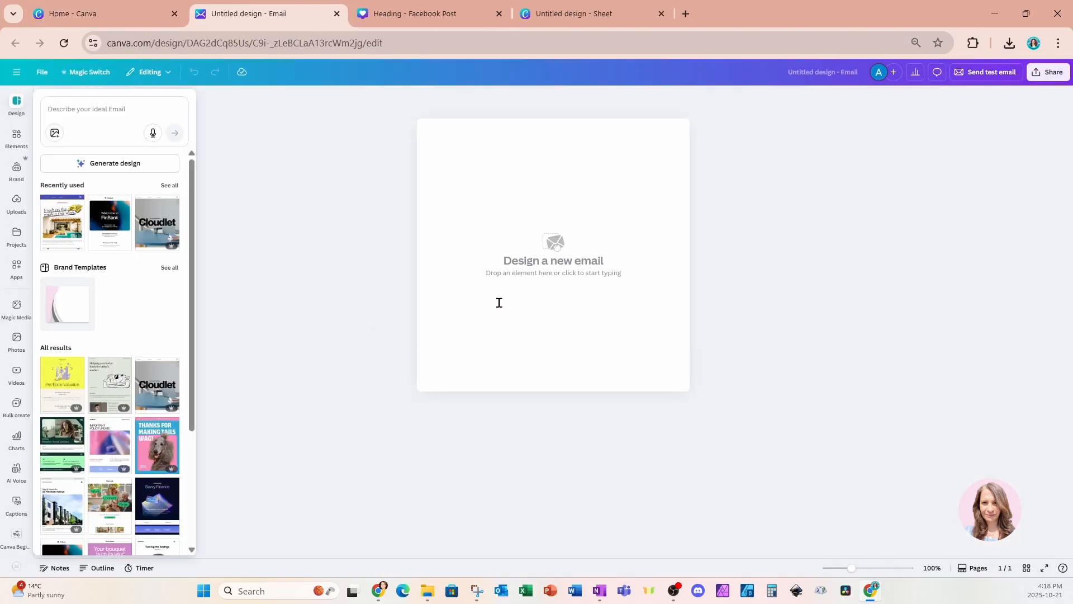
mouse_move(513, 306)
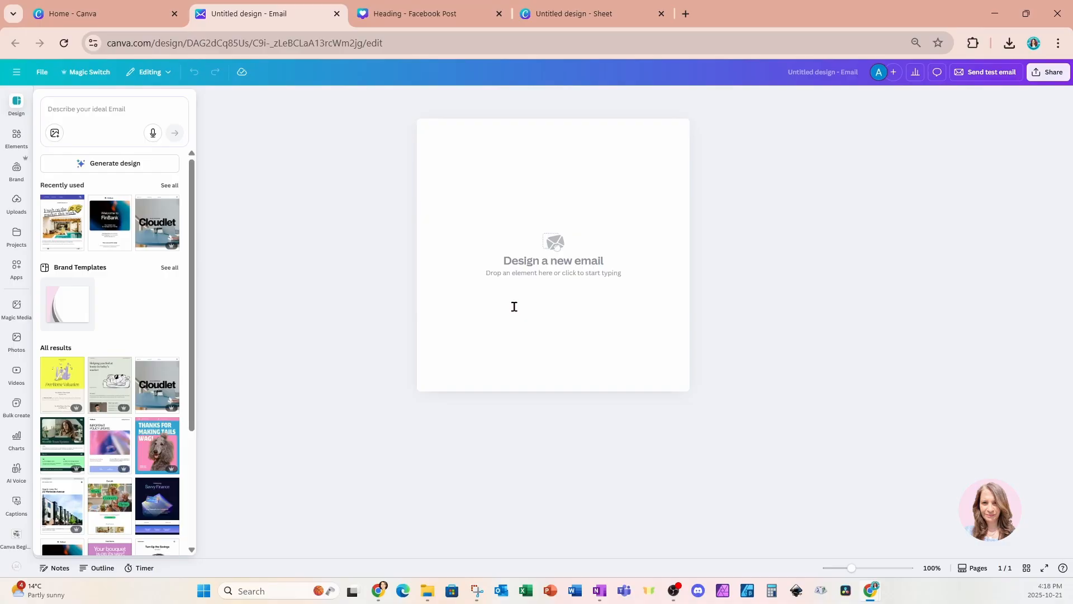
click(109, 110)
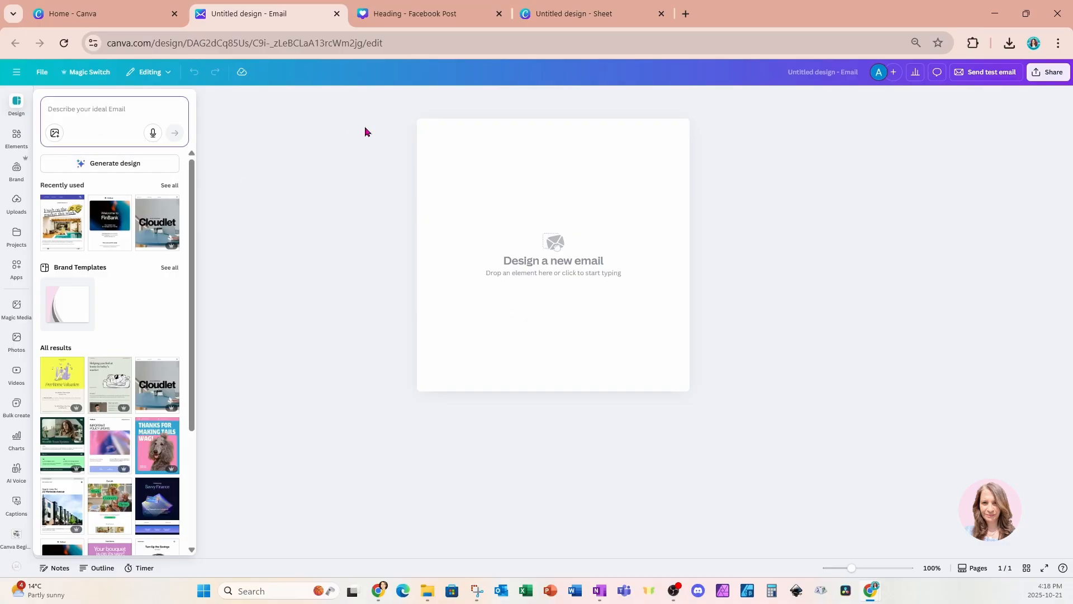
text(rea; e)
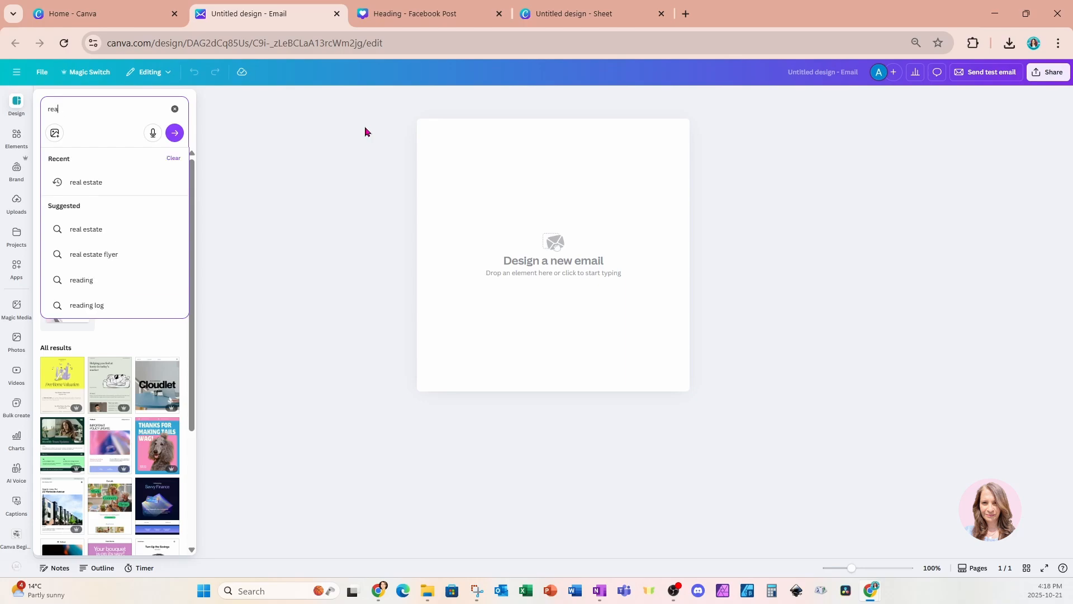
key(Backspace)
text(l estate)
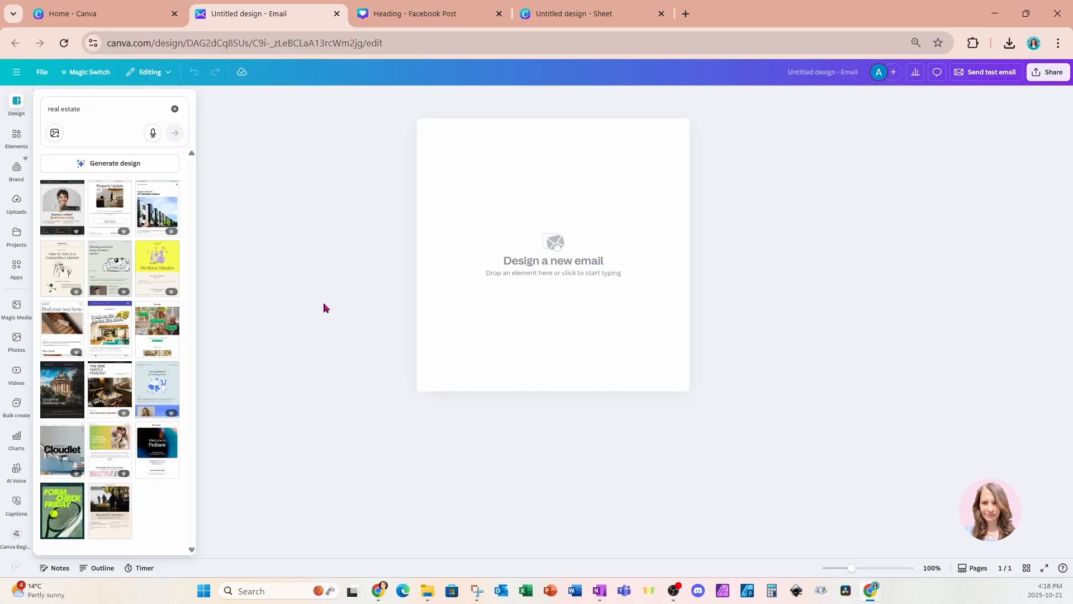
mouse_move(211, 249)
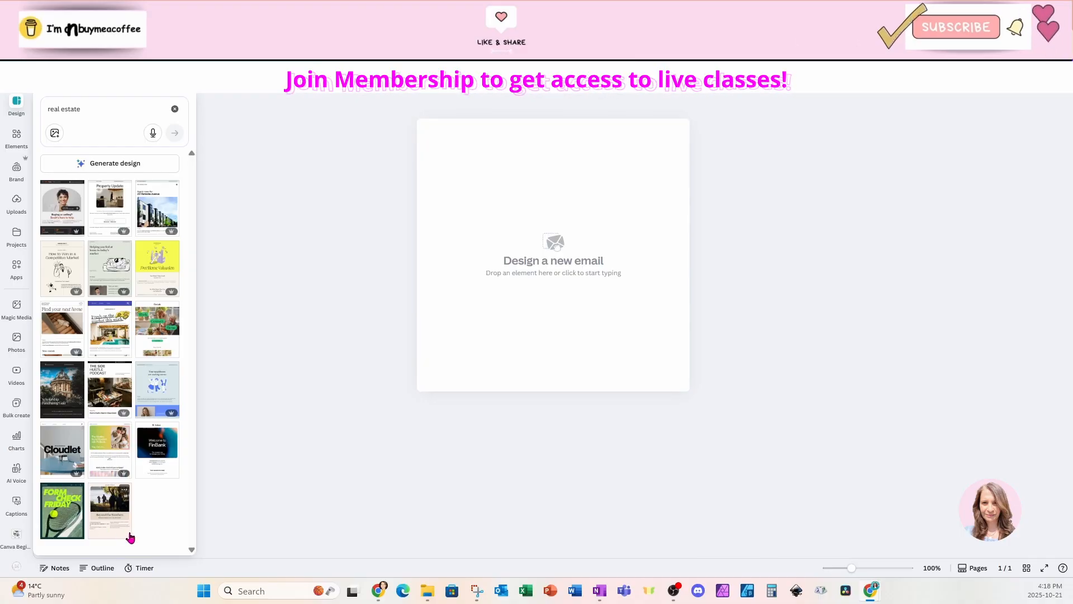
click(61, 207)
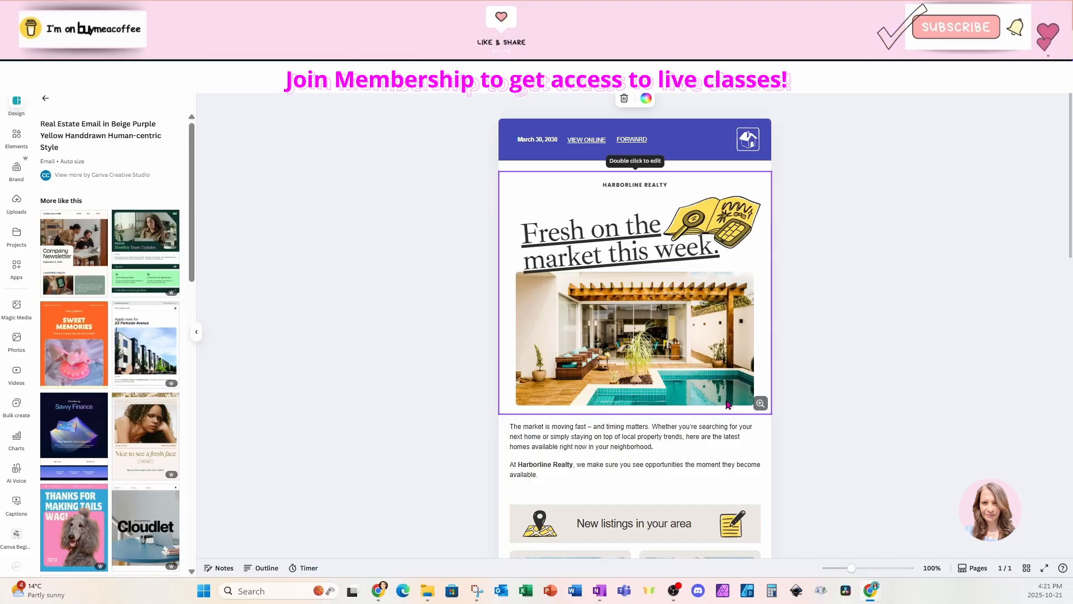
Select the 123 Oakridge Drive 'See the listing' text and start adding a link to it
scroll(down, 3)
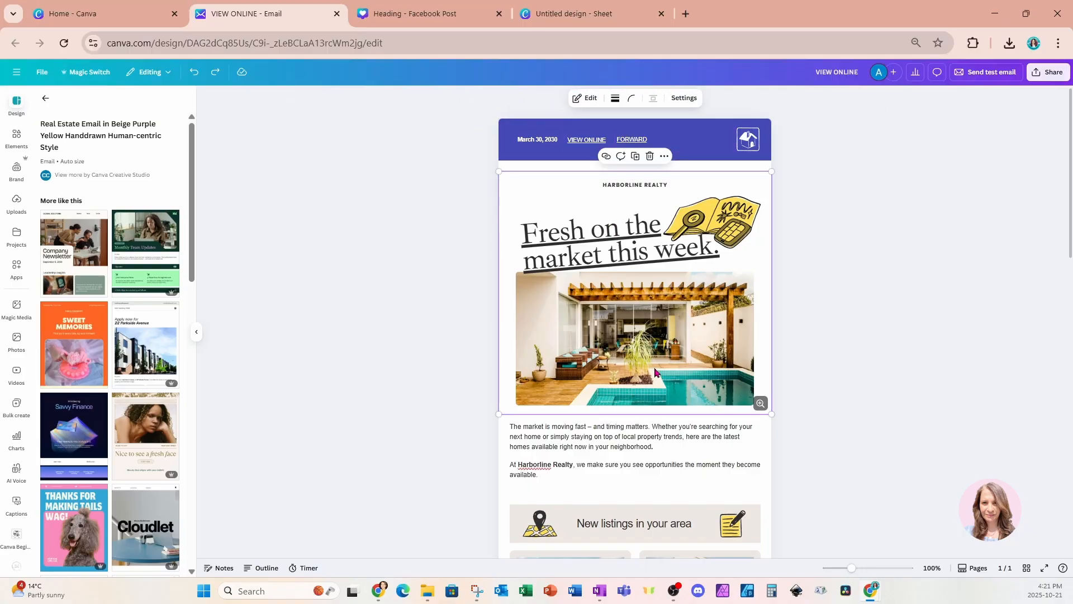
mouse_move(592, 245)
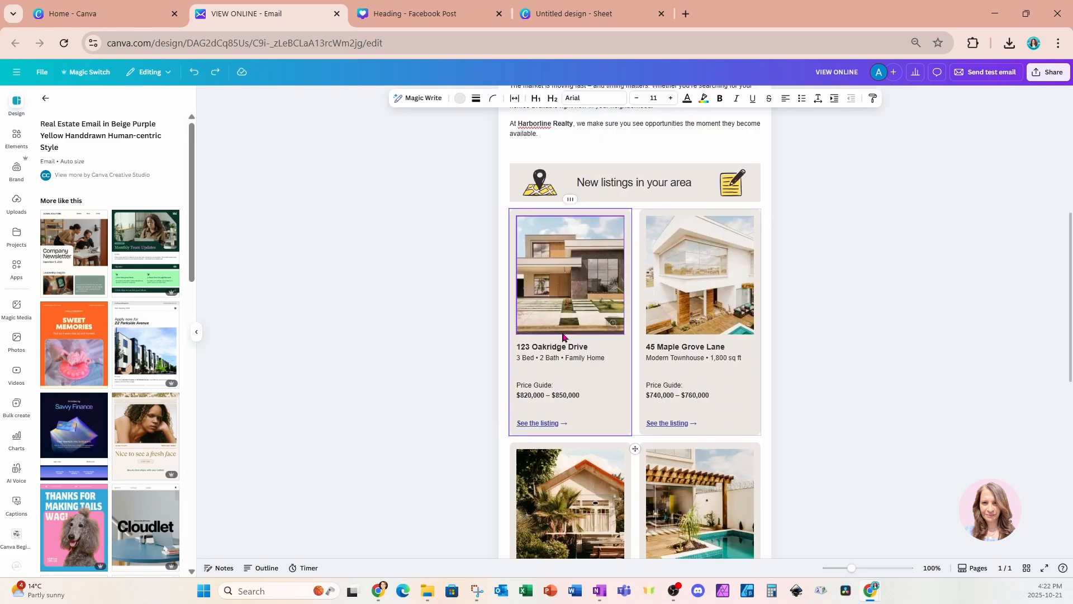
click(700, 273)
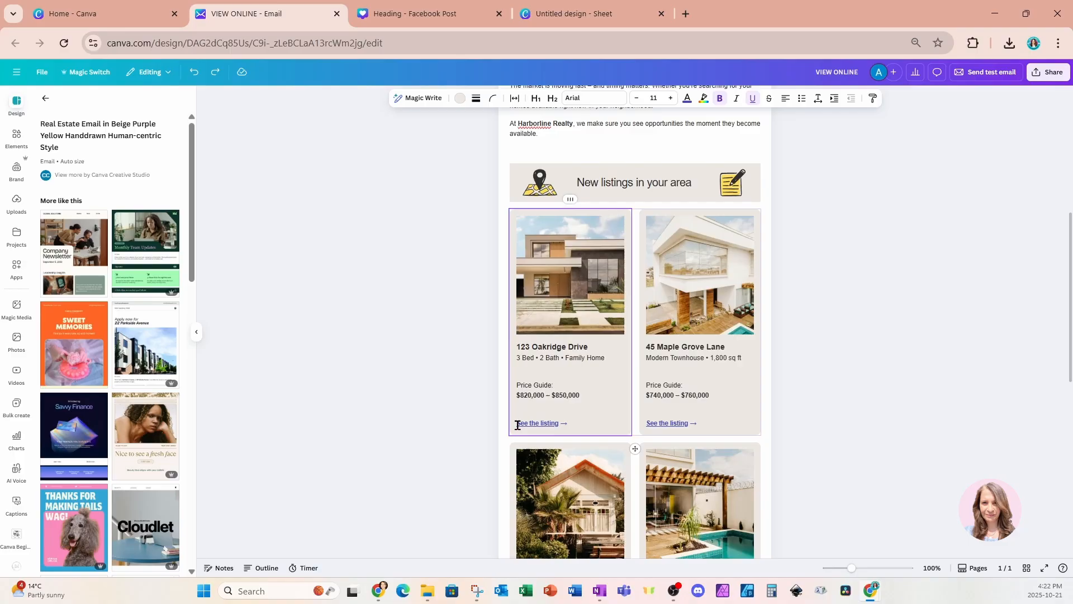
double_click(538, 423)
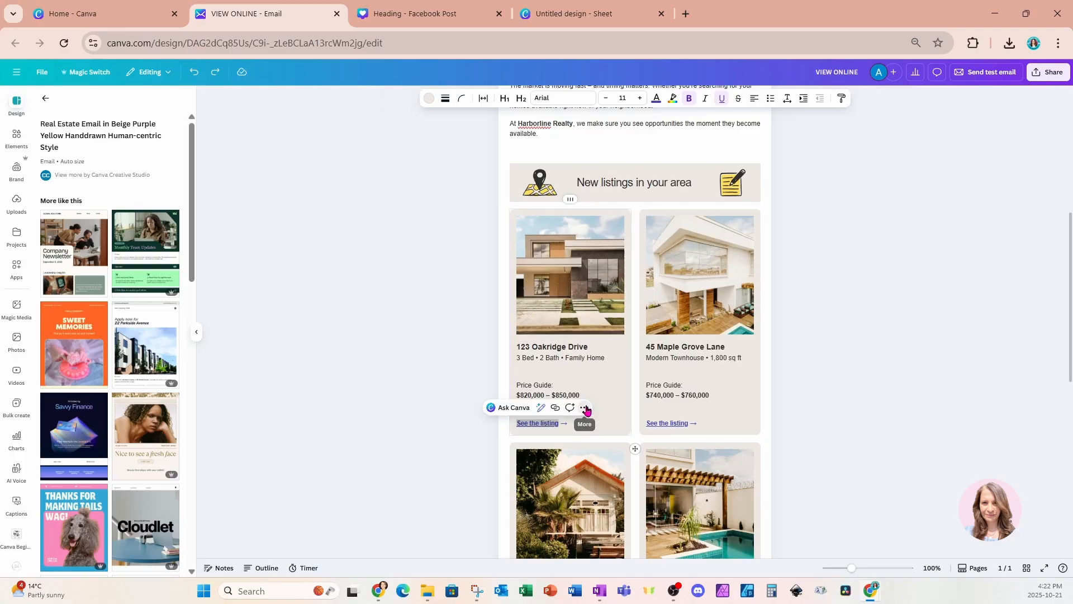
click(584, 408)
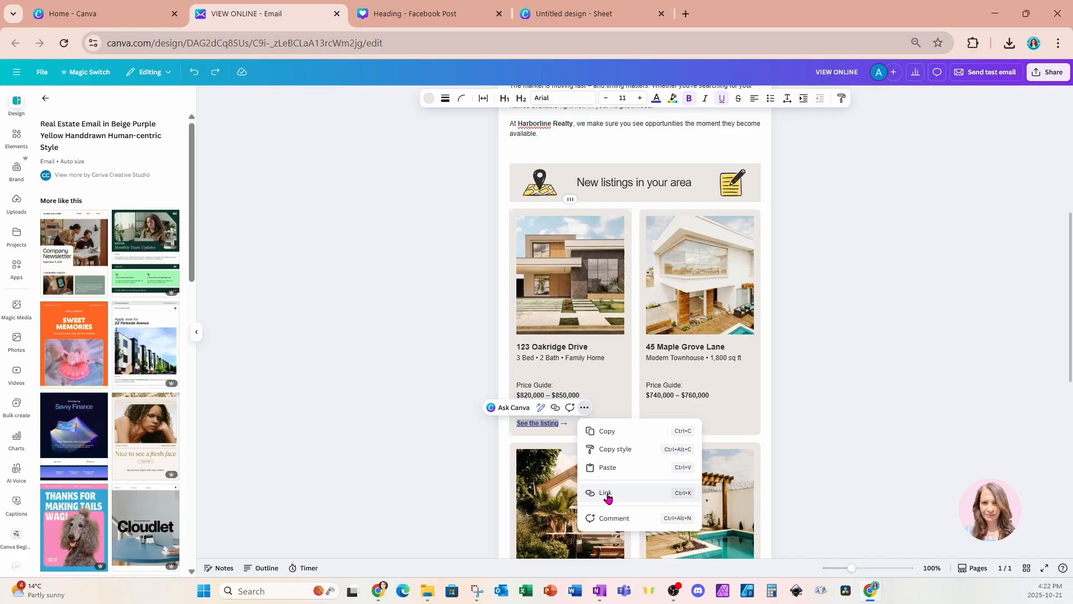
click(723, 409)
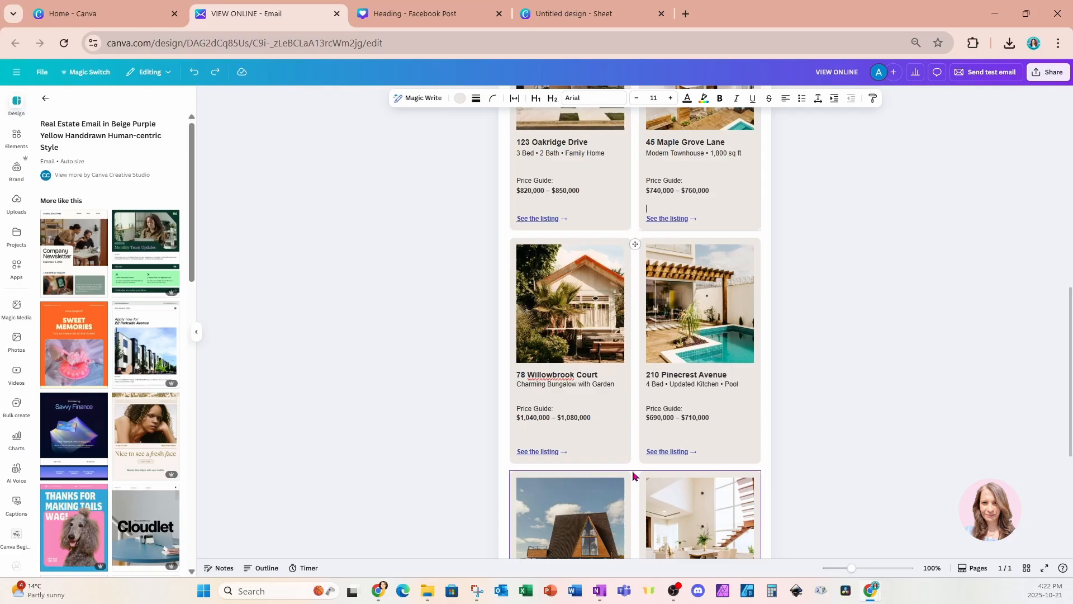
Bring up the quick actions list below the six property listings
scroll(down, 3)
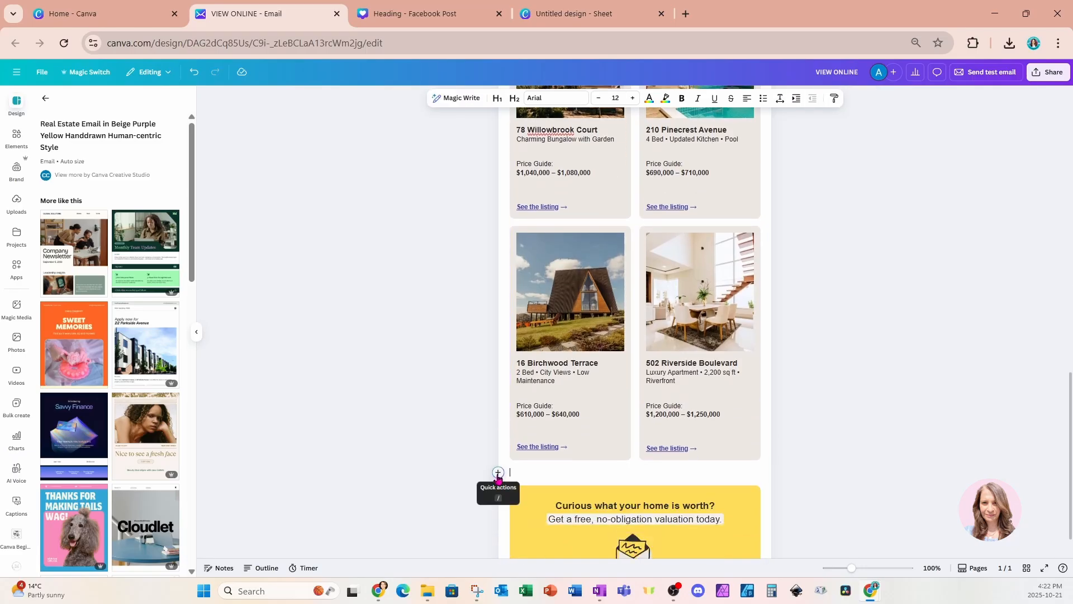
click(497, 472)
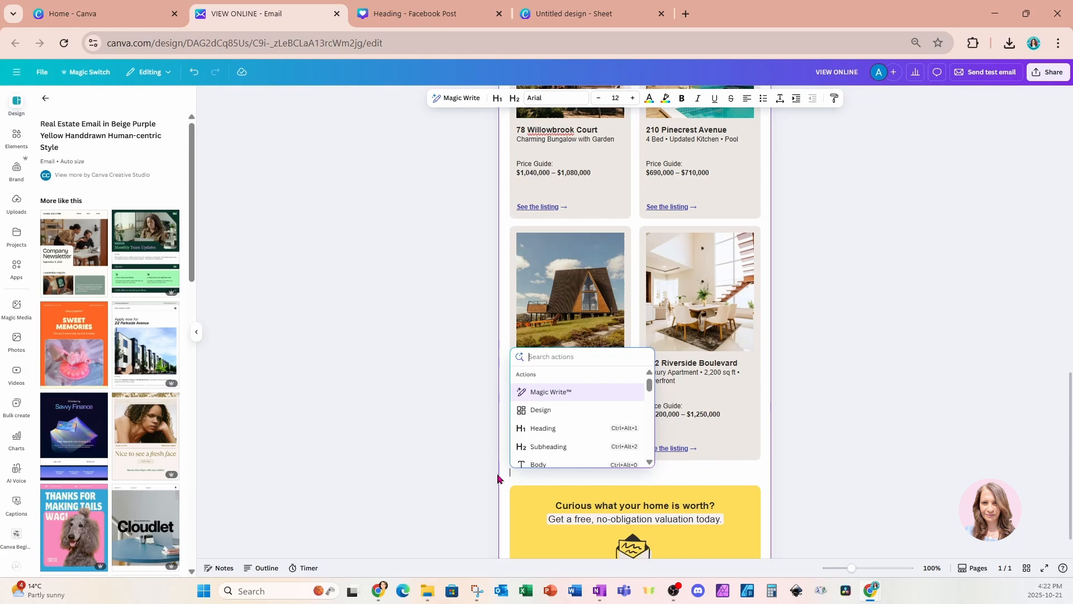
mouse_move(556, 414)
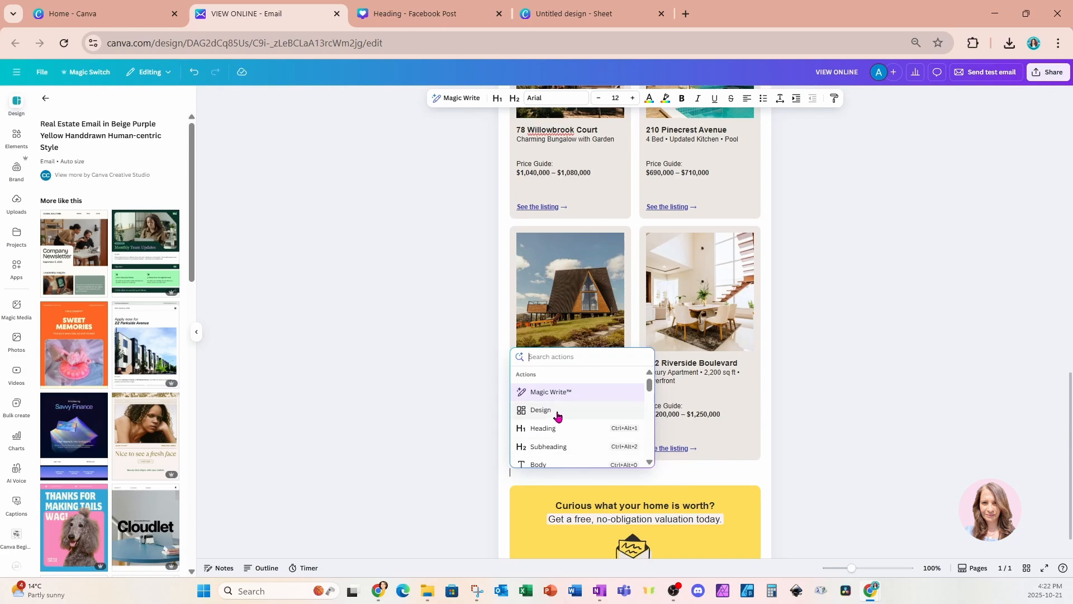
mouse_move(544, 414)
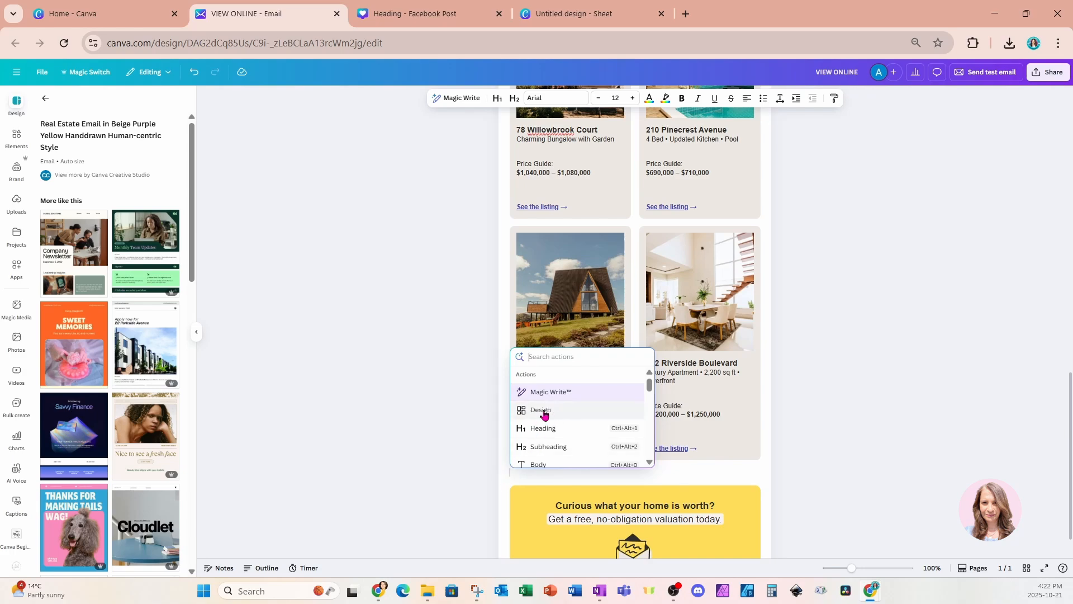
scroll(down, 3)
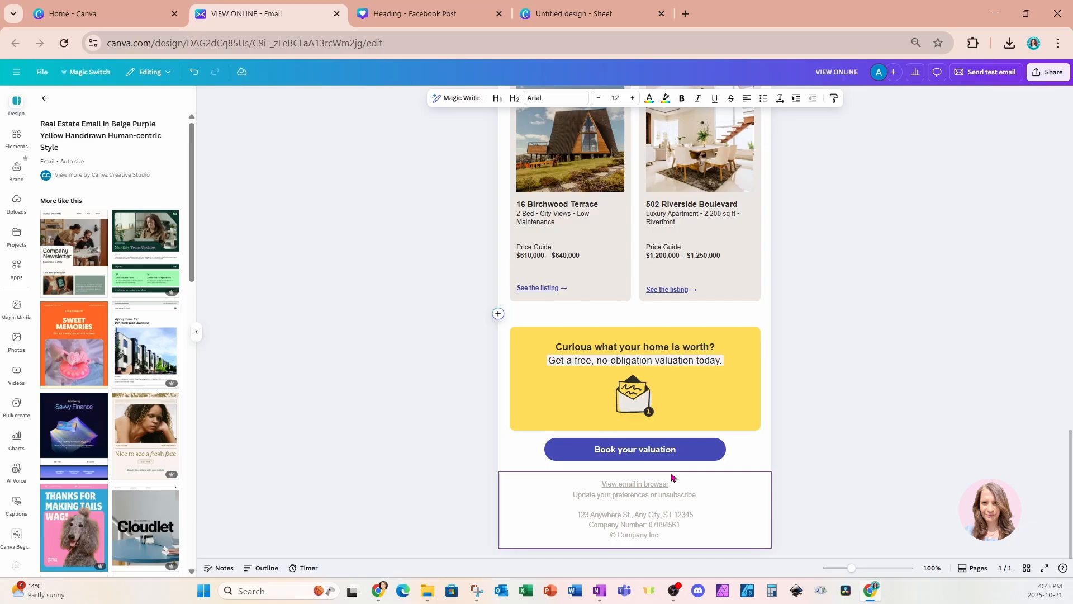
click(509, 313)
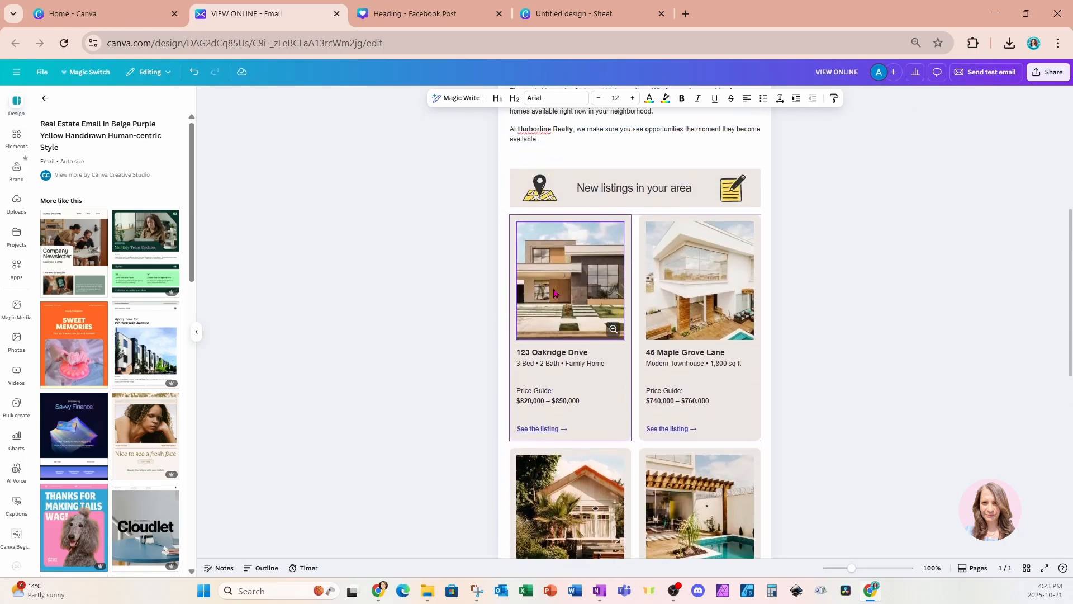
scroll(down, 3)
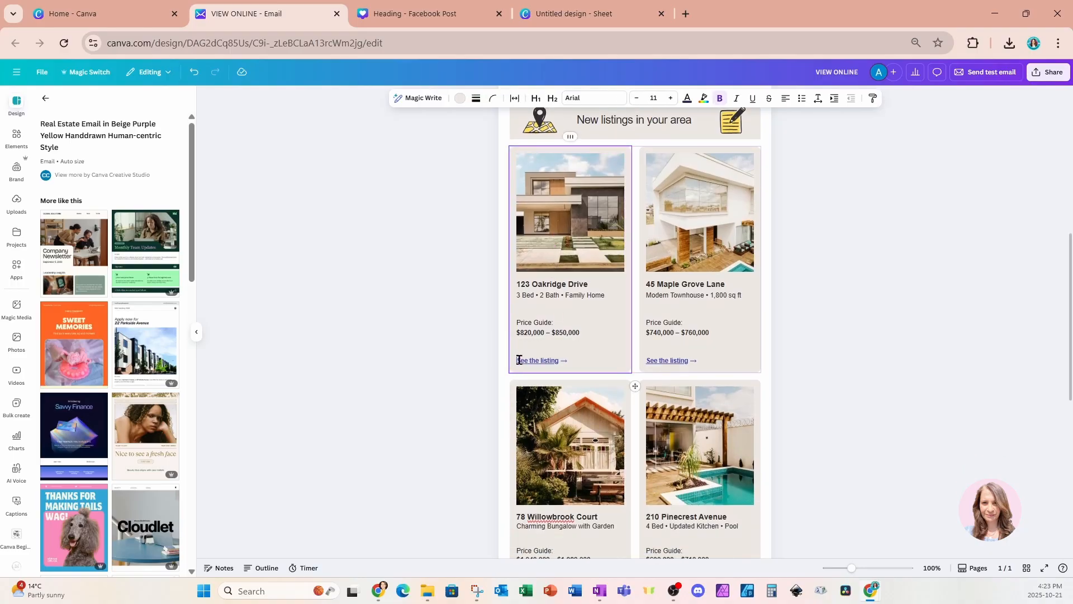
double_click(537, 360)
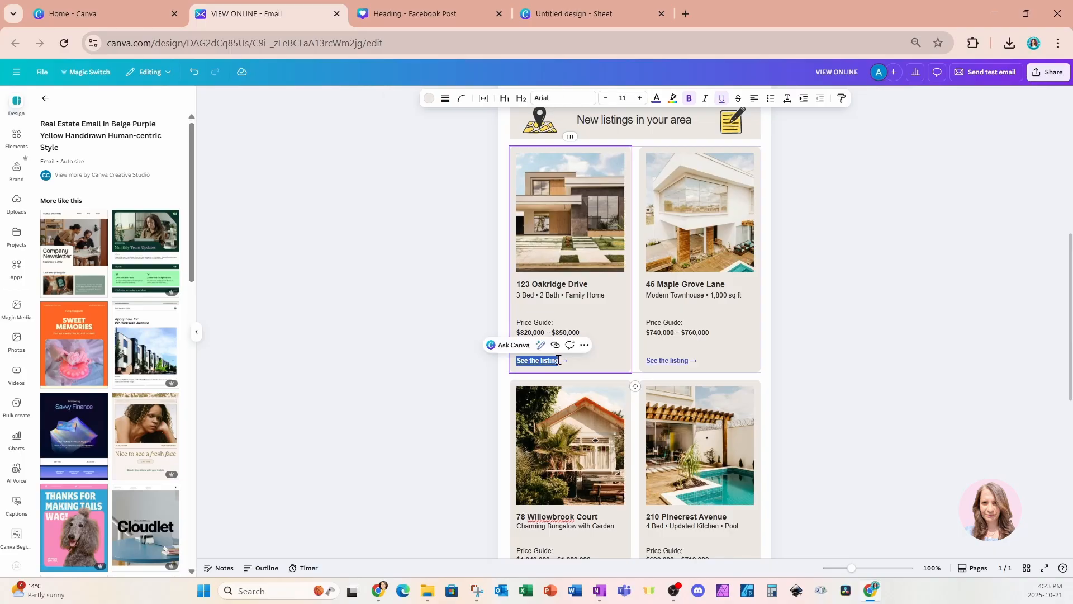
right_click(537, 360)
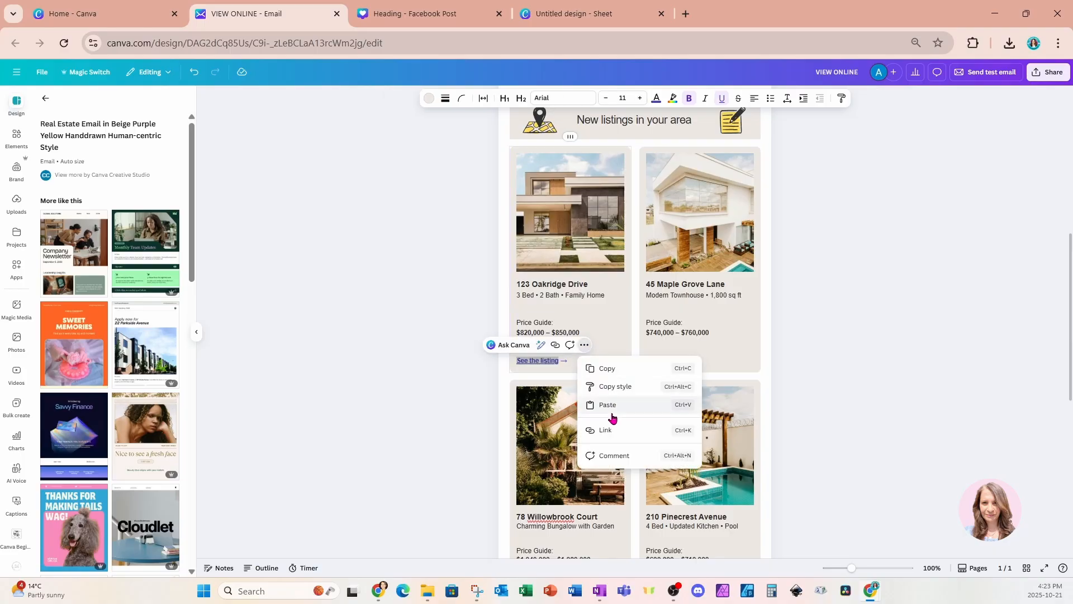
click(605, 430)
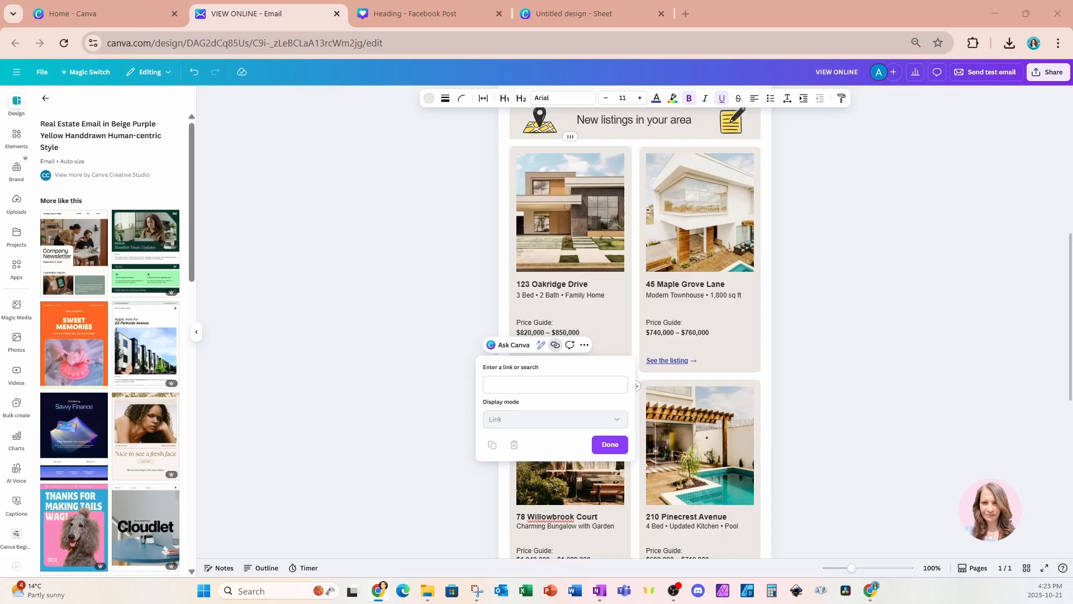
click(554, 384)
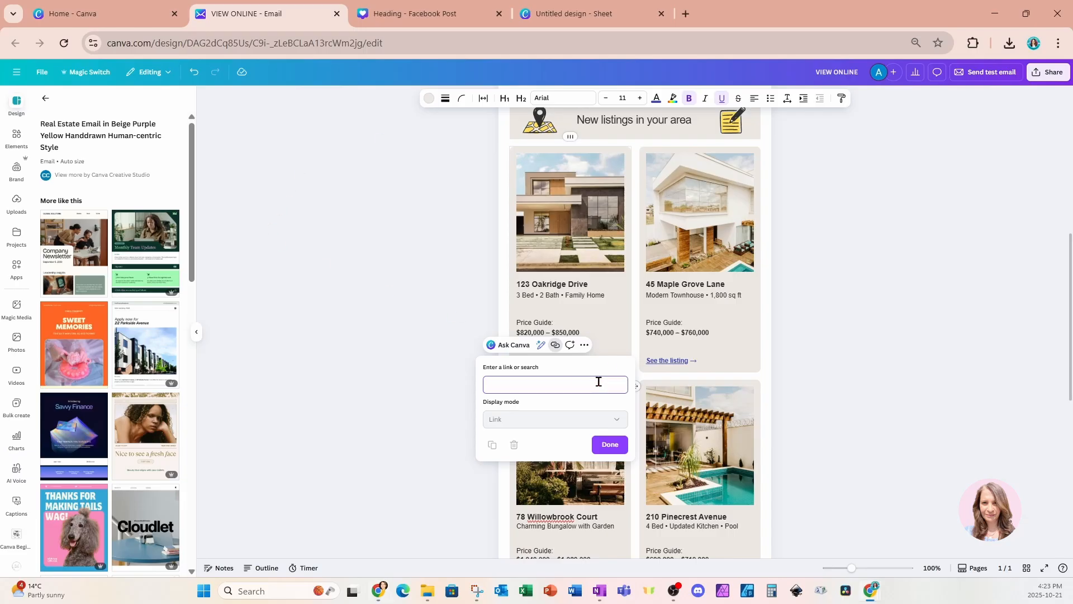
text(https://www.youtube.com/)
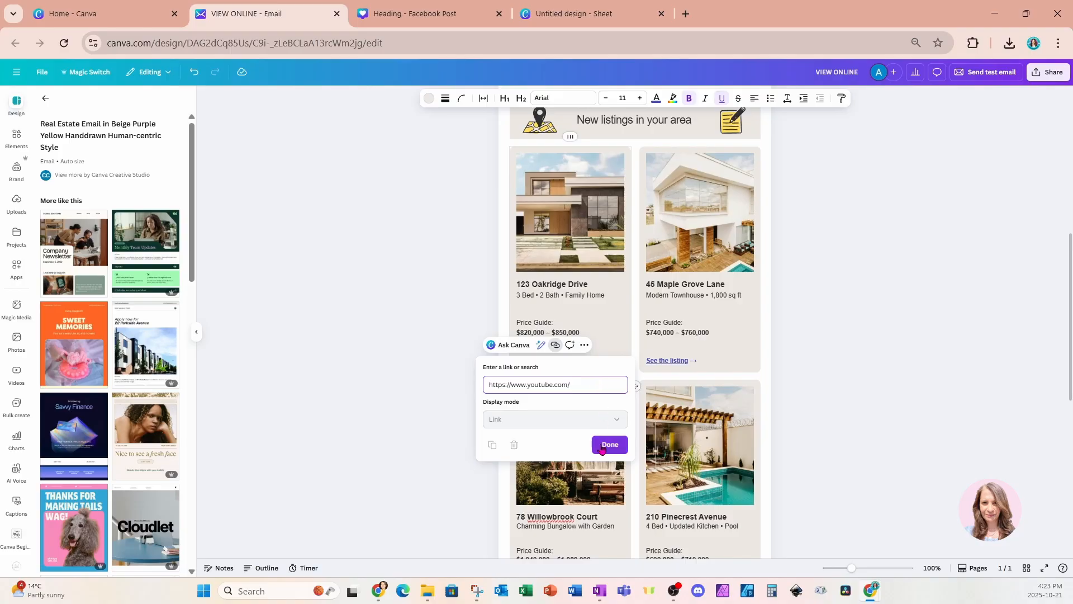
click(608, 444)
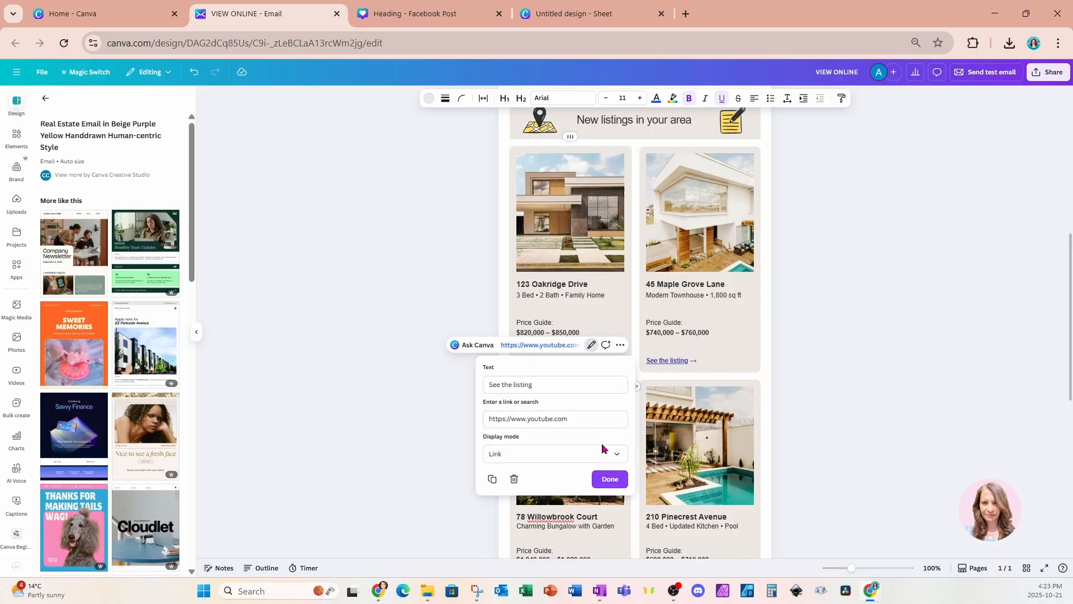
click(608, 479)
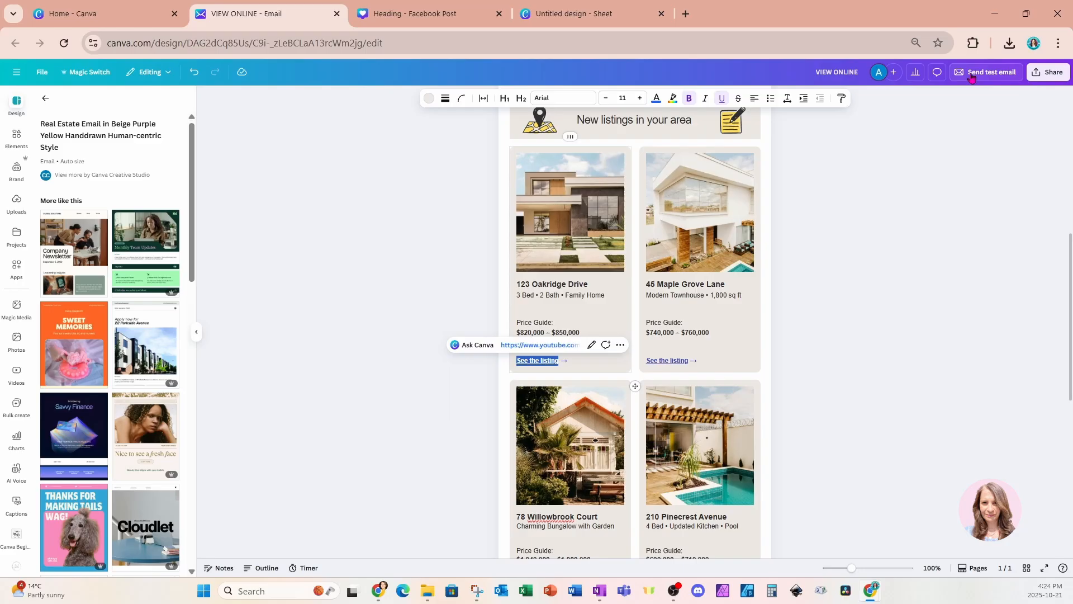
Send the real estate email design as a test email from the top bar panel
click(989, 72)
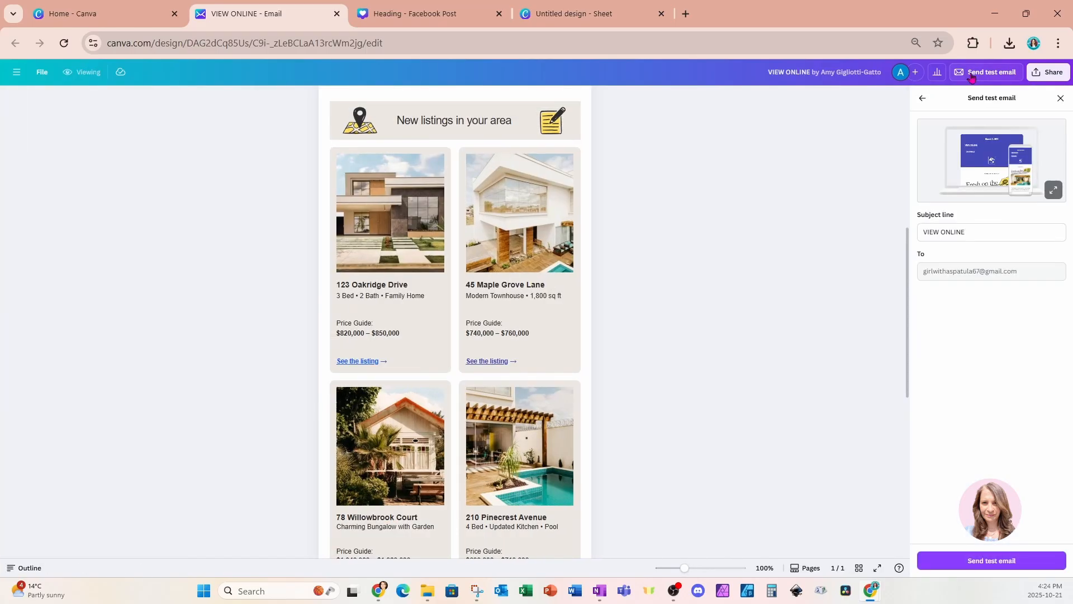
mouse_move(913, 282)
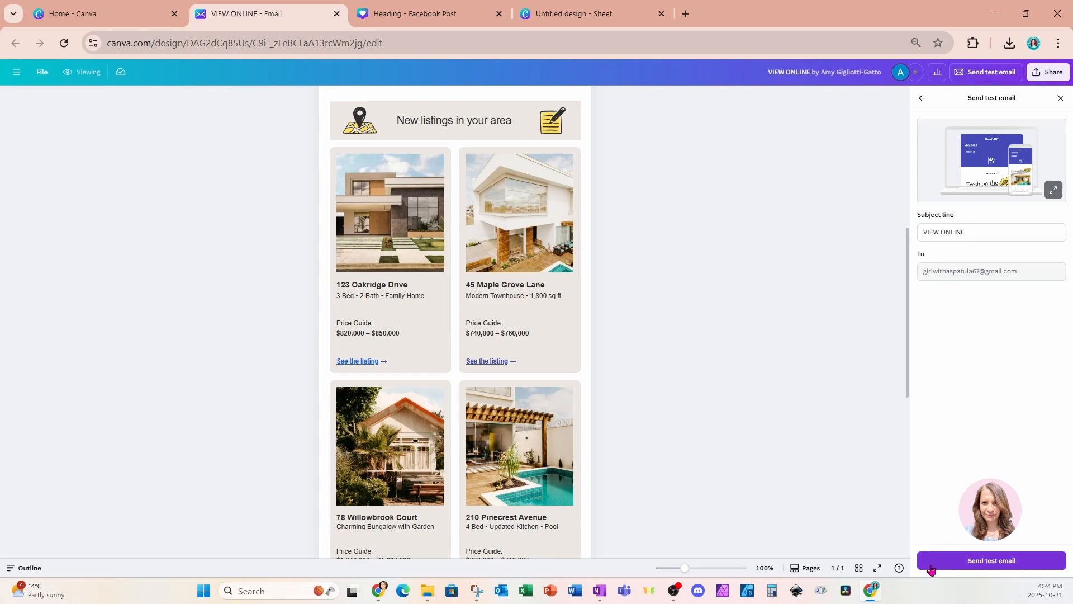
click(989, 560)
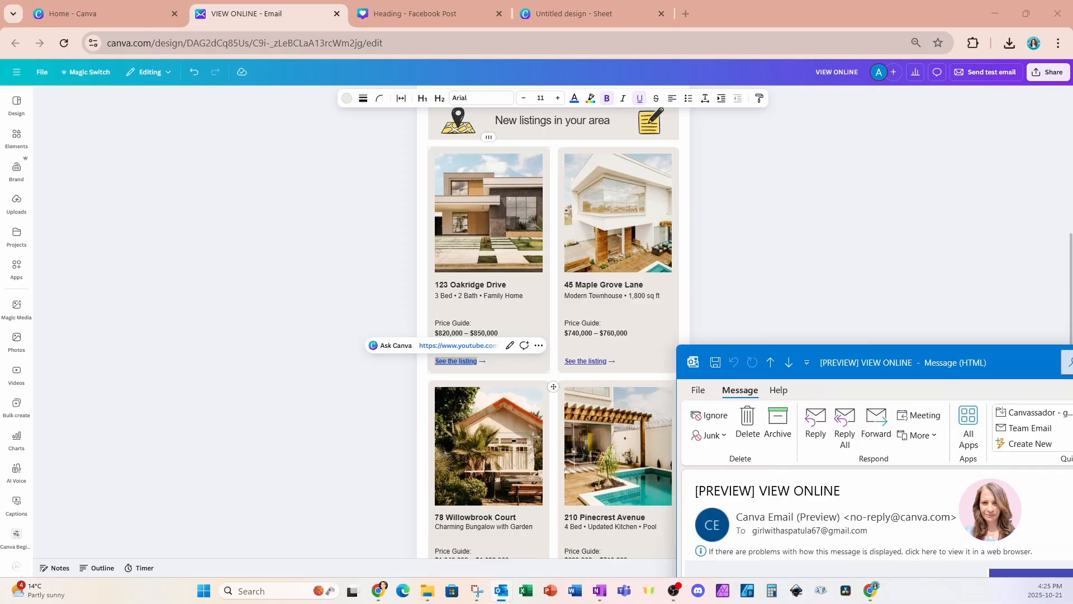
Maximize the preview message and follow the first 'See the listing' link to YouTube
click(1058, 361)
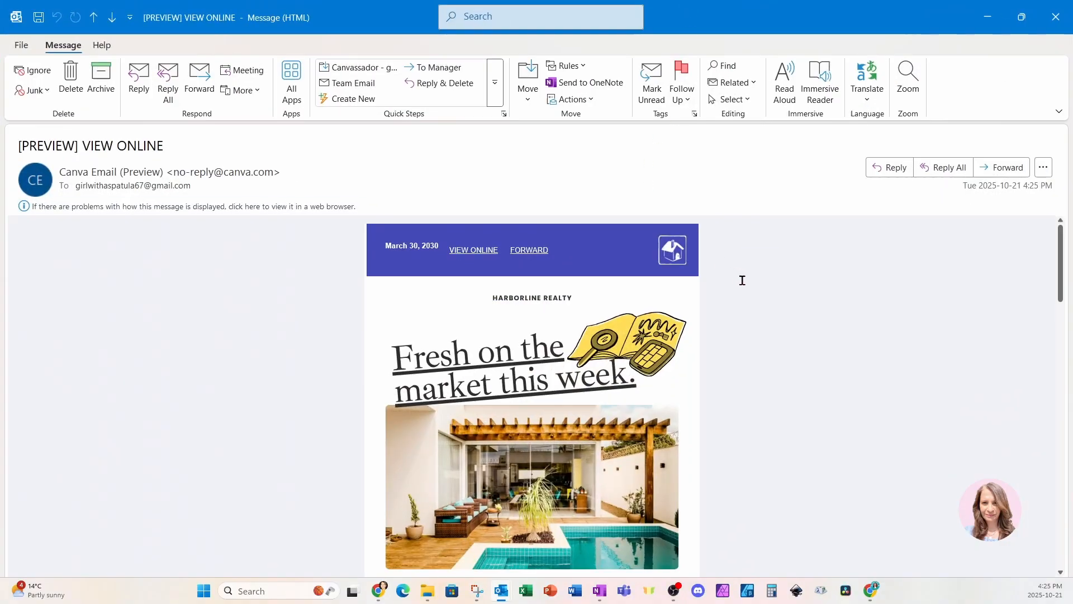
scroll(down, 3)
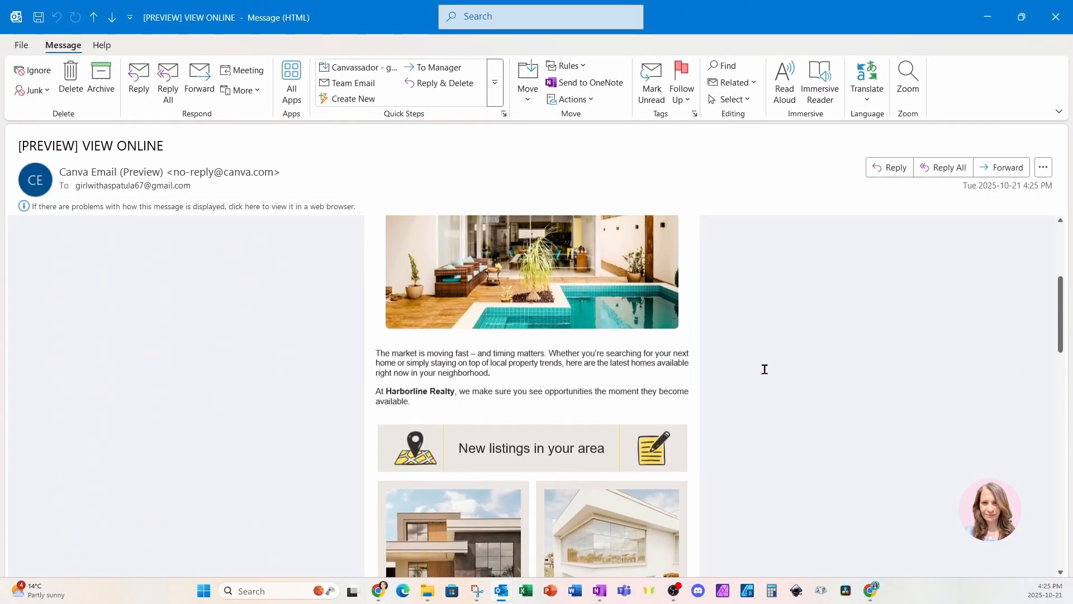
scroll(down, 3)
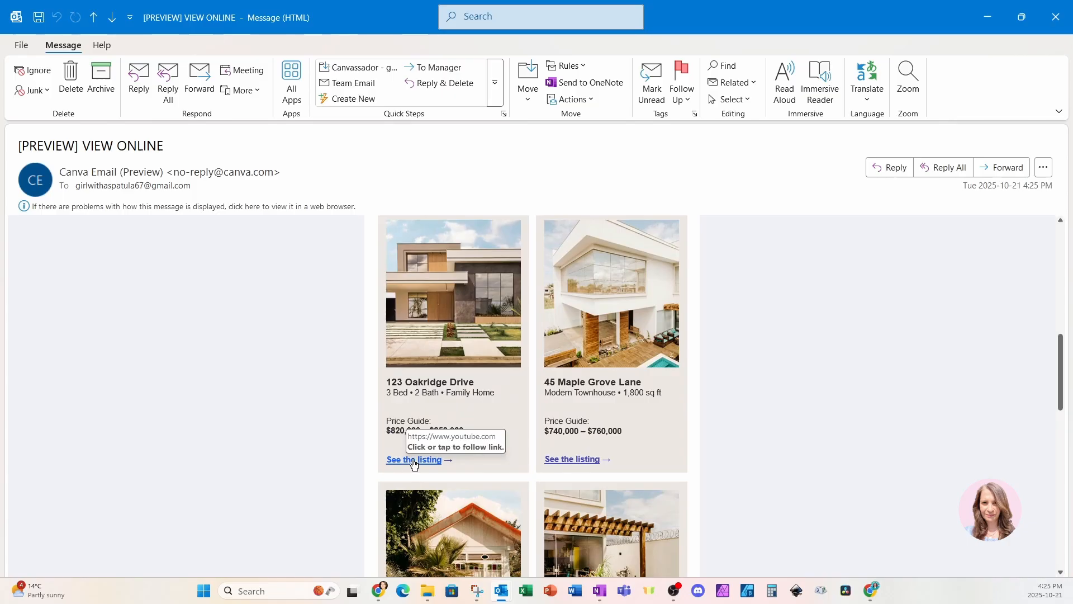
click(412, 460)
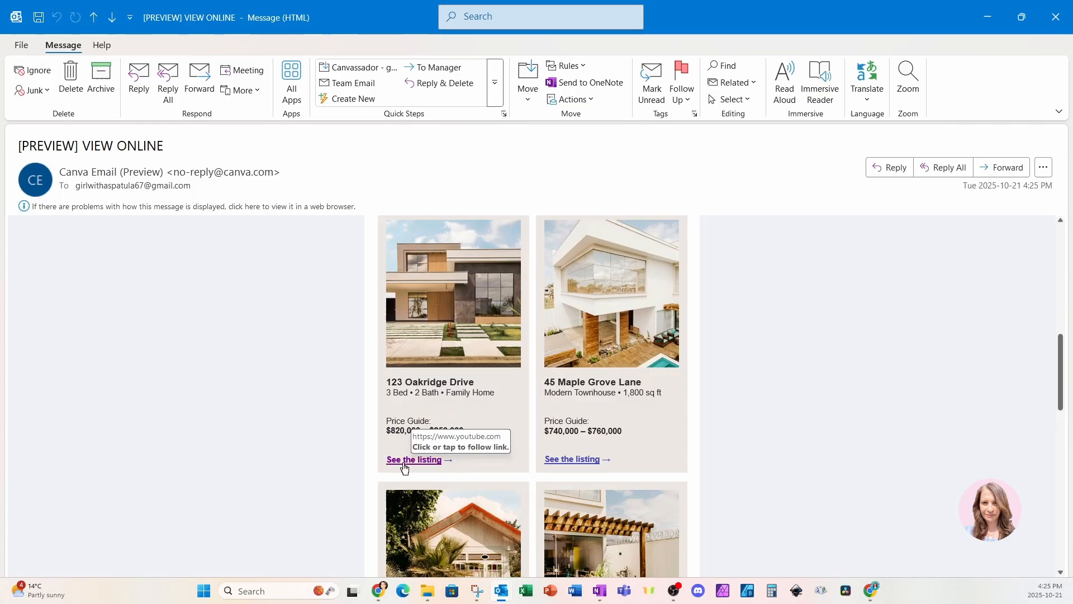
mouse_move(396, 468)
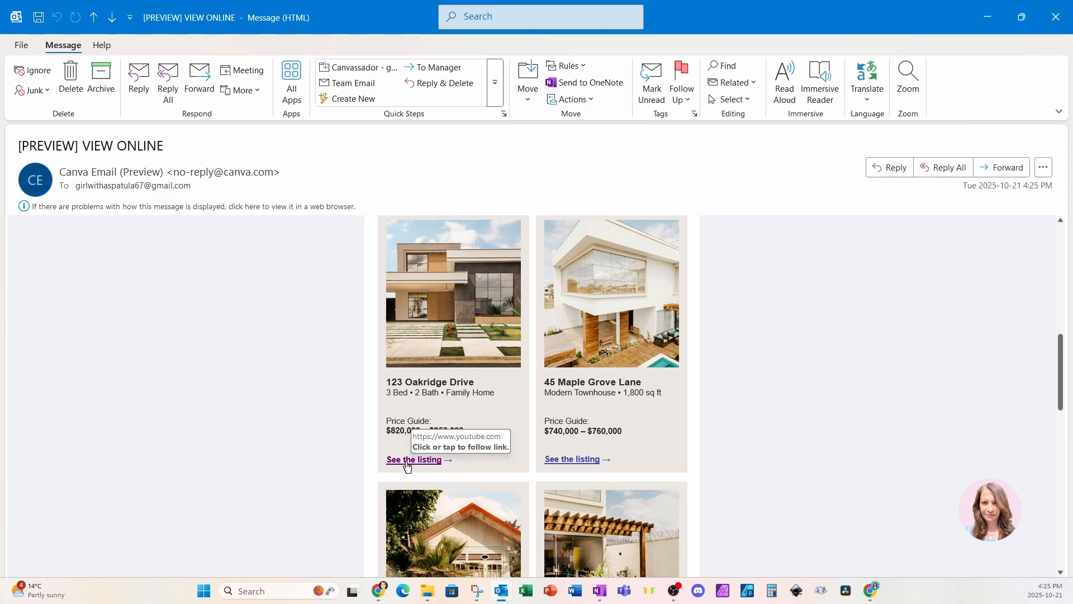
click(414, 460)
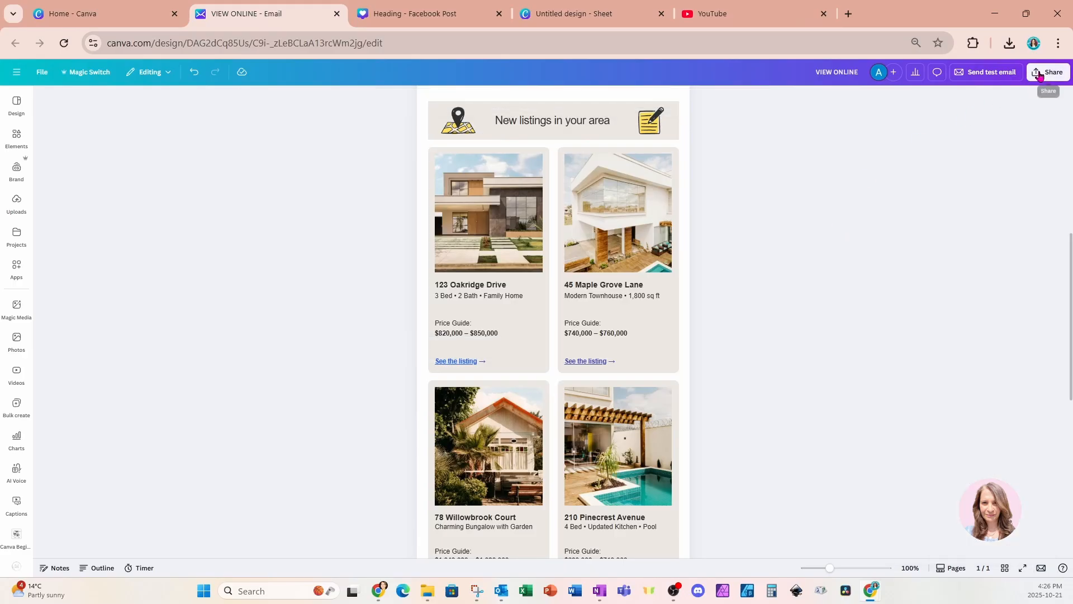
click(1052, 71)
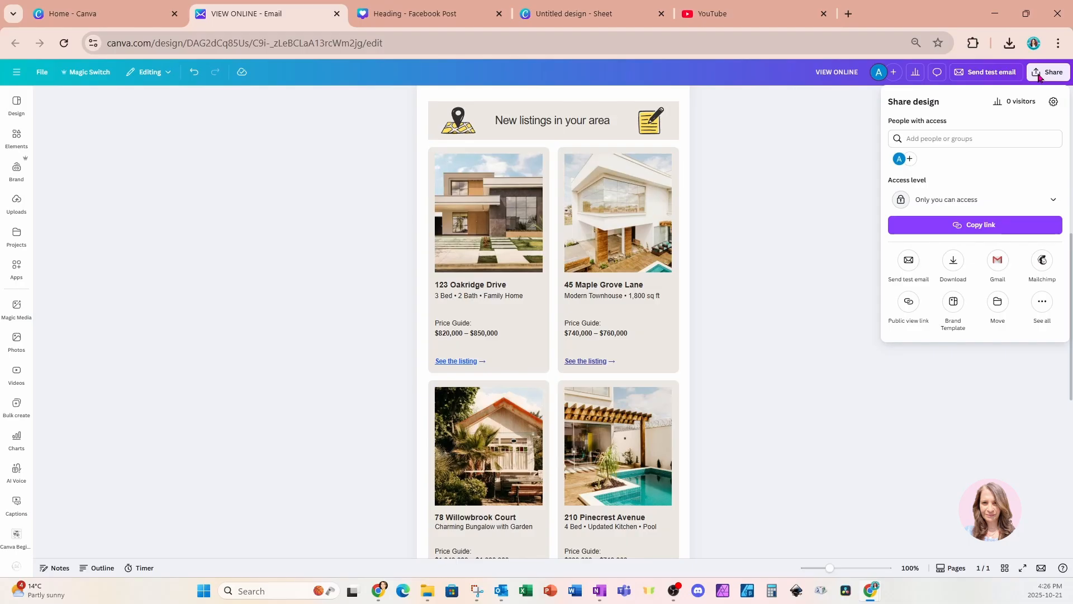
mouse_move(1017, 257)
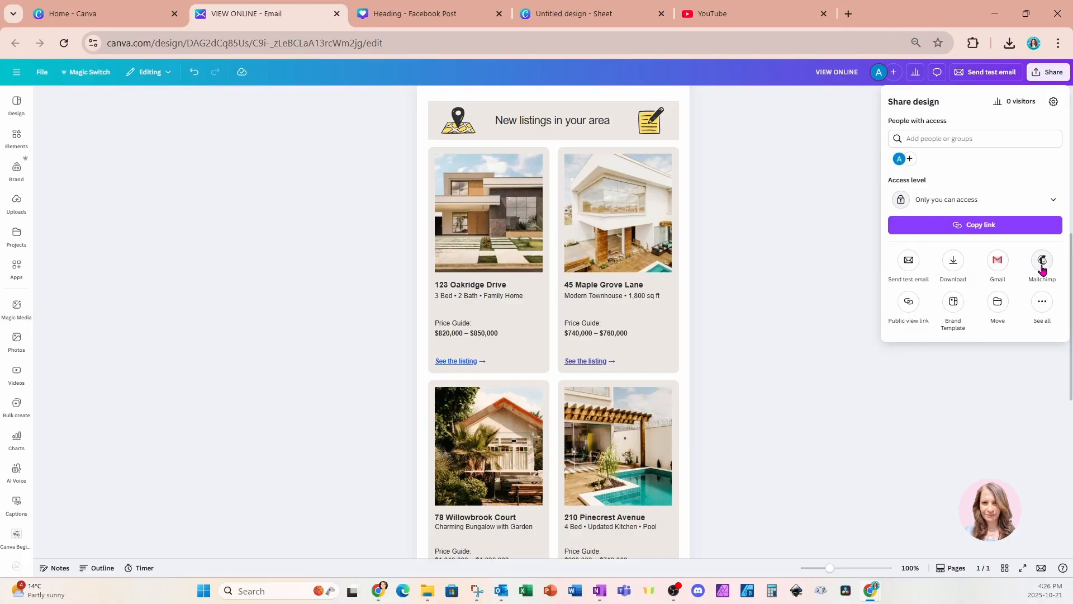
mouse_move(997, 262)
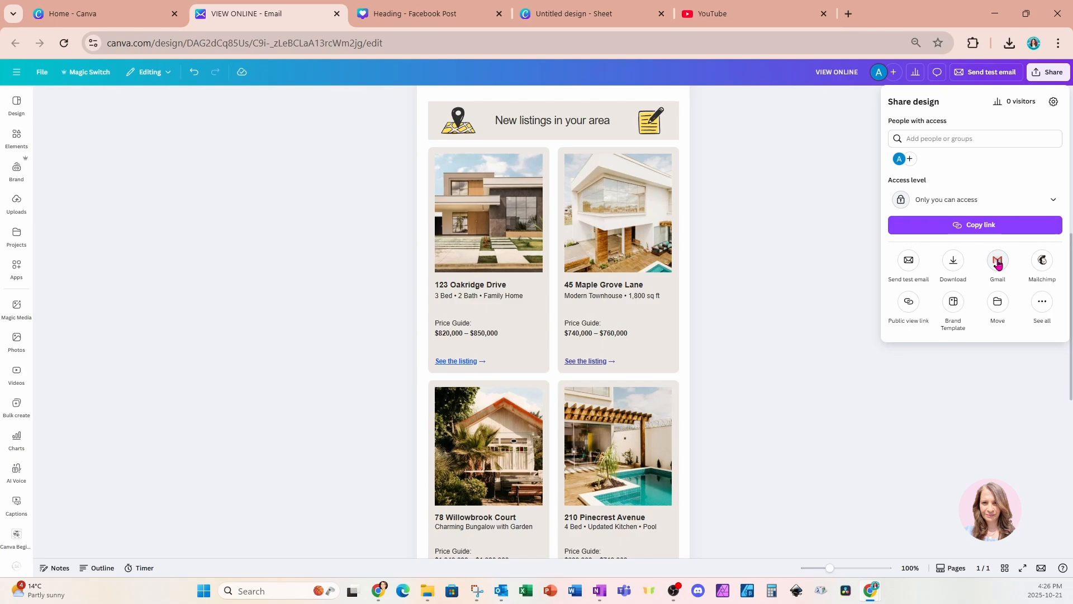
click(814, 386)
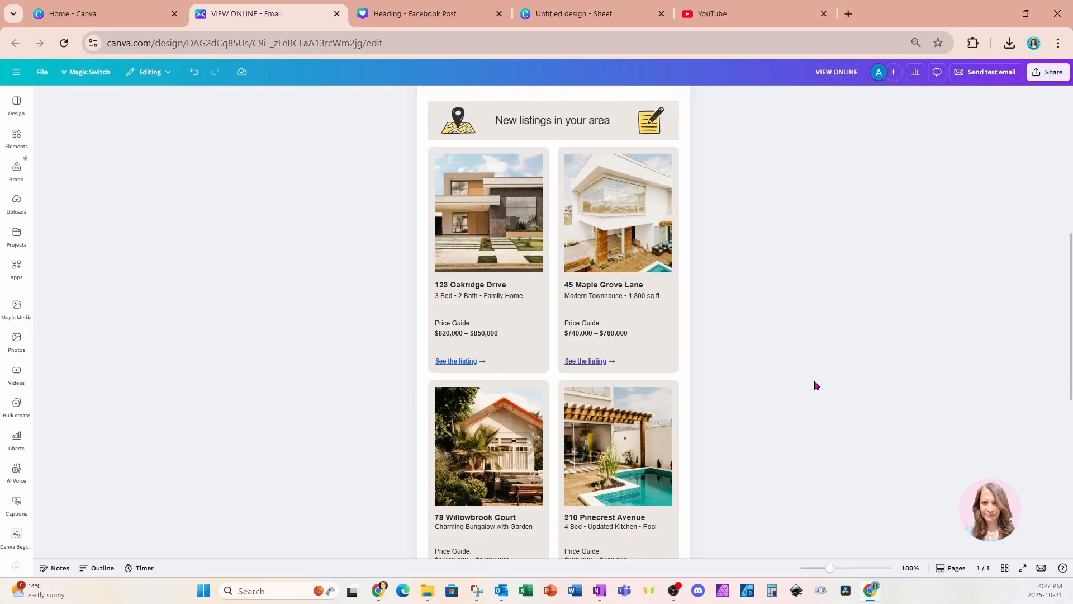
mouse_move(815, 271)
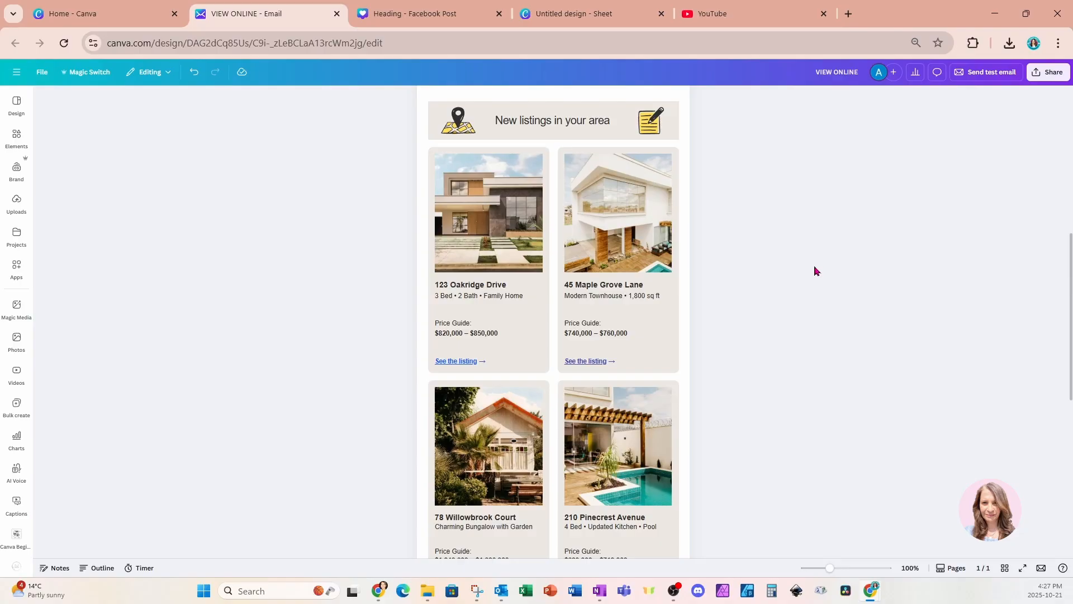